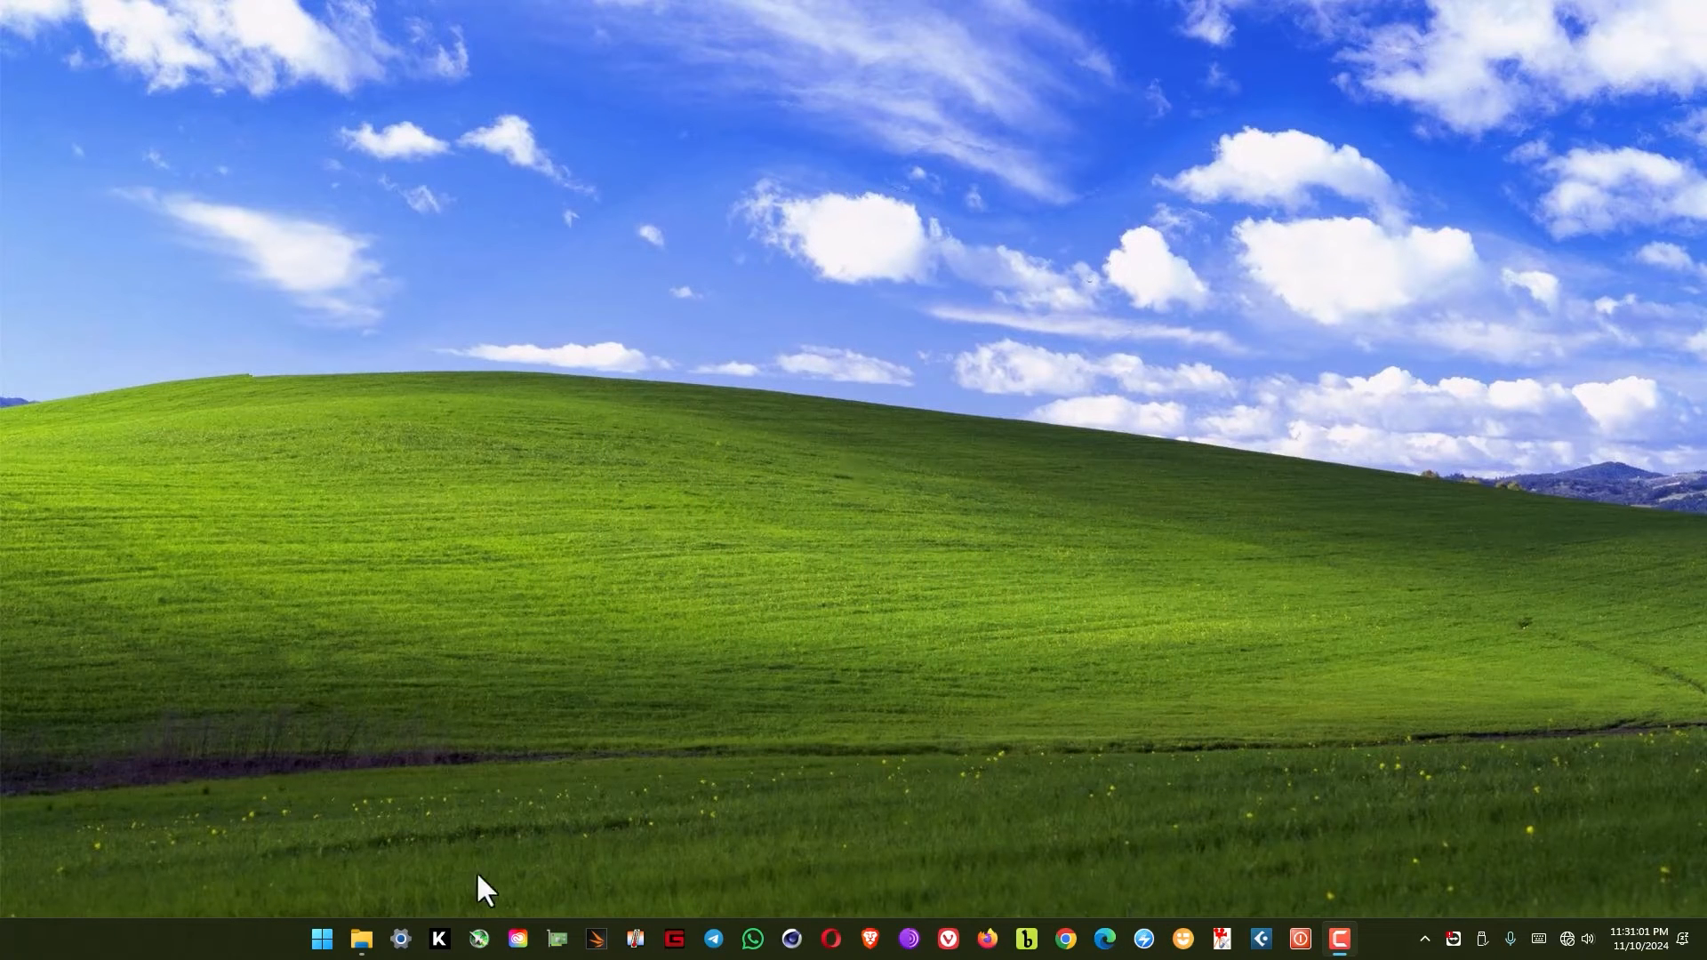
Step: Reach Privacy & security > Windows Security and check the Virus & threat protection status
click(400, 939)
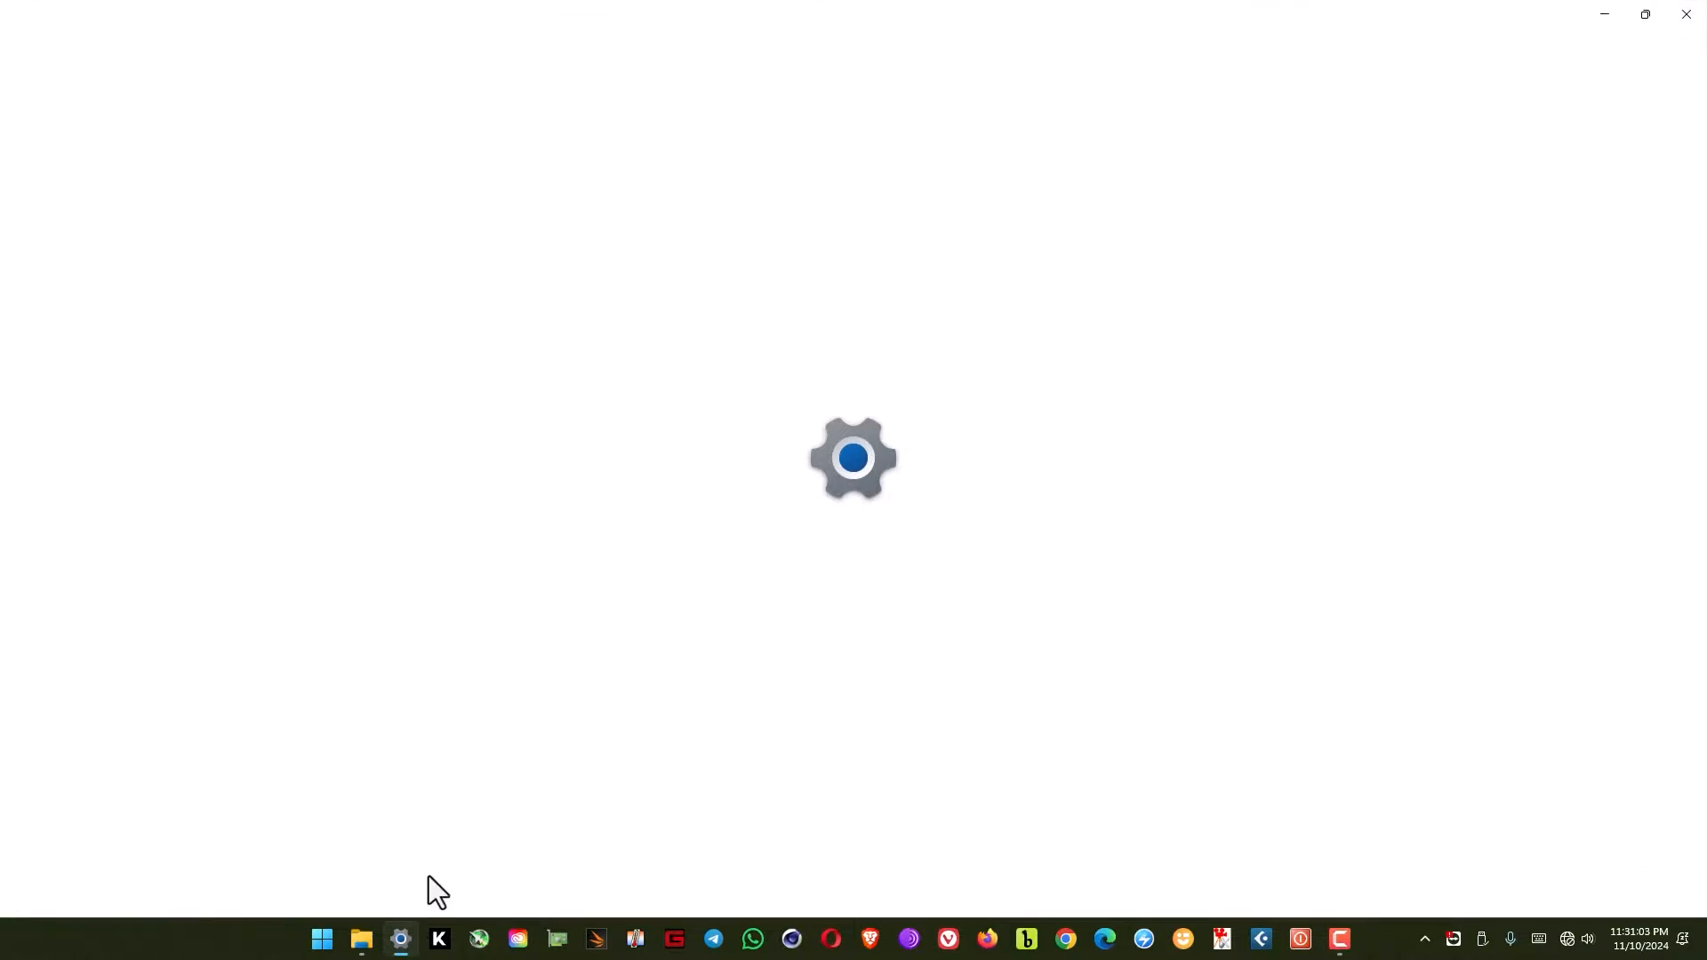
click(400, 939)
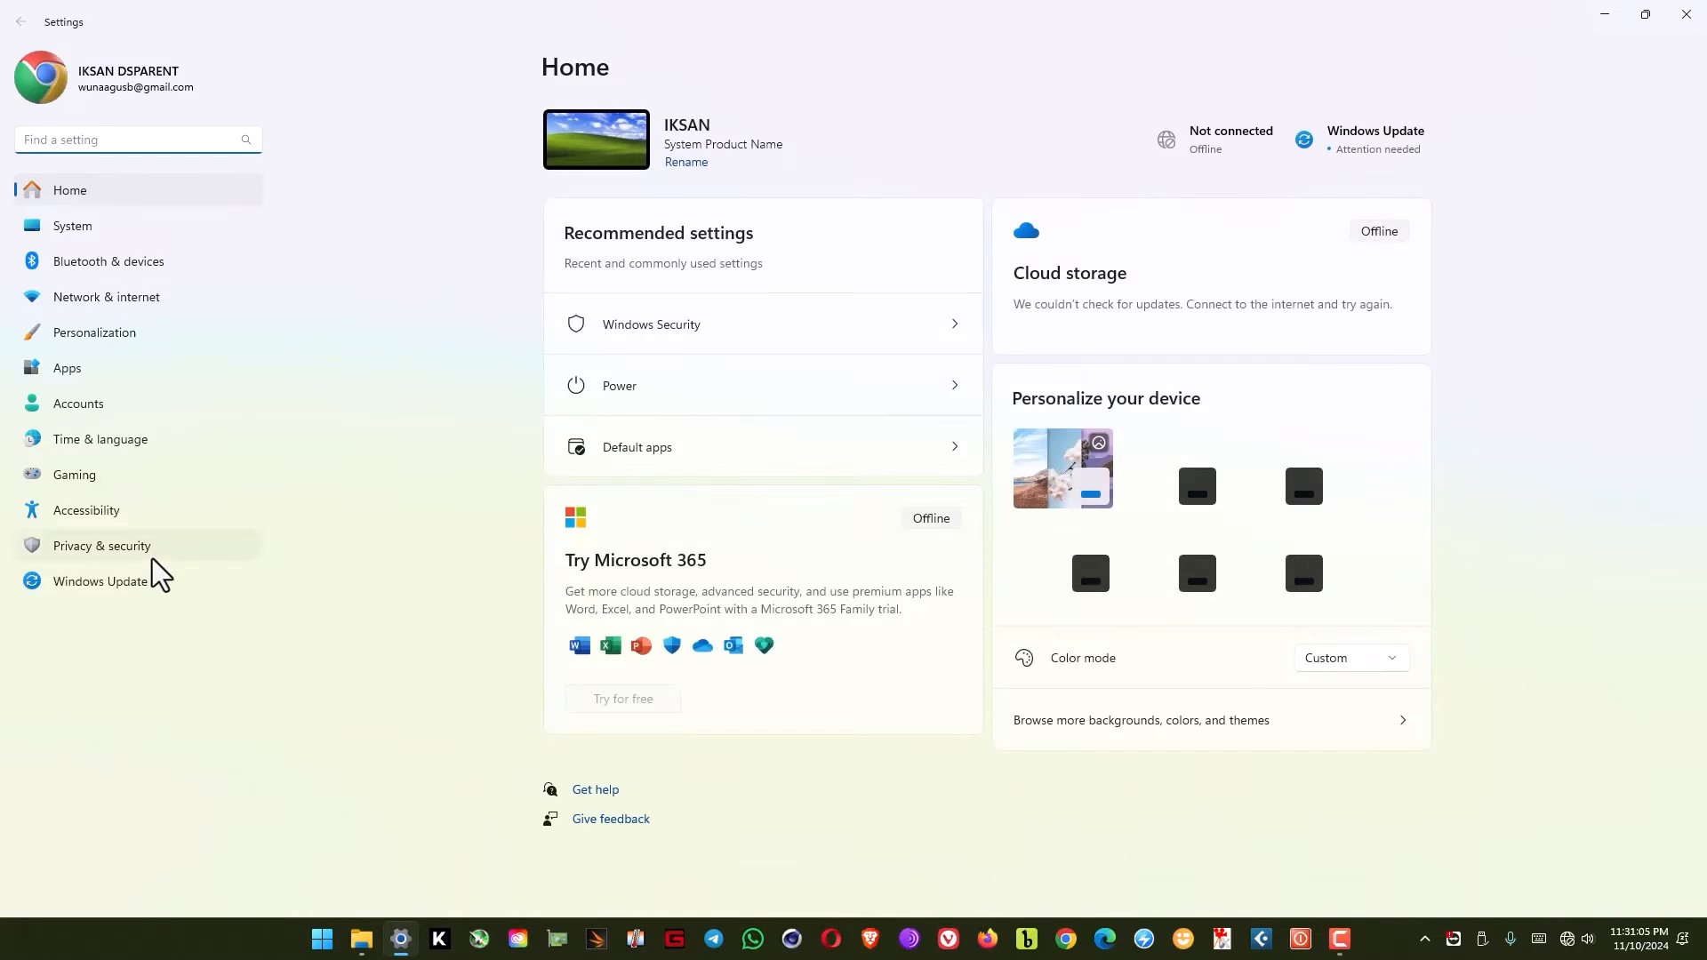
click(101, 546)
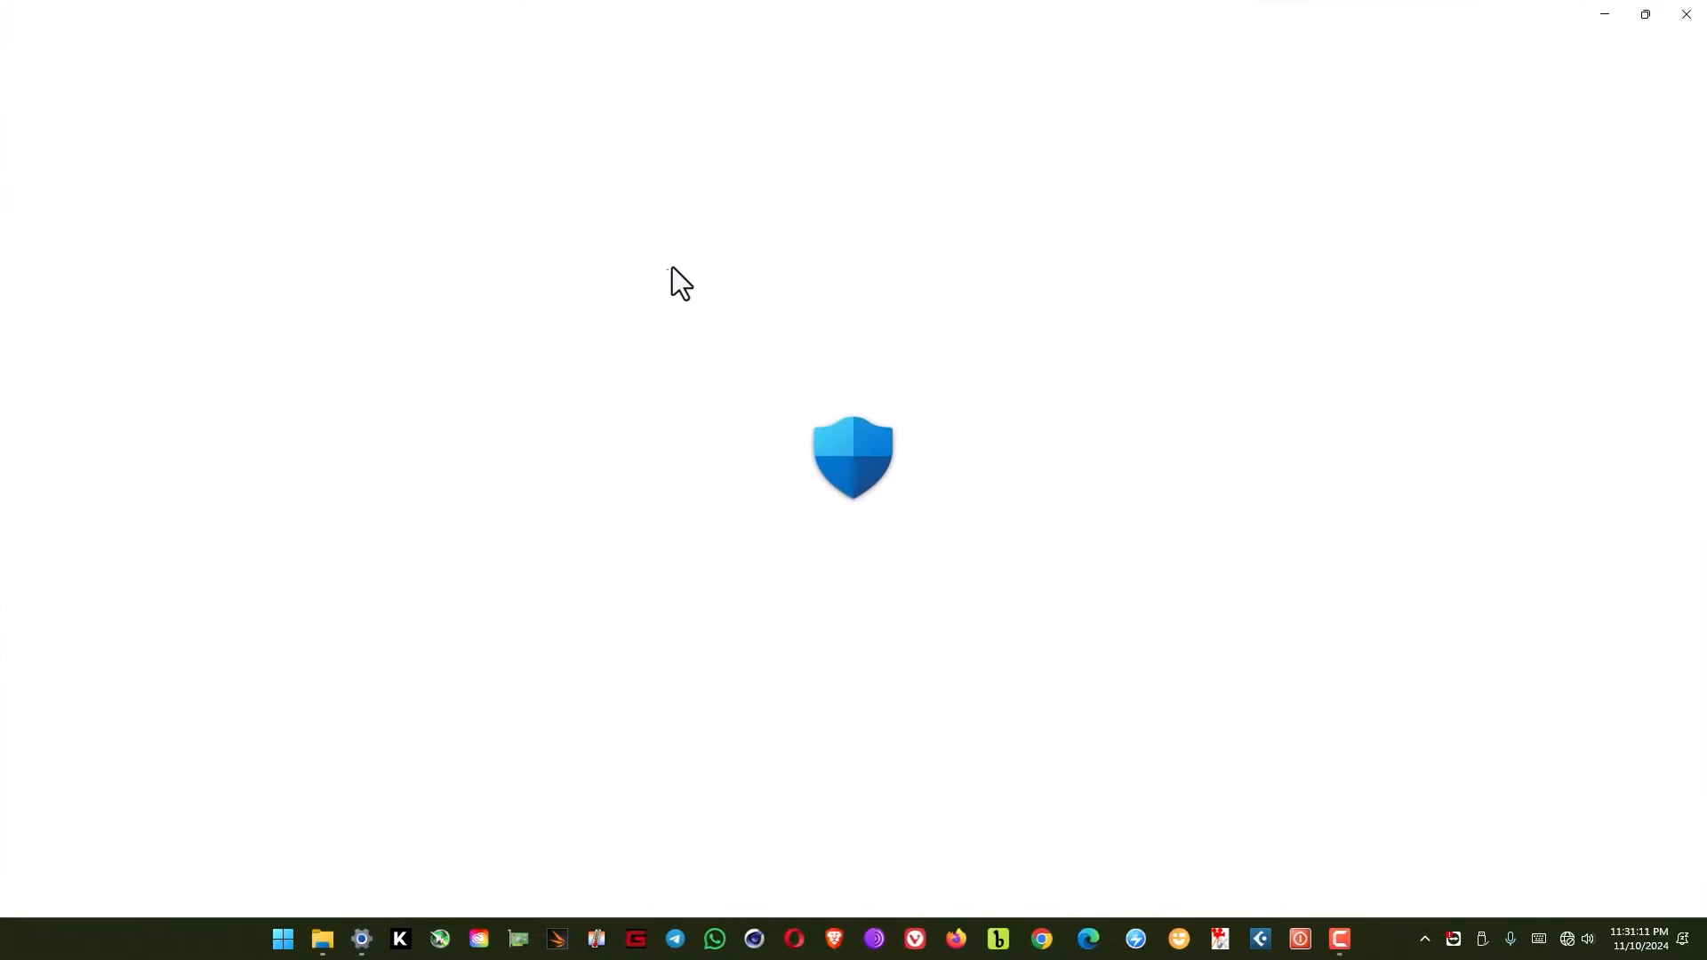
click(1302, 944)
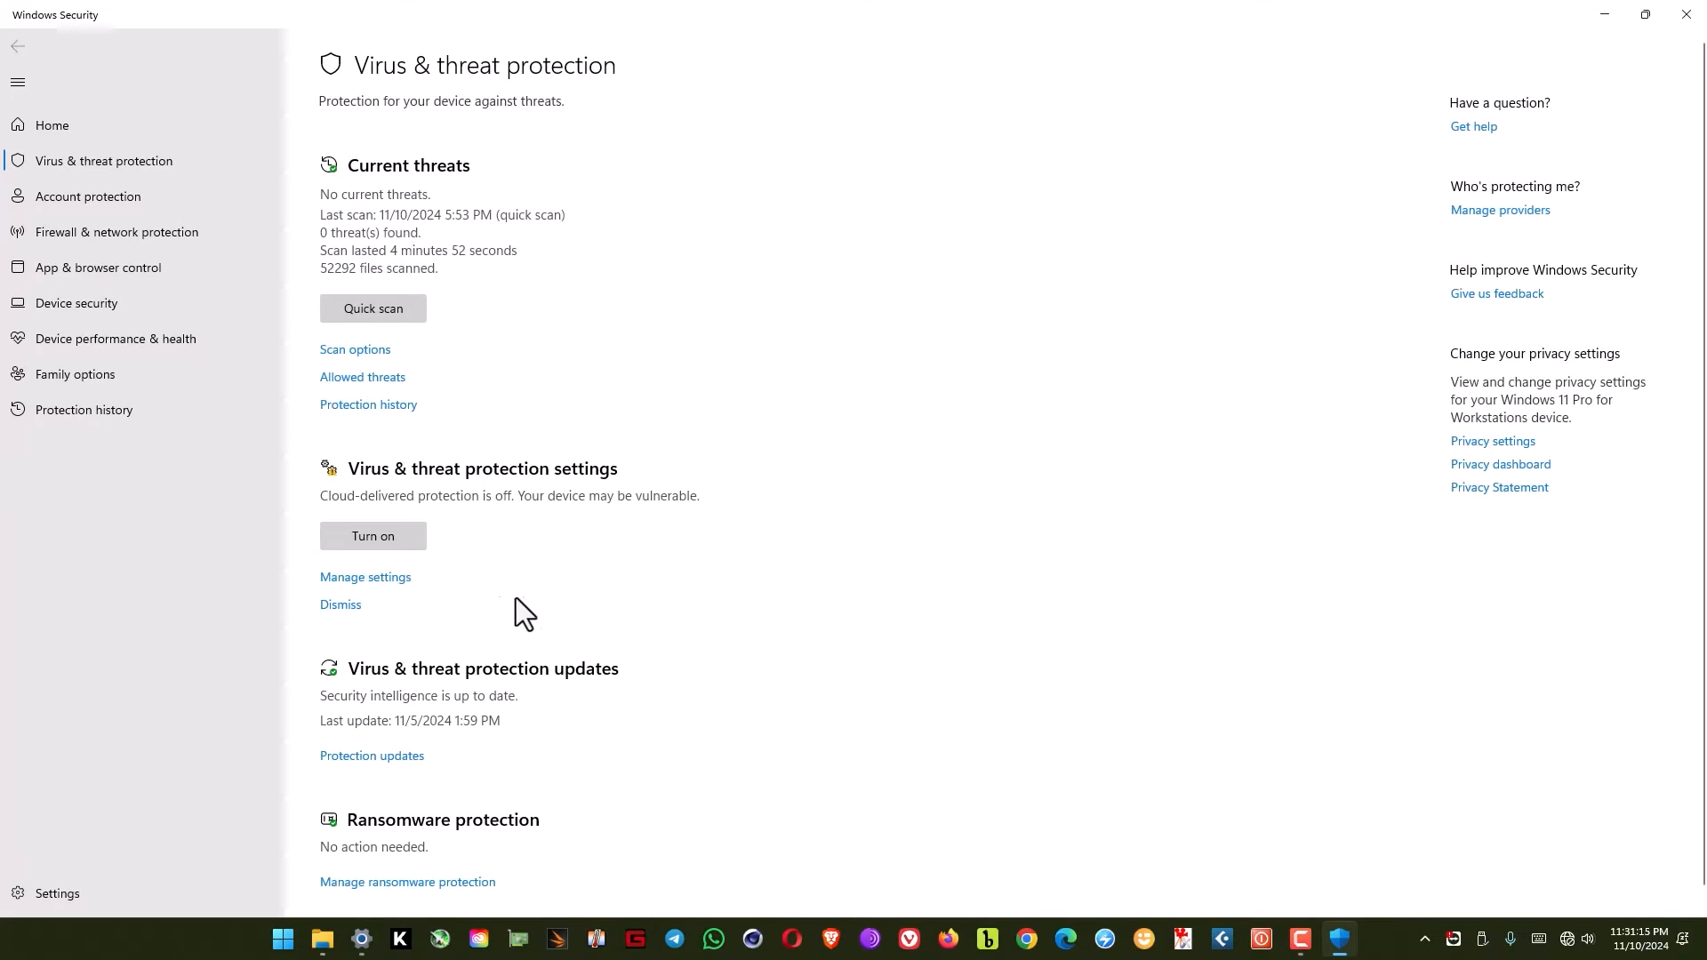
click(365, 576)
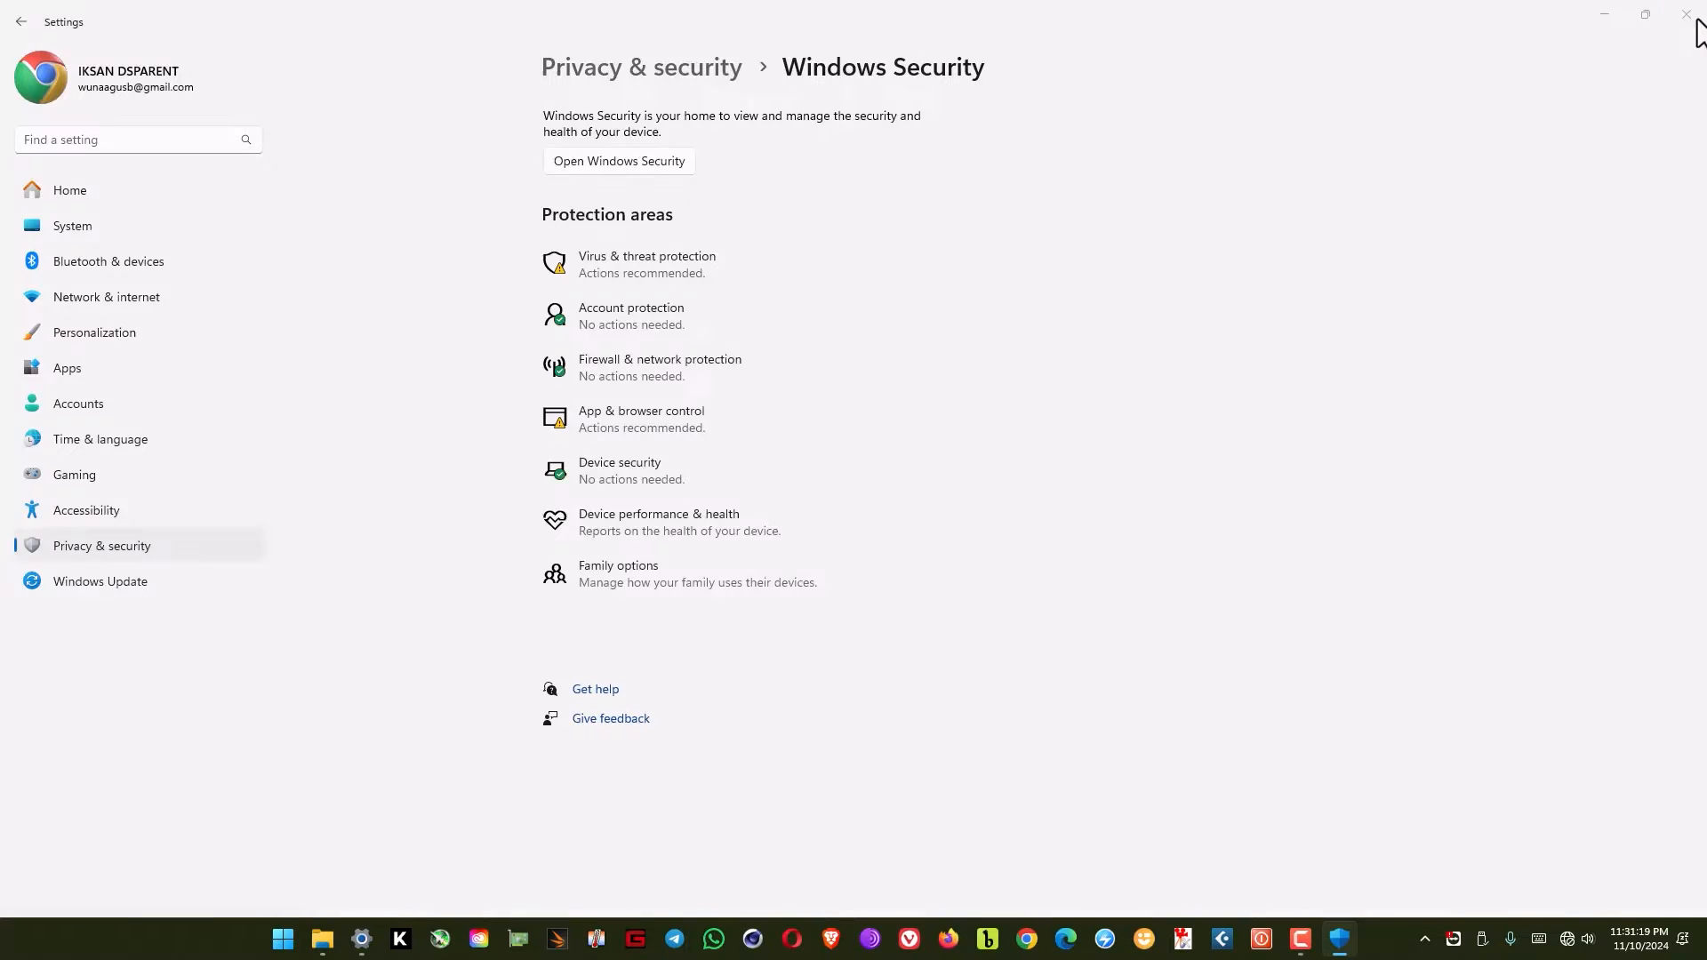
Step: Close Settings and extract Adobe Photoshop 2025.rar from File Explorer
click(1688, 16)
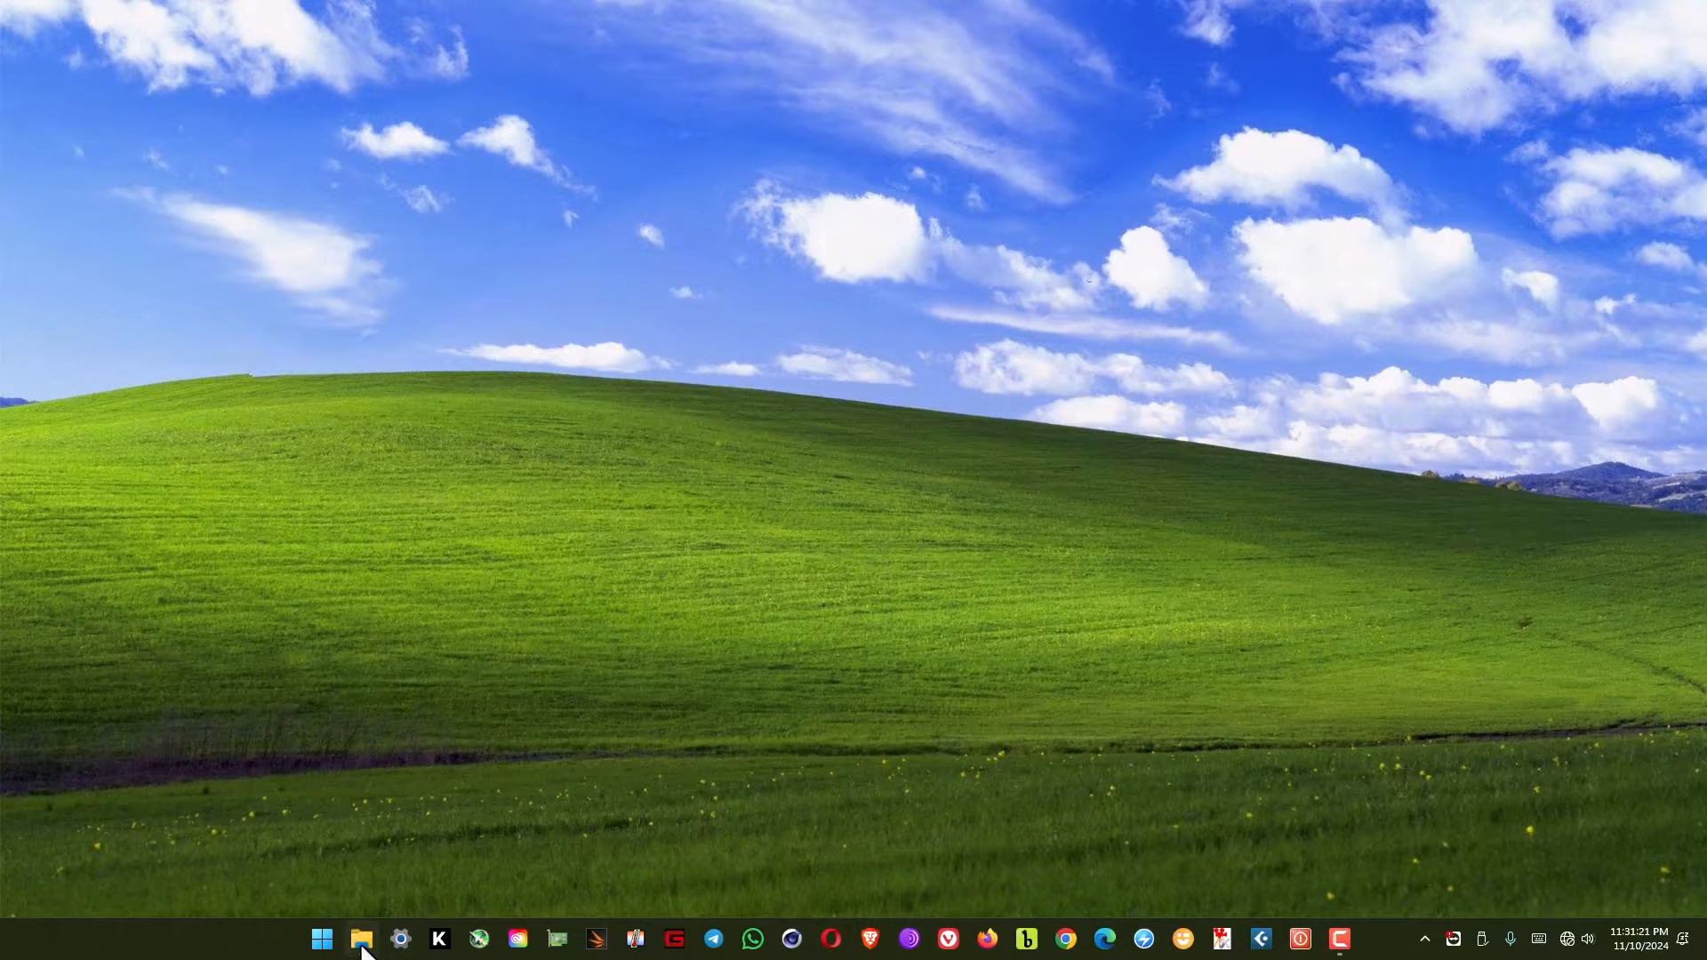
click(361, 939)
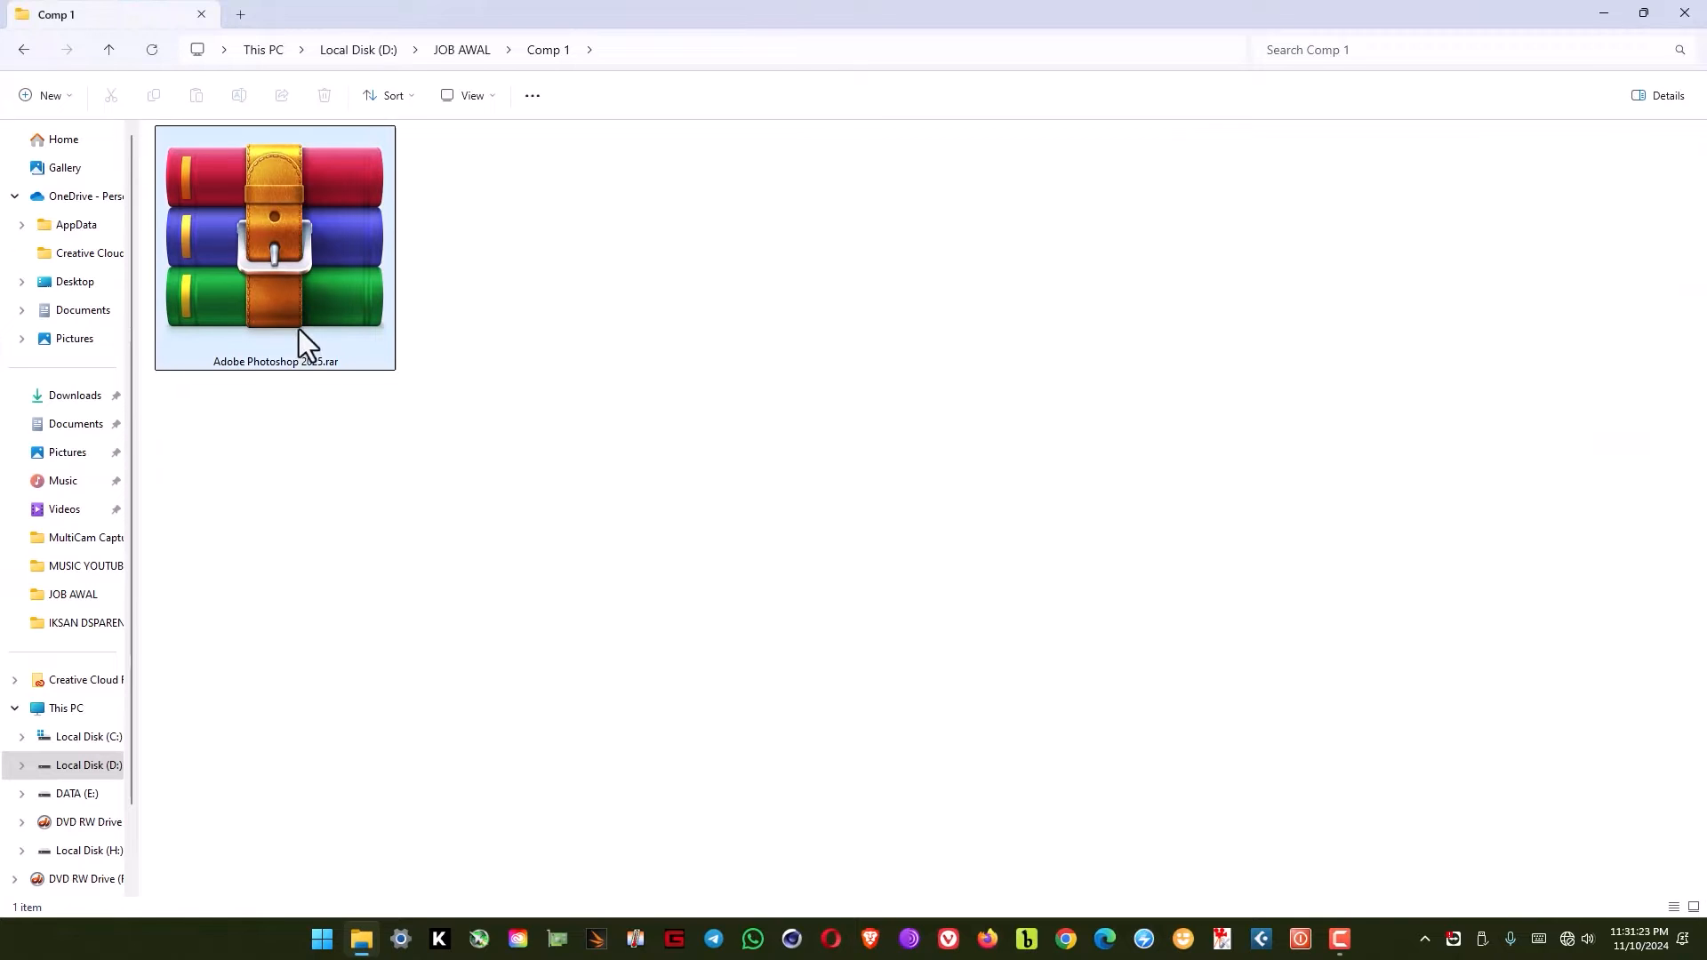
right_click(274, 240)
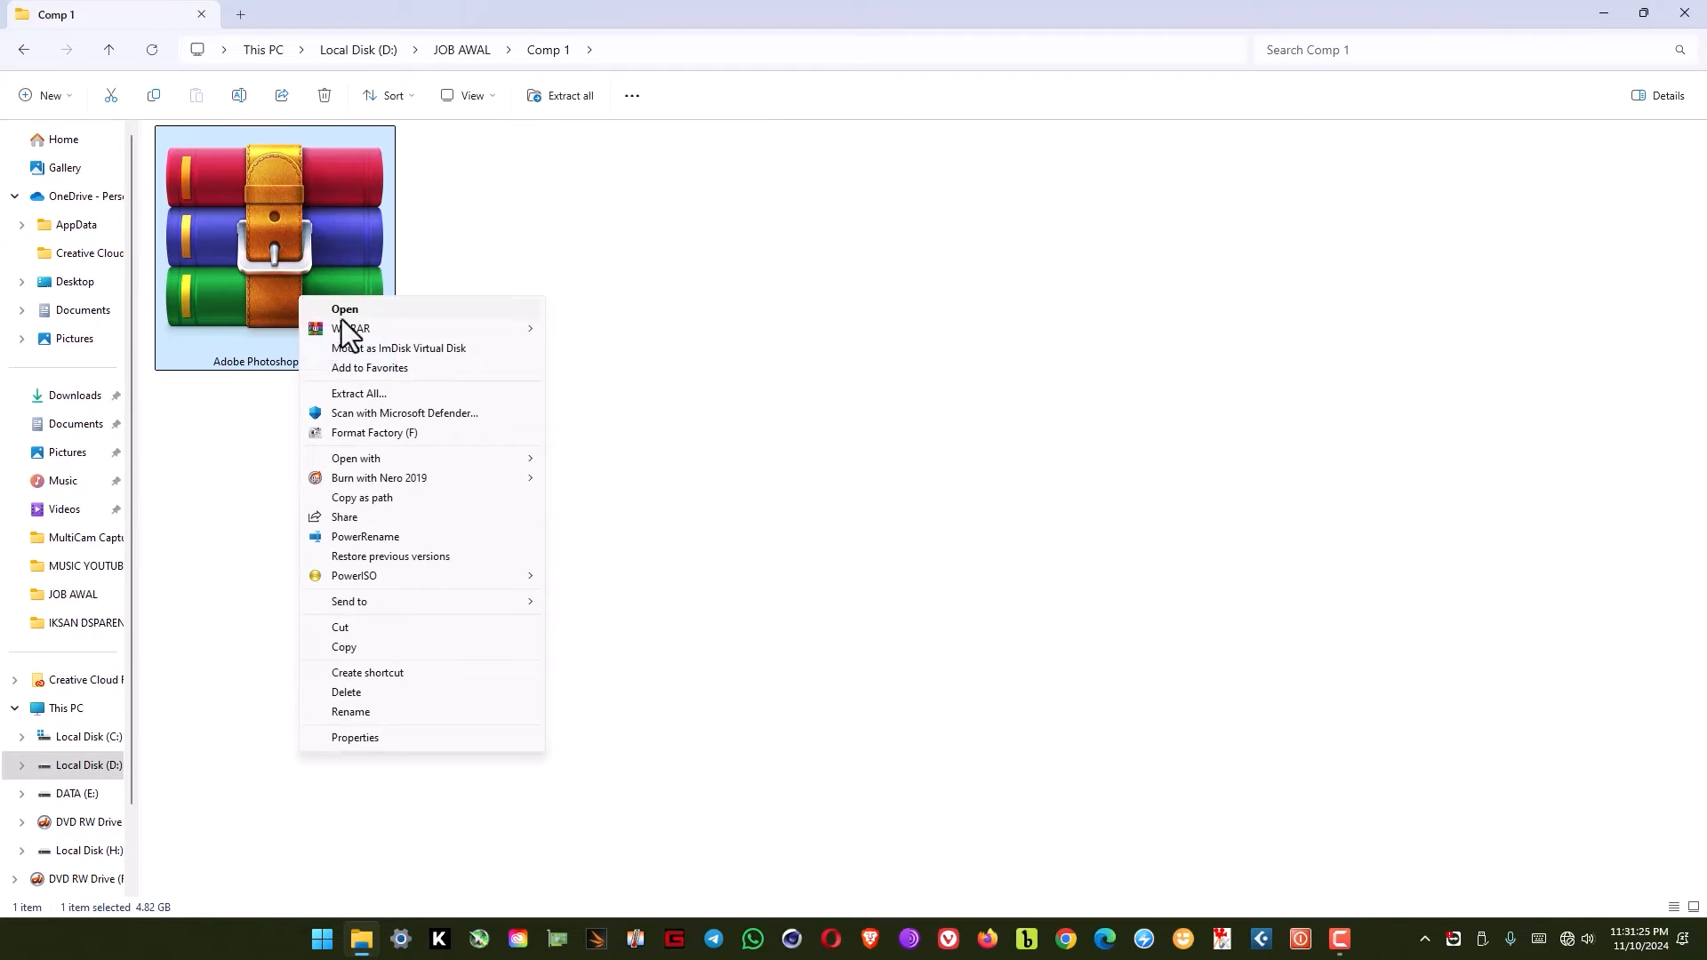
mouse_move(350, 329)
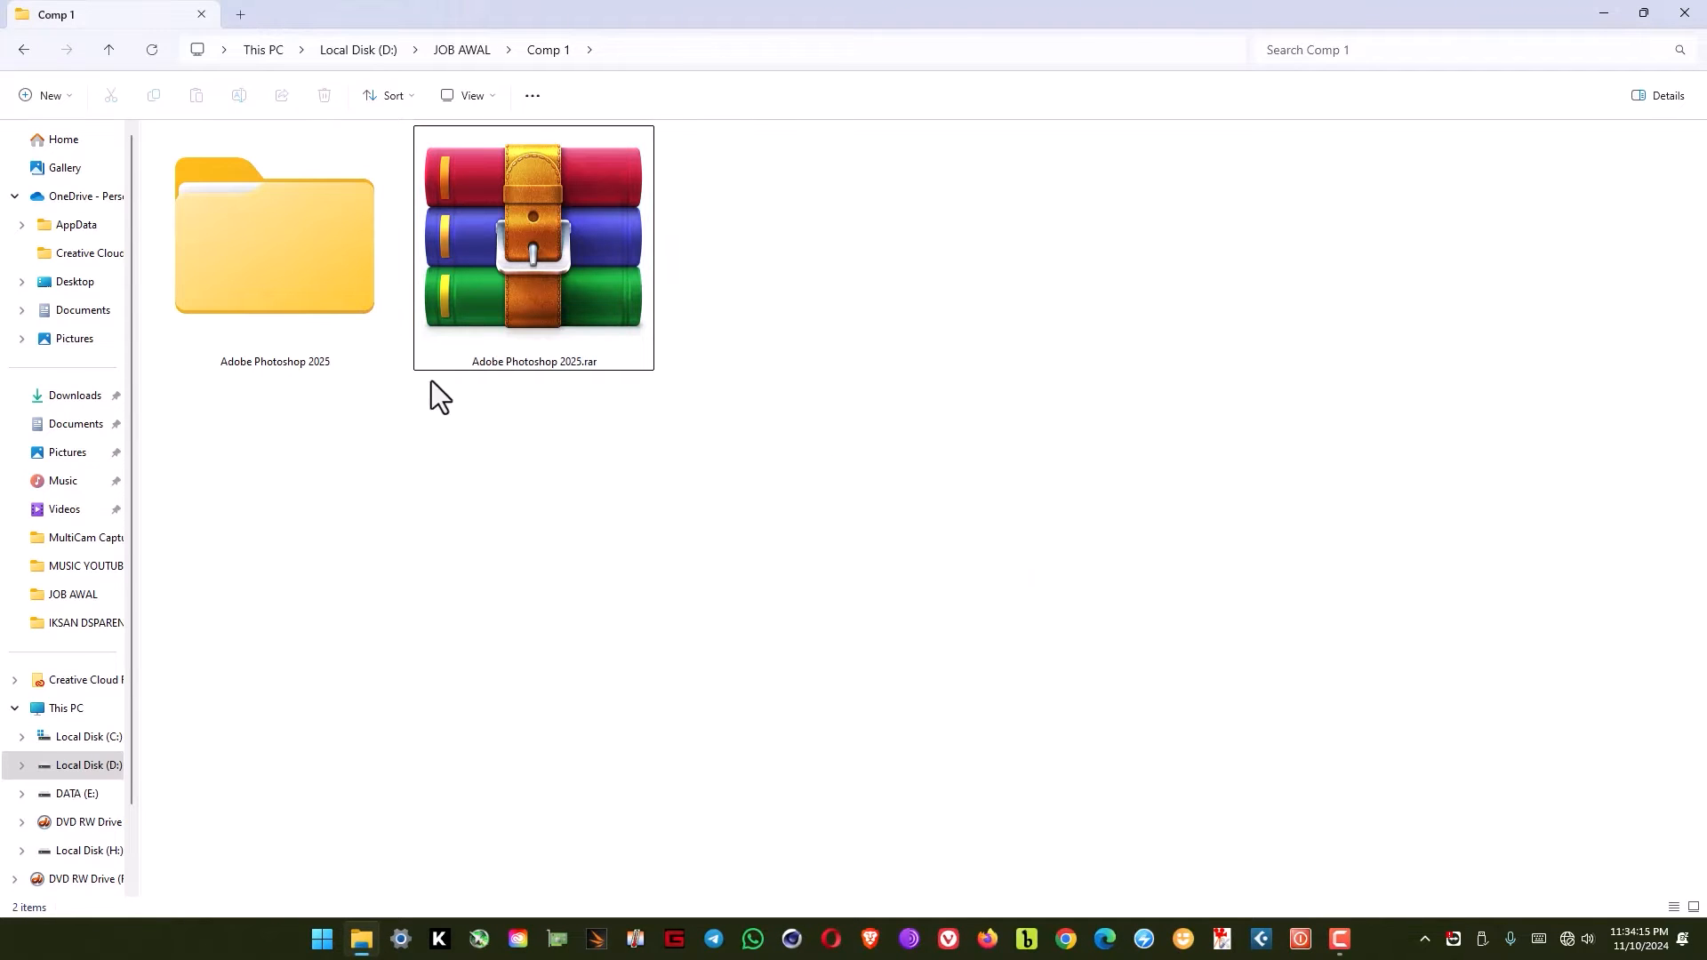
Step: Enter the nested Adobe Photoshop 2025 folders and select the install instructions txt file
double_click(274, 235)
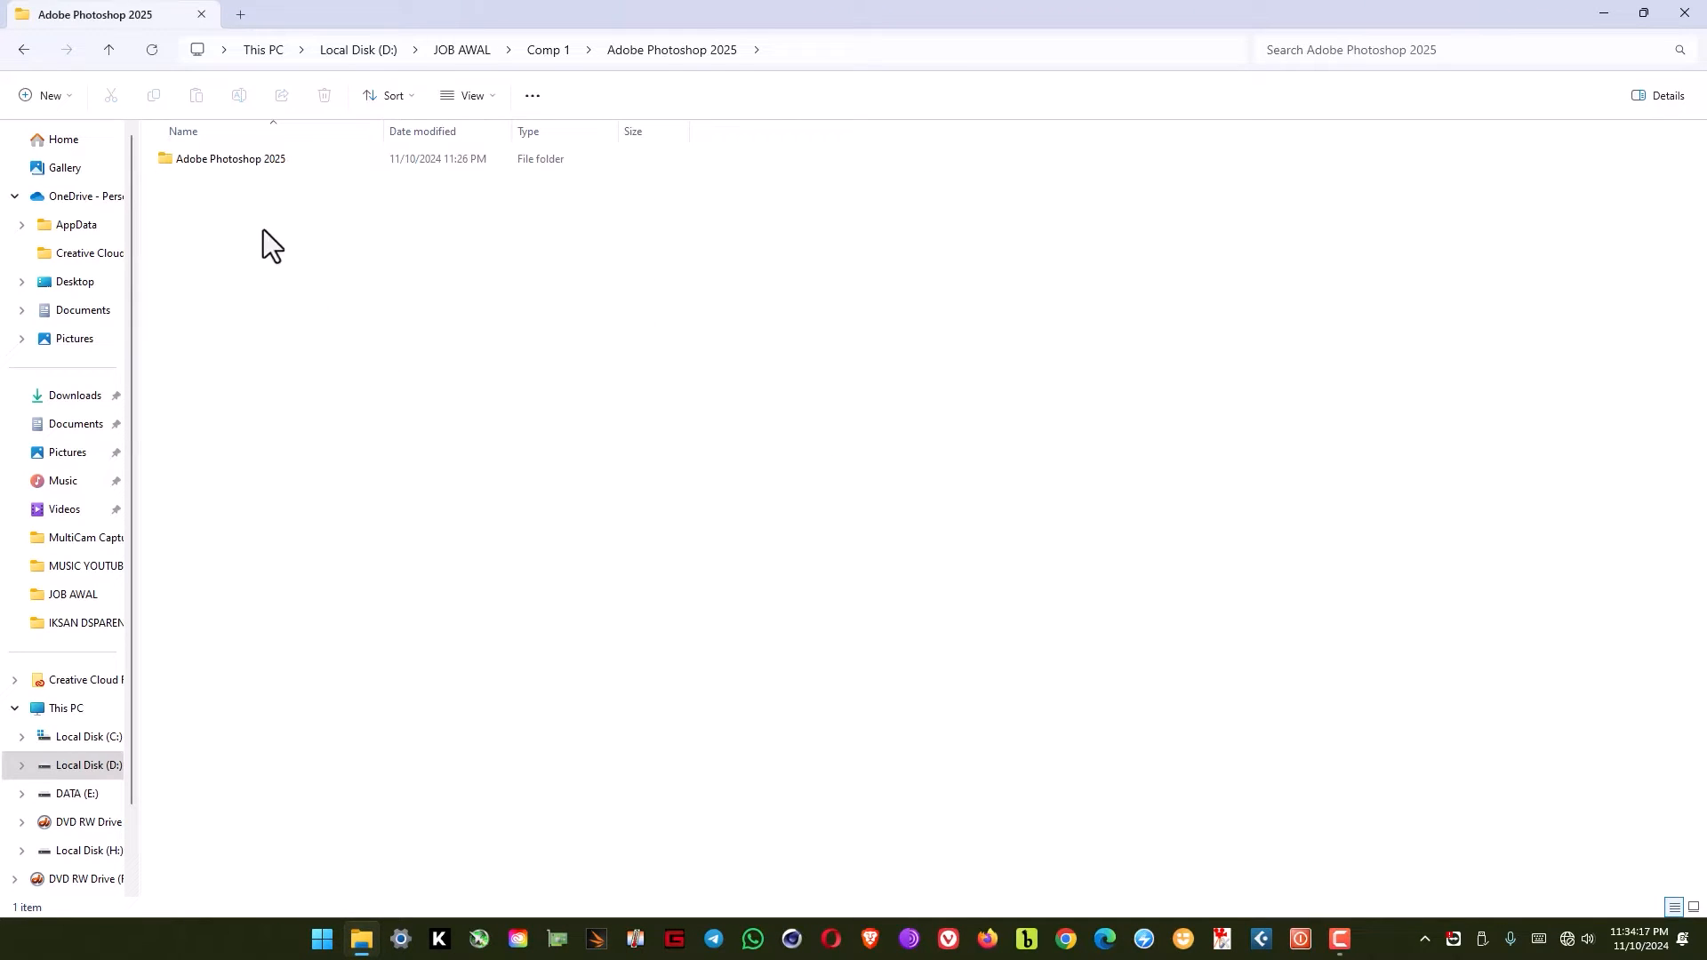
double_click(230, 159)
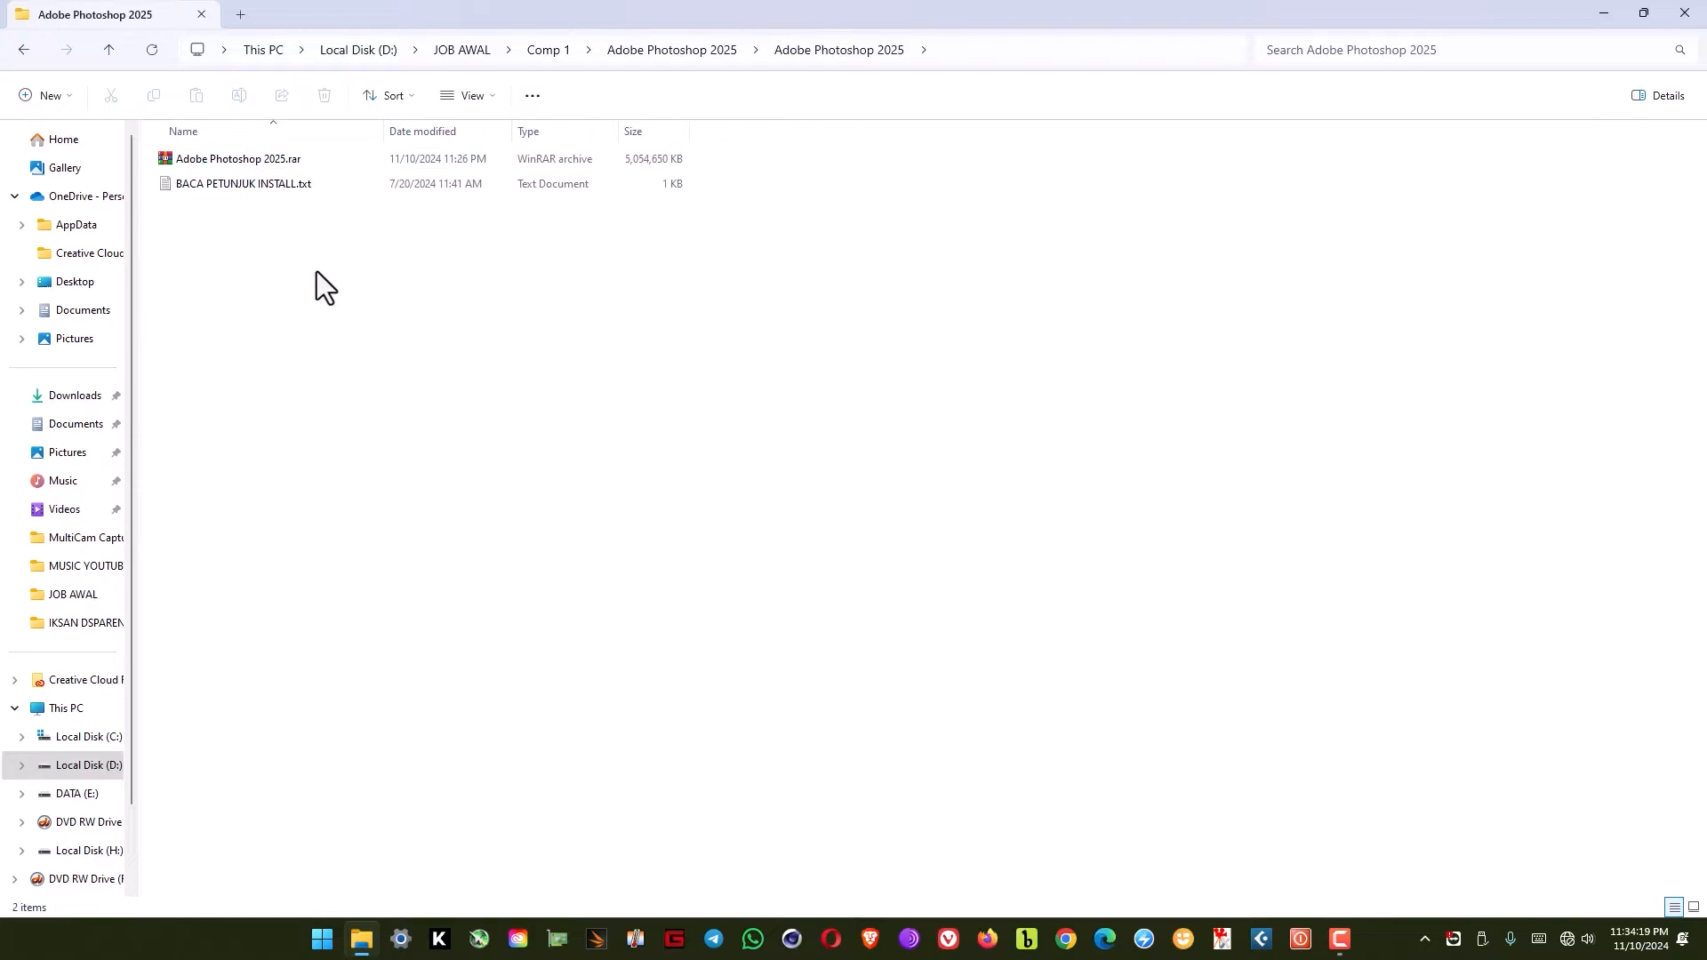
click(243, 183)
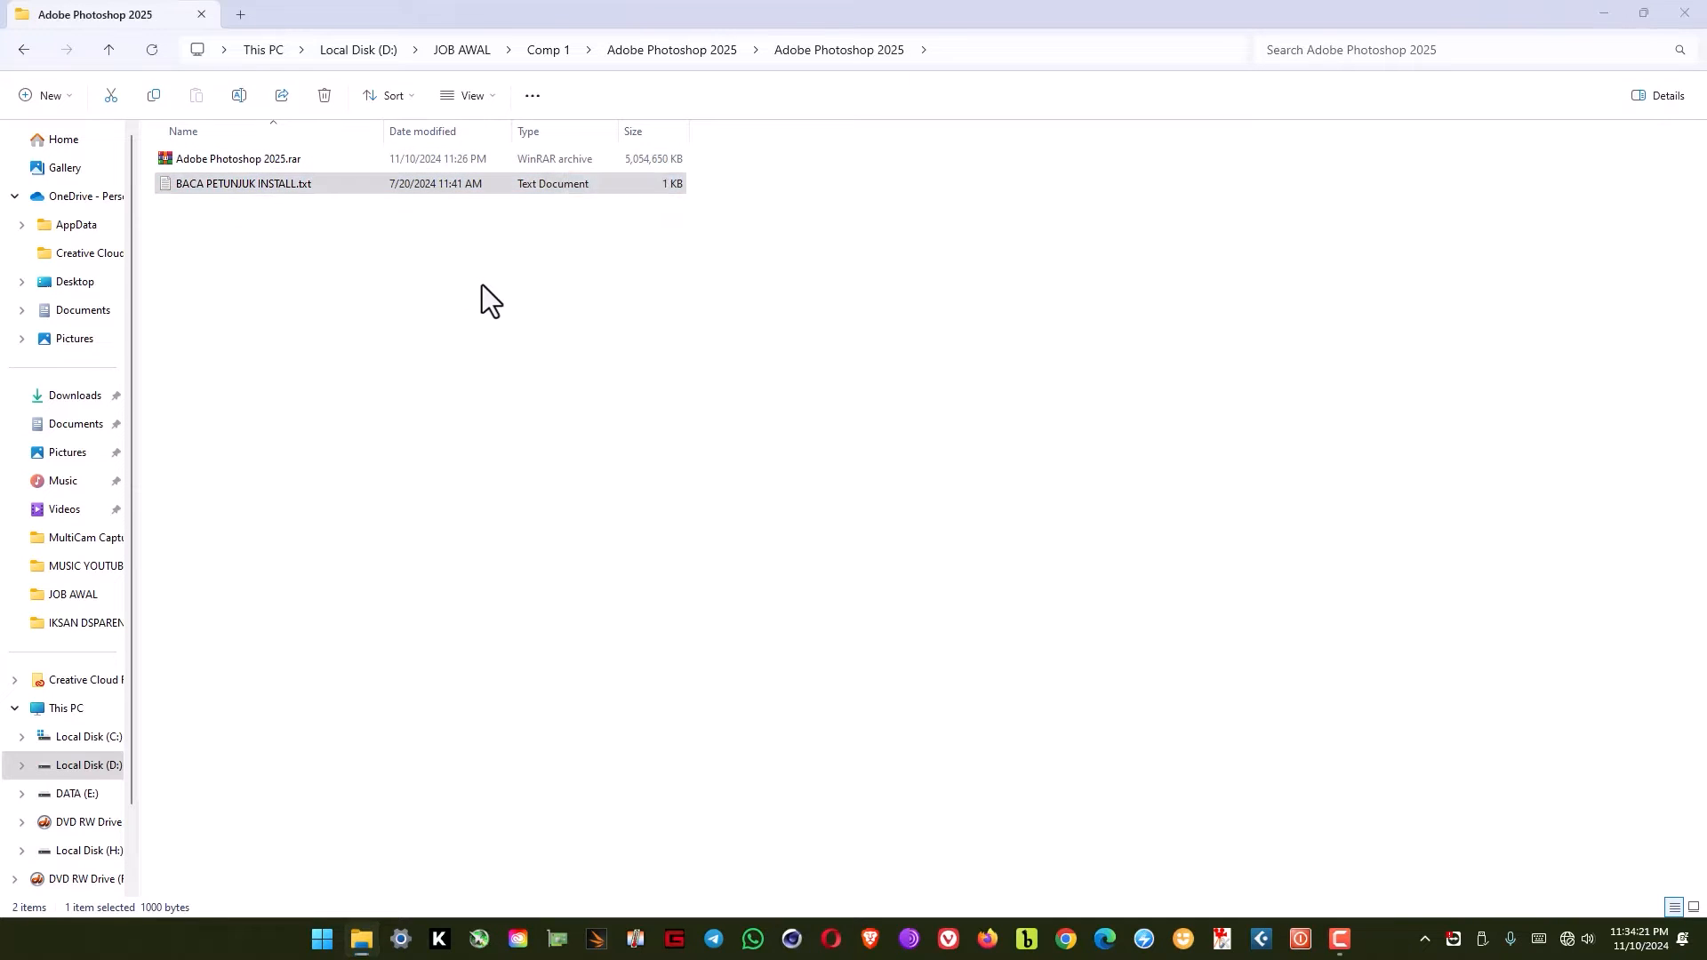
double_click(244, 184)
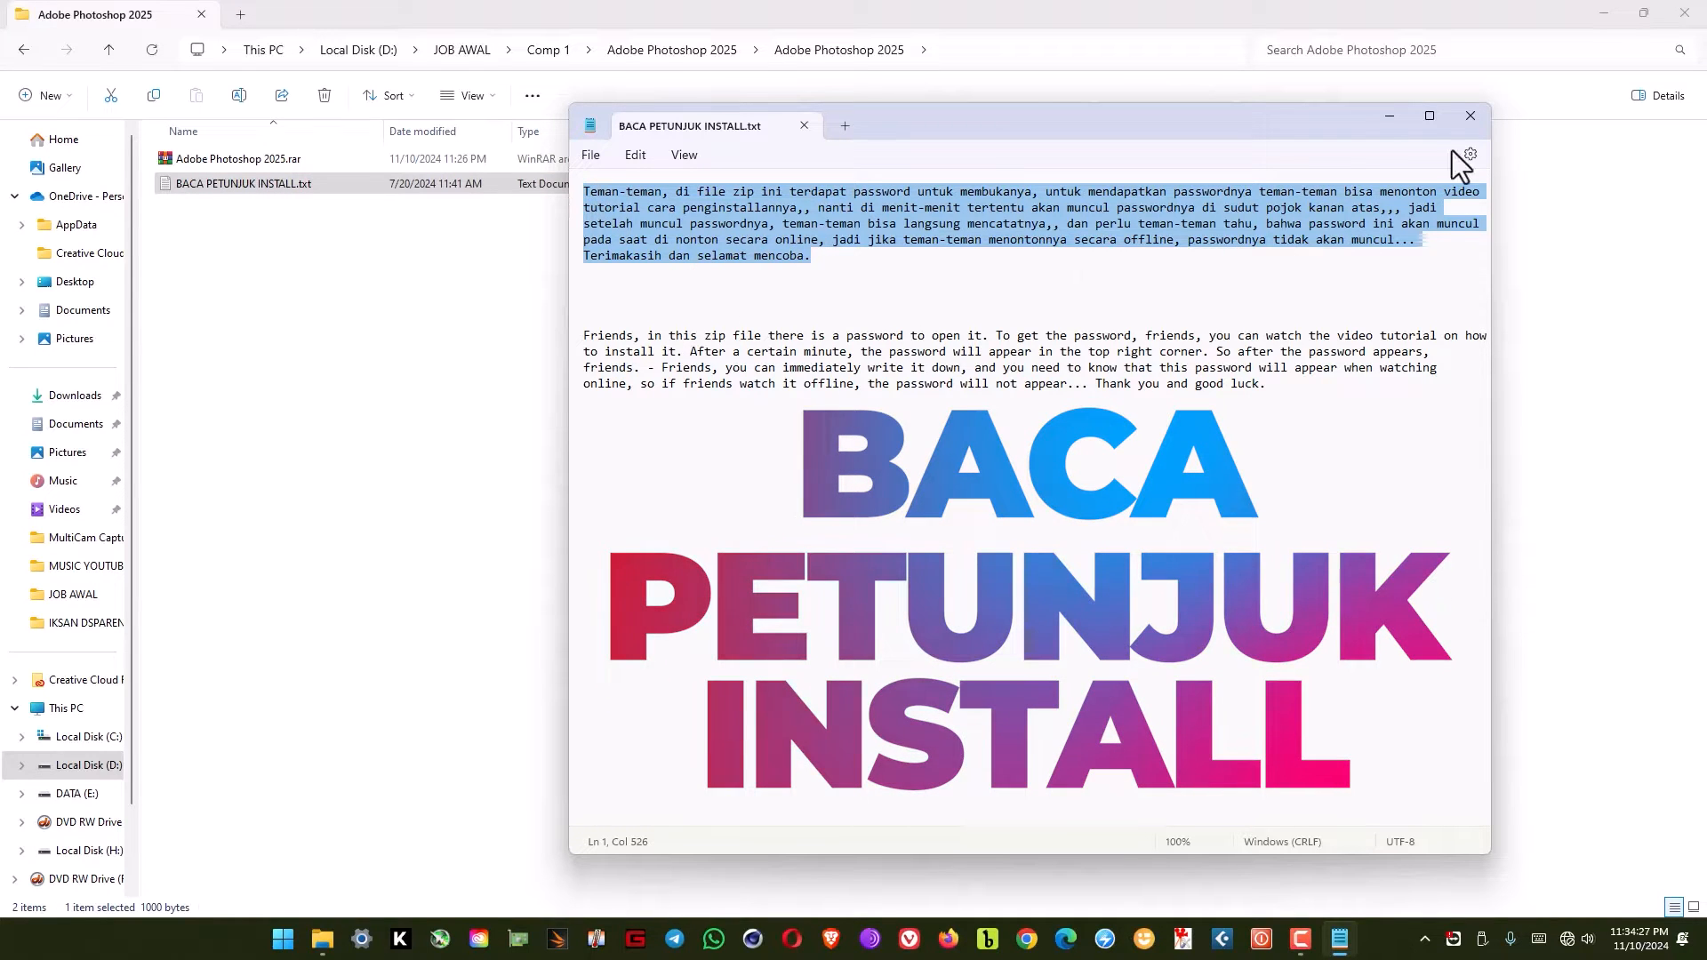
click(1469, 116)
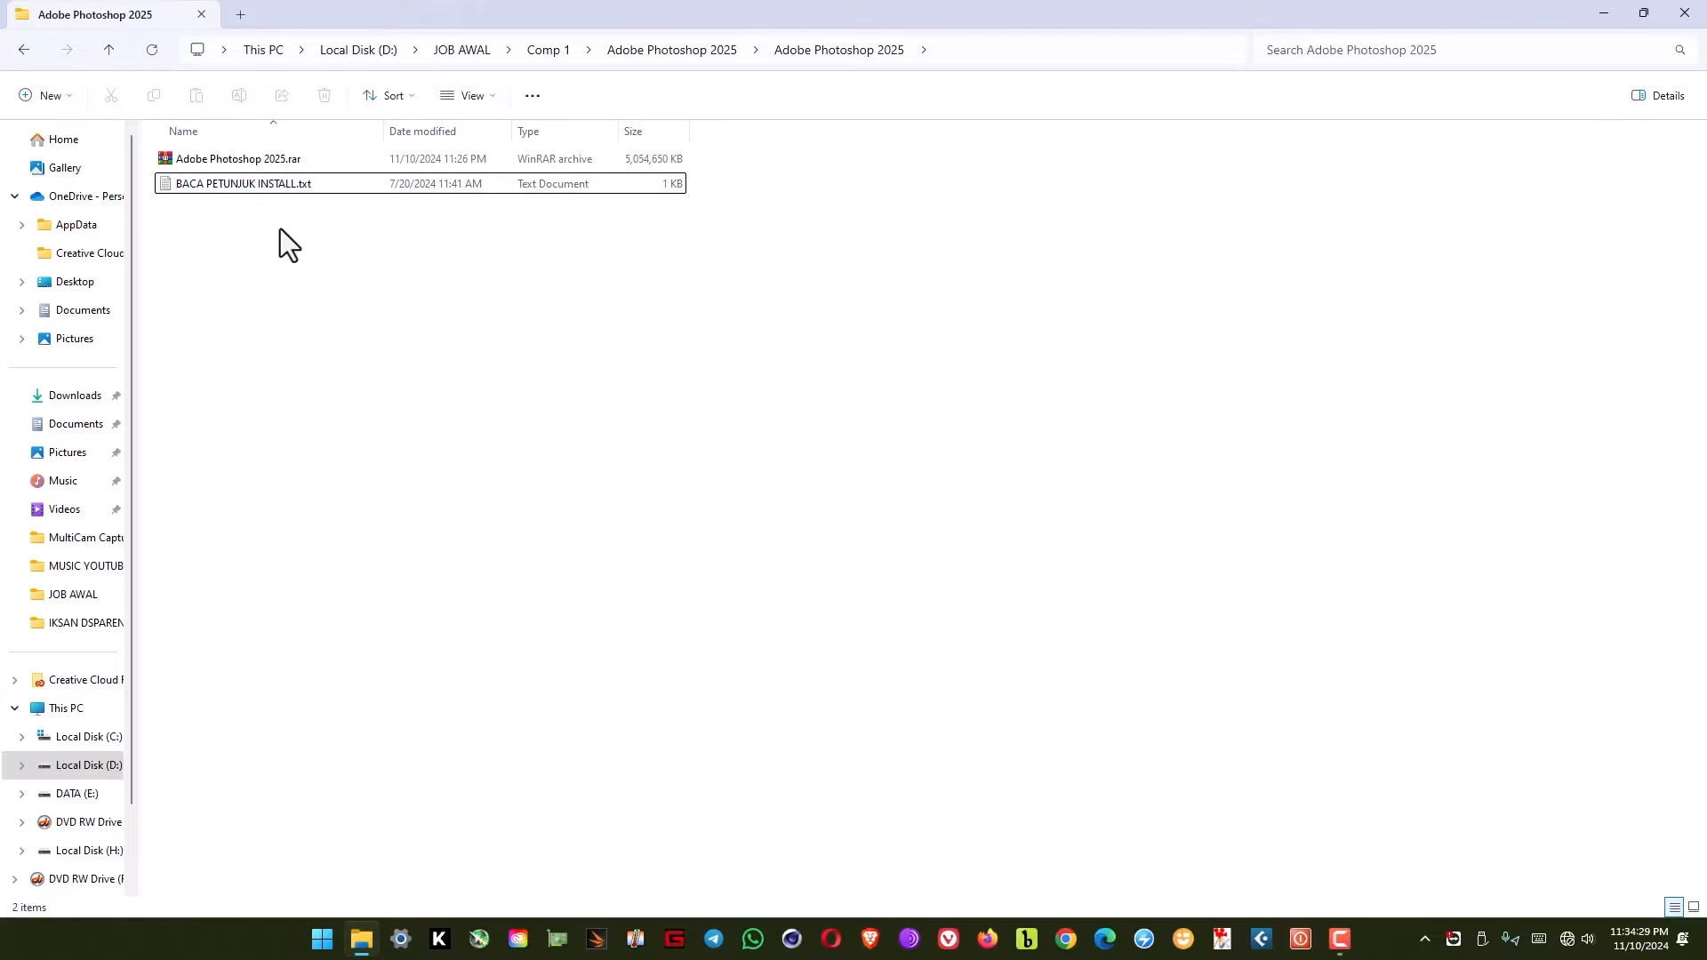
Step: Extract Adobe Photoshop 2025.rar to "Adobe Photoshop 2025\" with the archive password
click(236, 158)
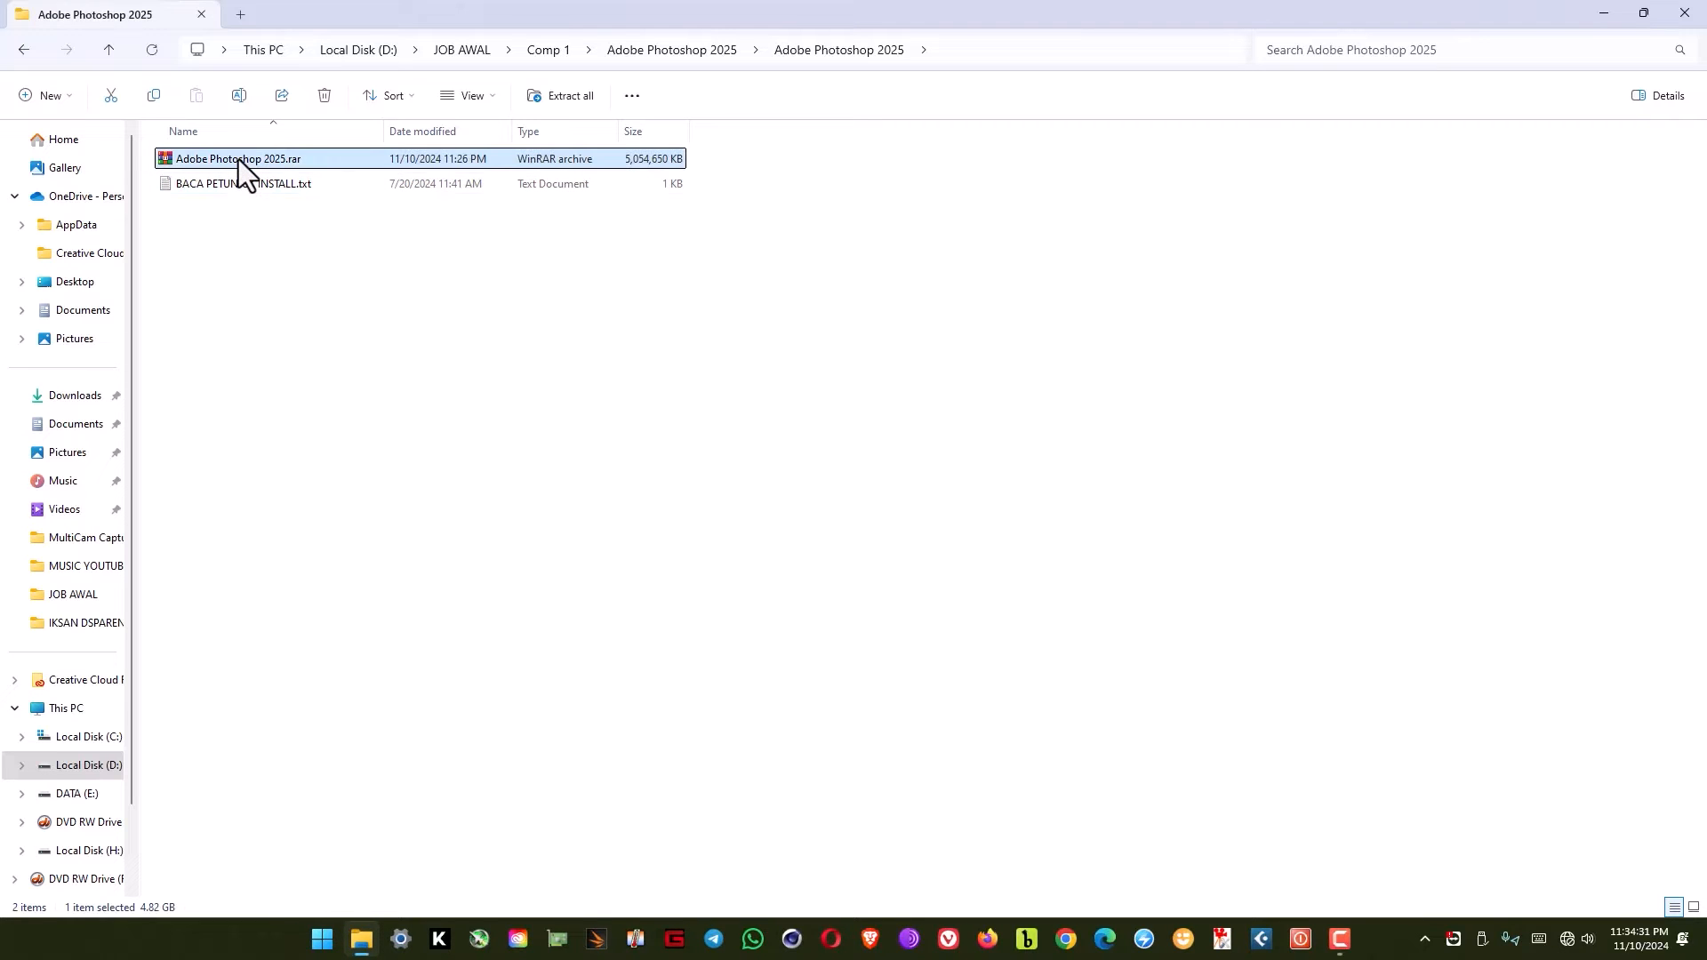
right_click(237, 158)
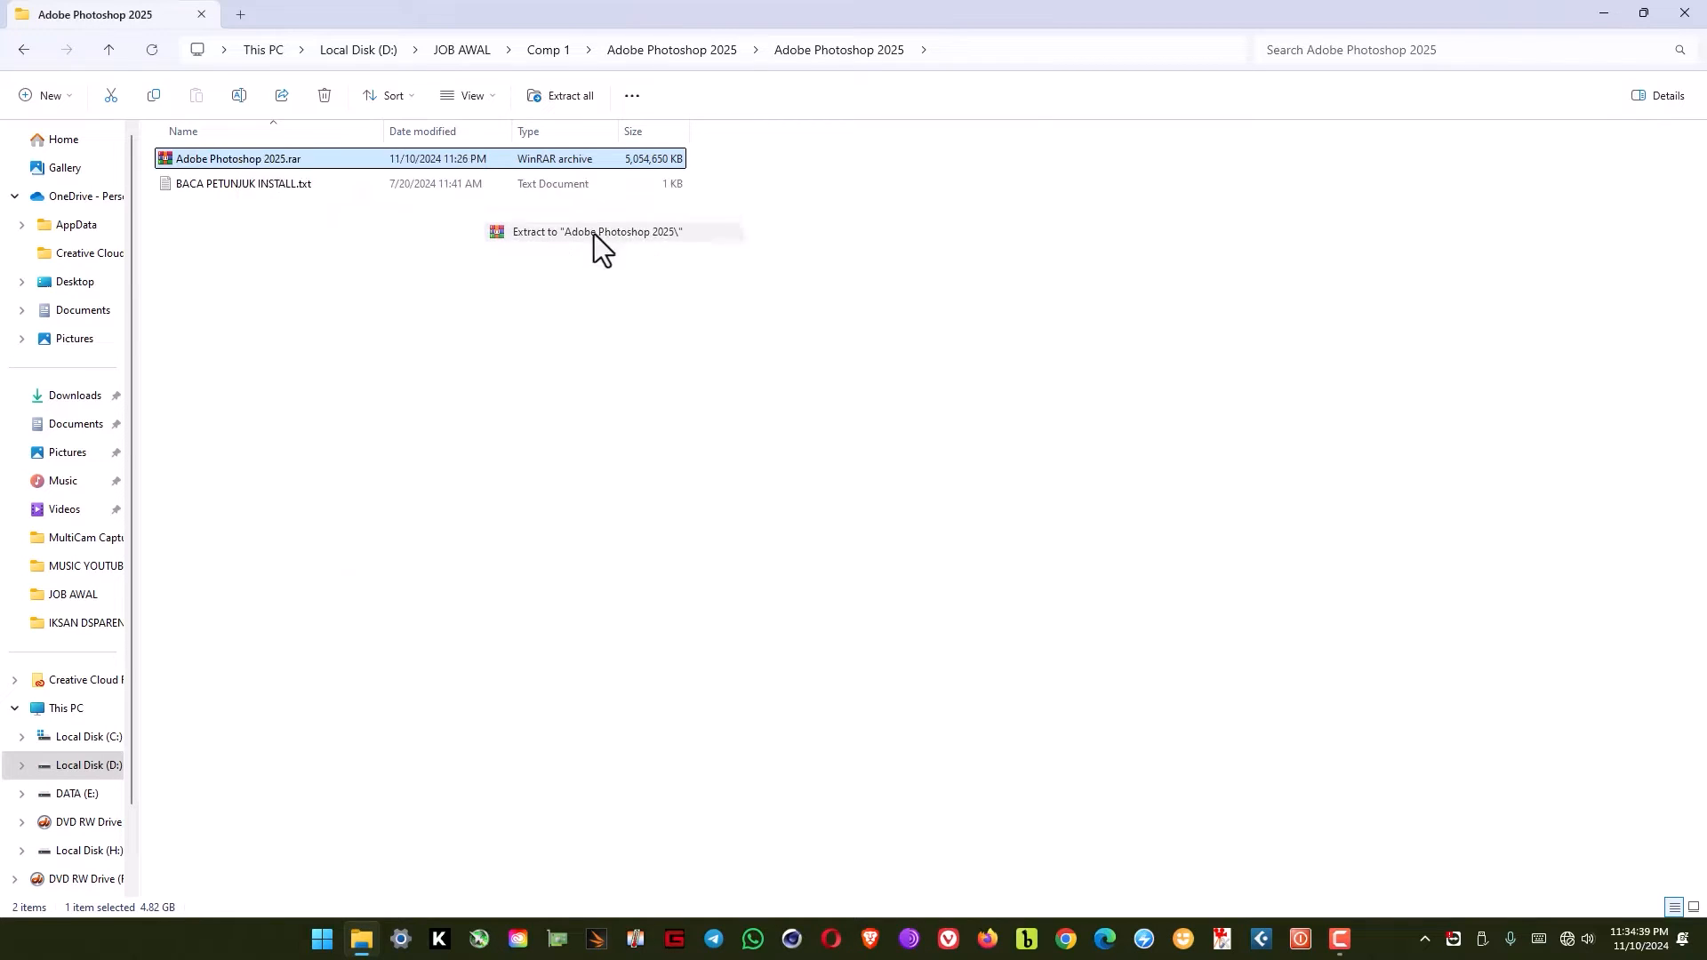
click(598, 232)
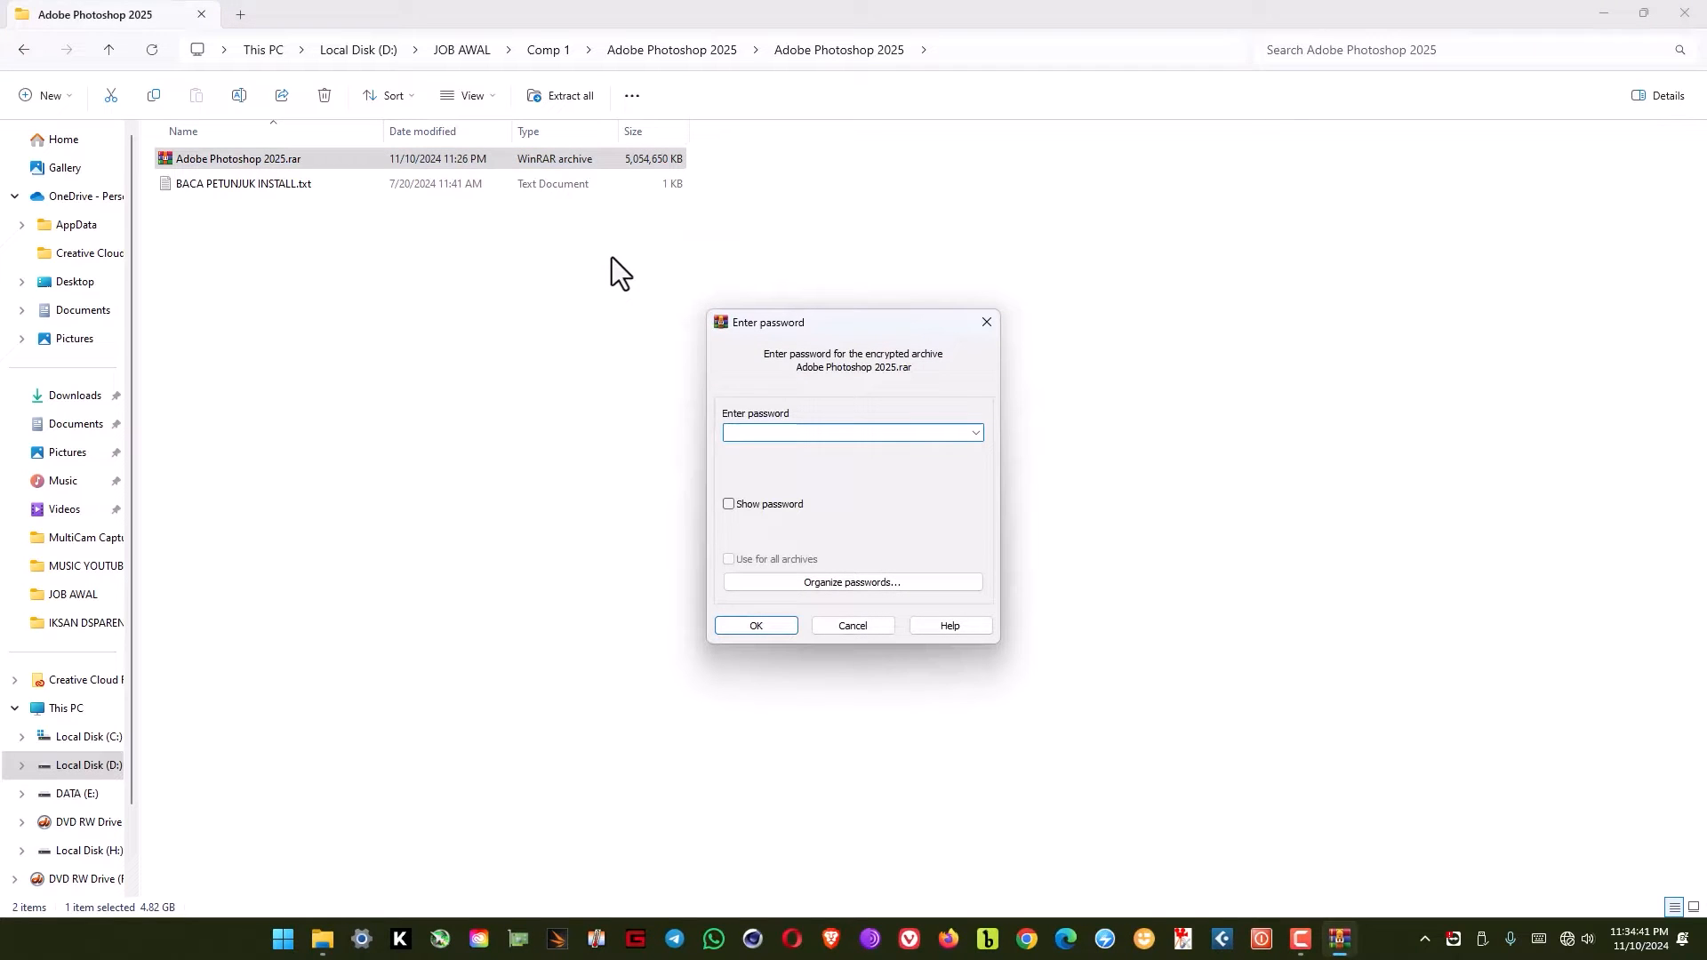
text(••)
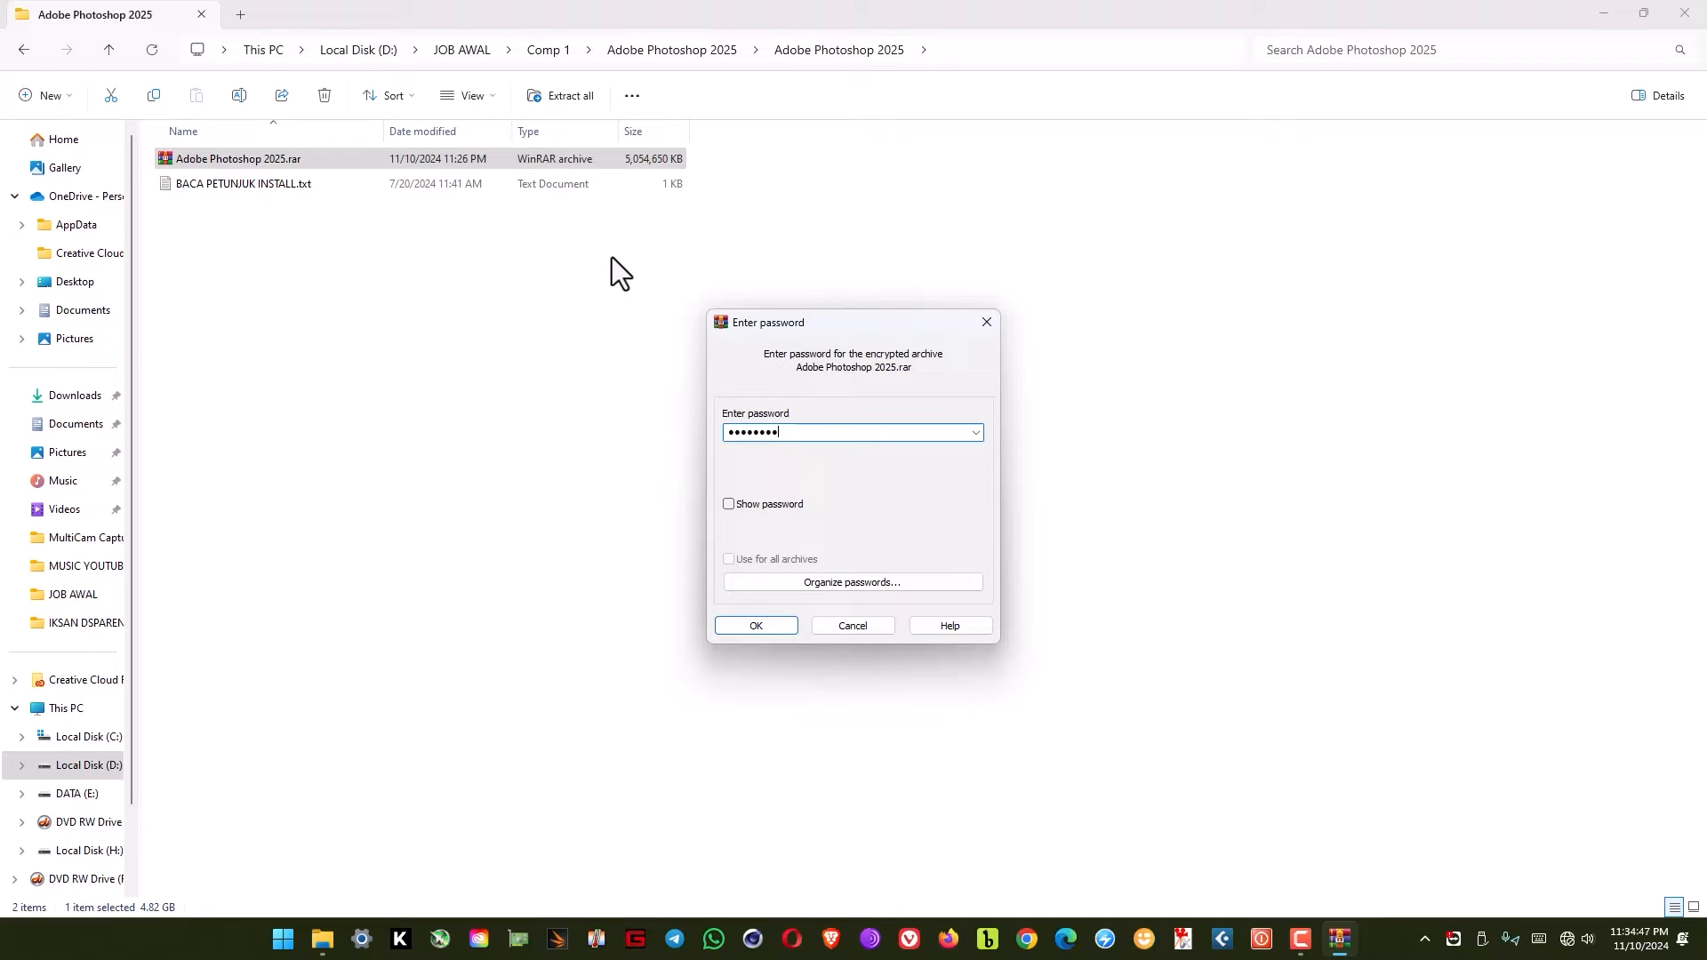
click(756, 624)
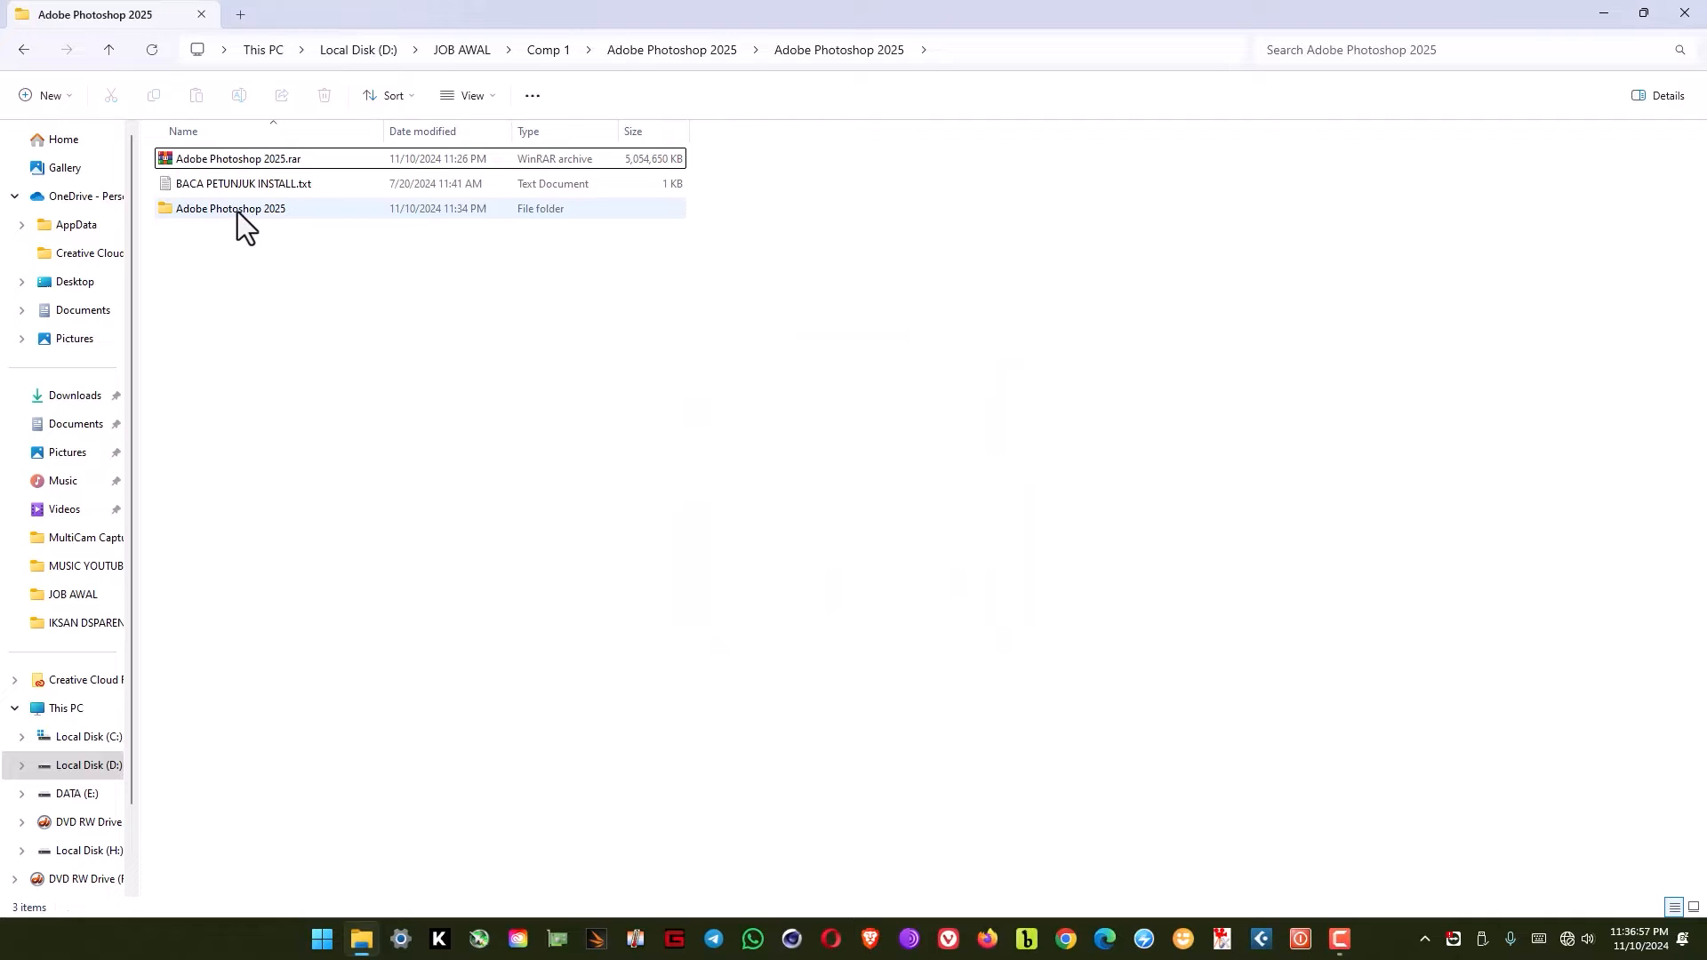
Step: Enter the extracted folders and bring up Open with options for Adobe Photoshop 2025.iso
double_click(230, 208)
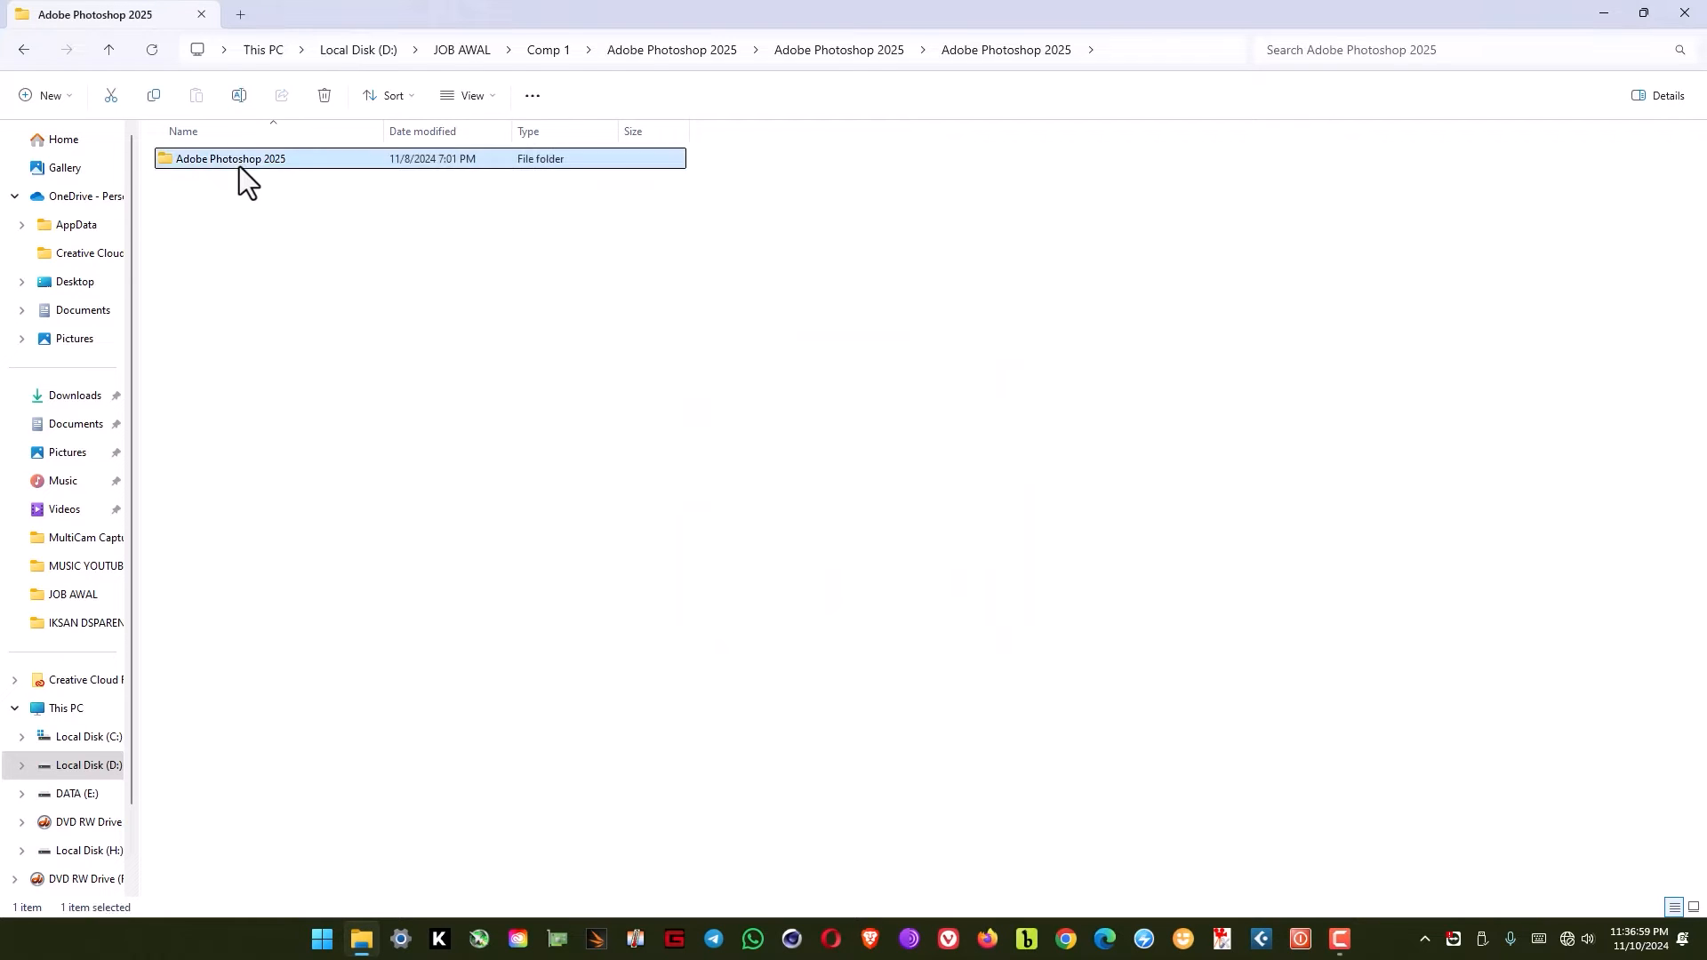
double_click(230, 159)
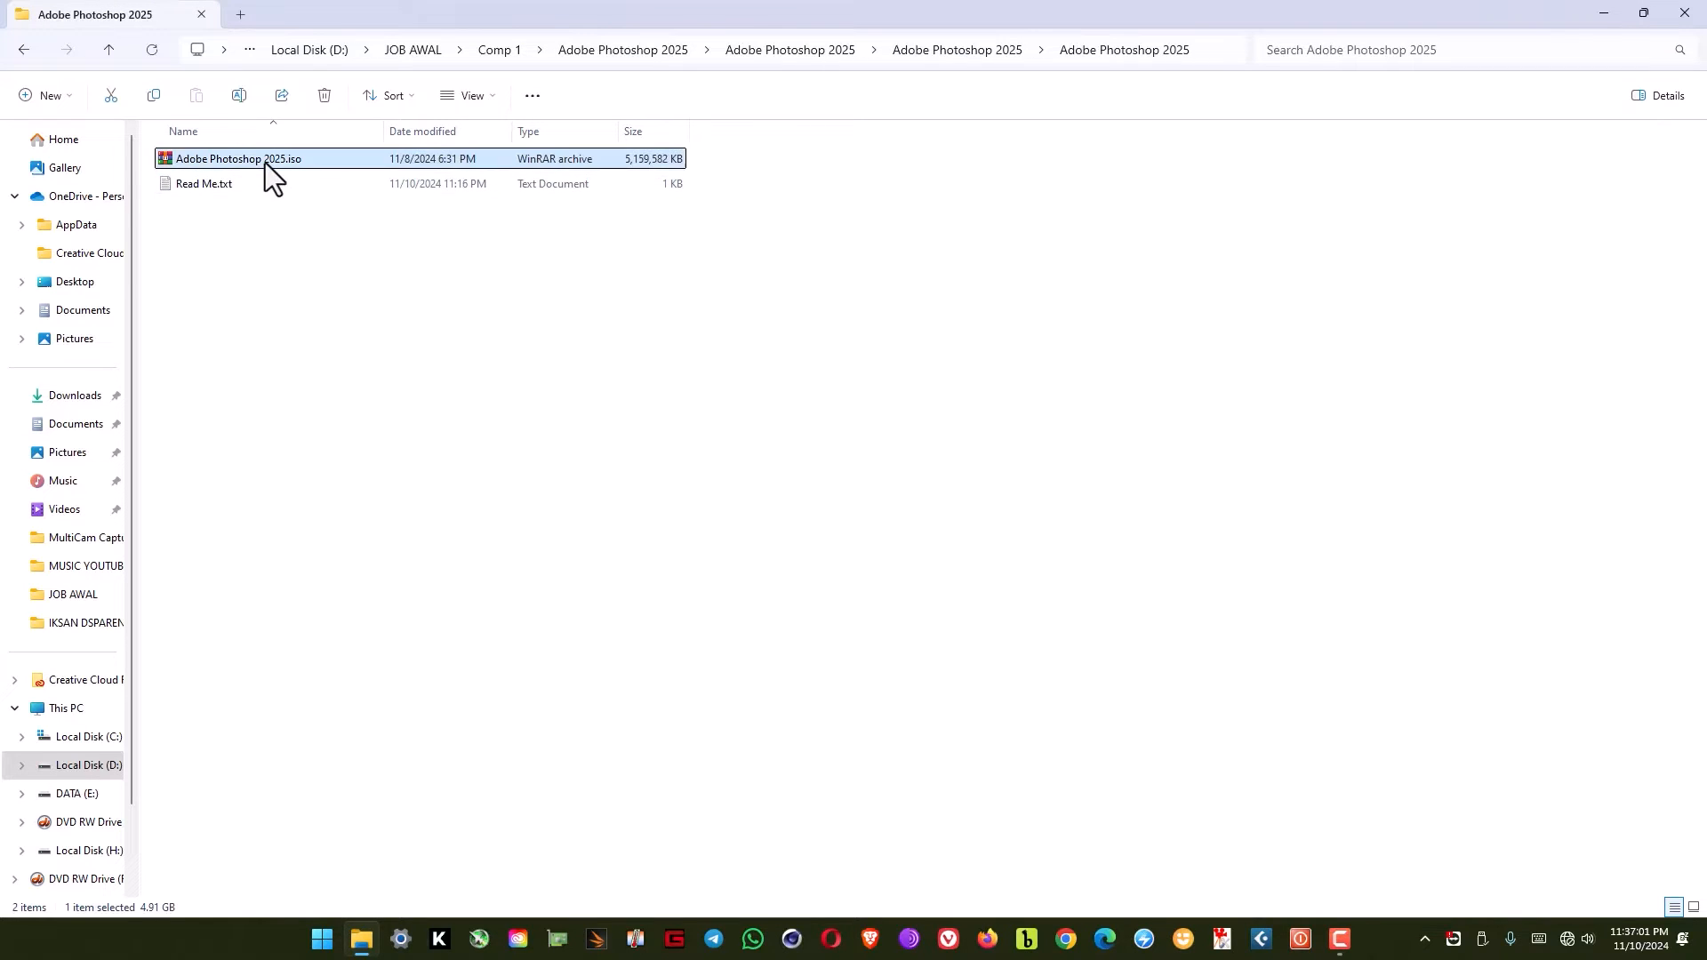
right_click(237, 158)
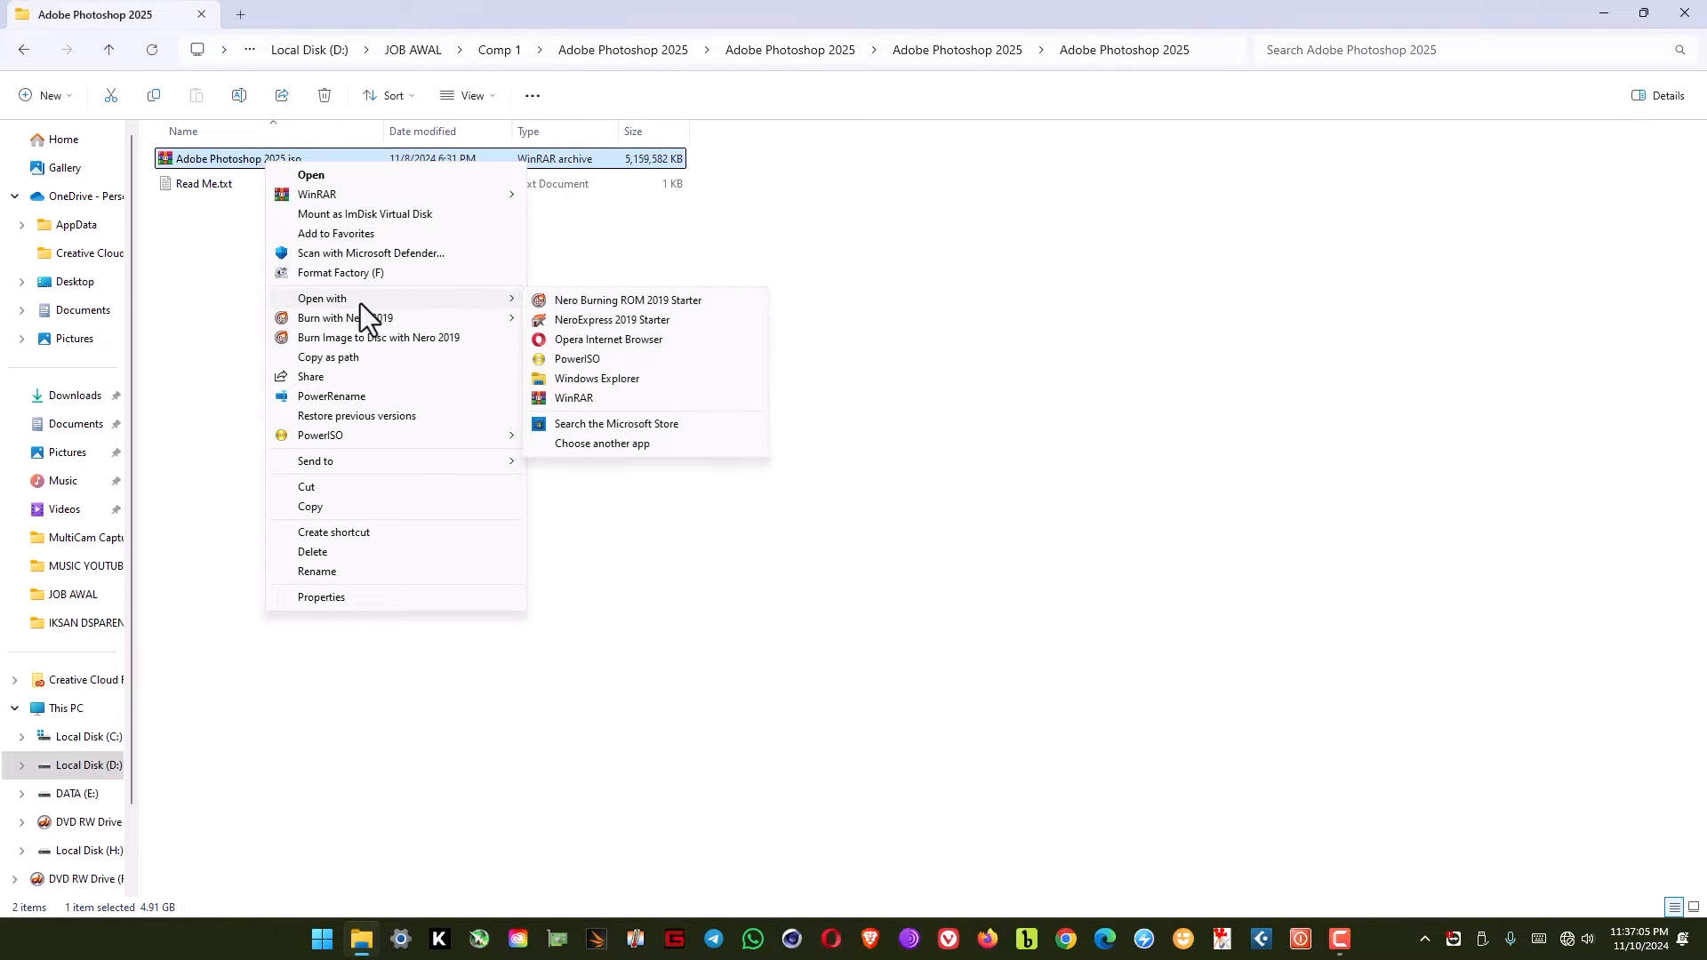
mouse_move(589, 405)
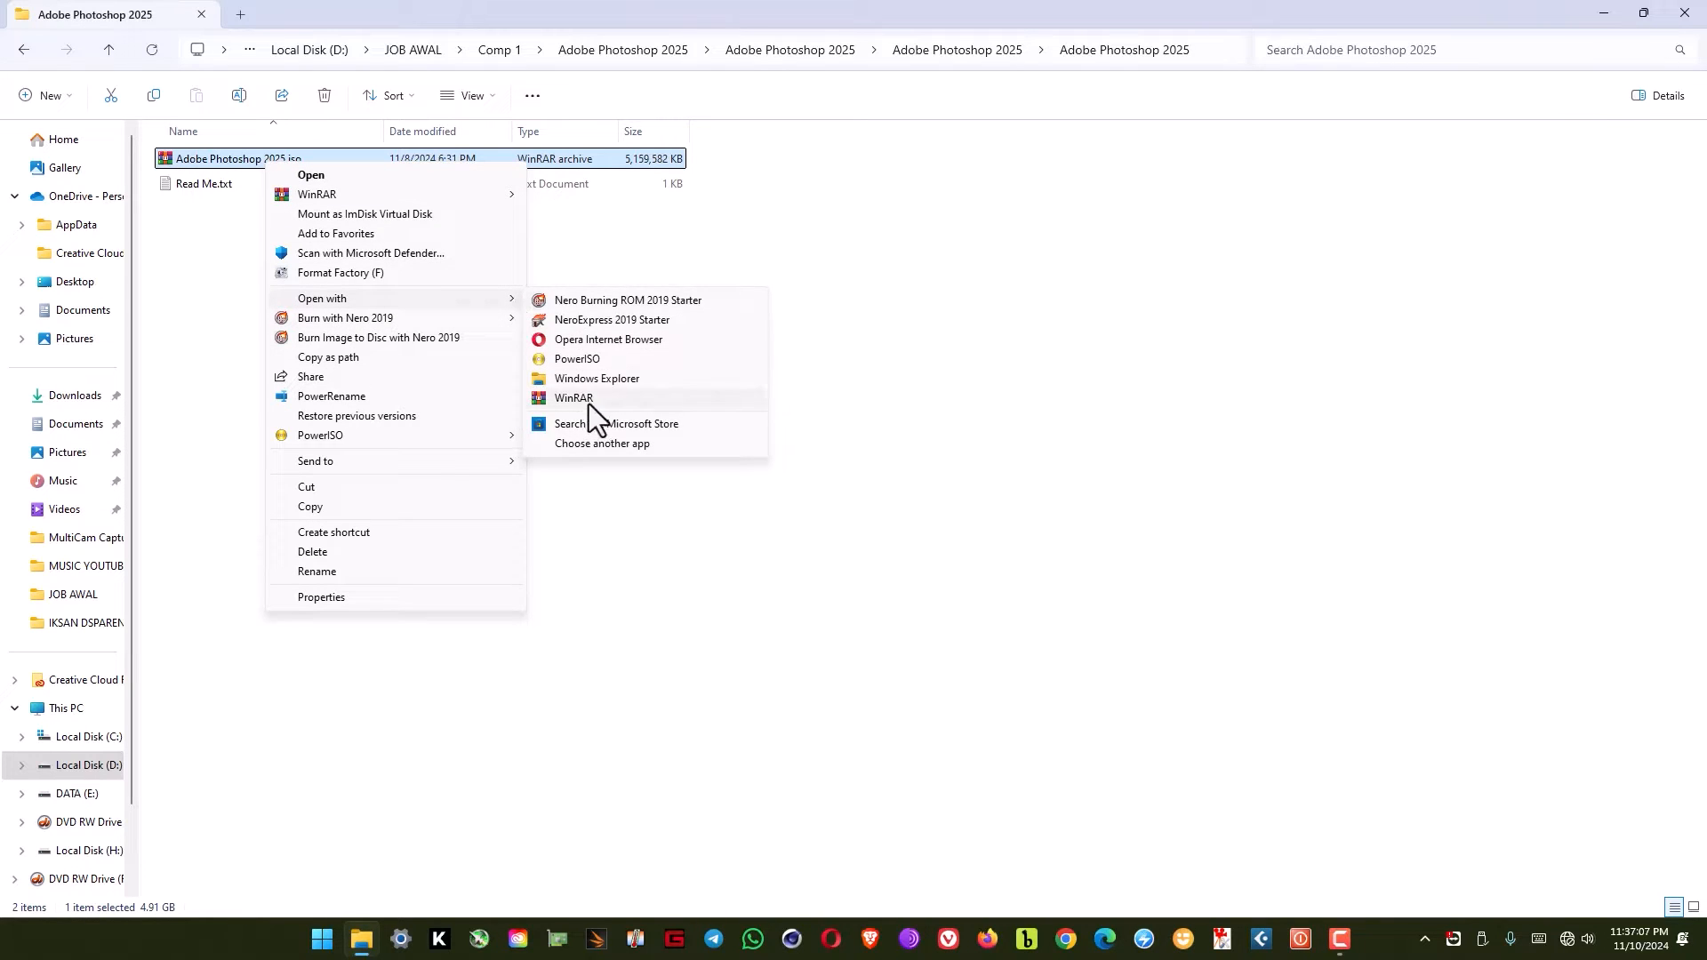
Step: Run autoplay.exe from the ISO in WinRAR and choose Install for Photoshop 2025
click(572, 397)
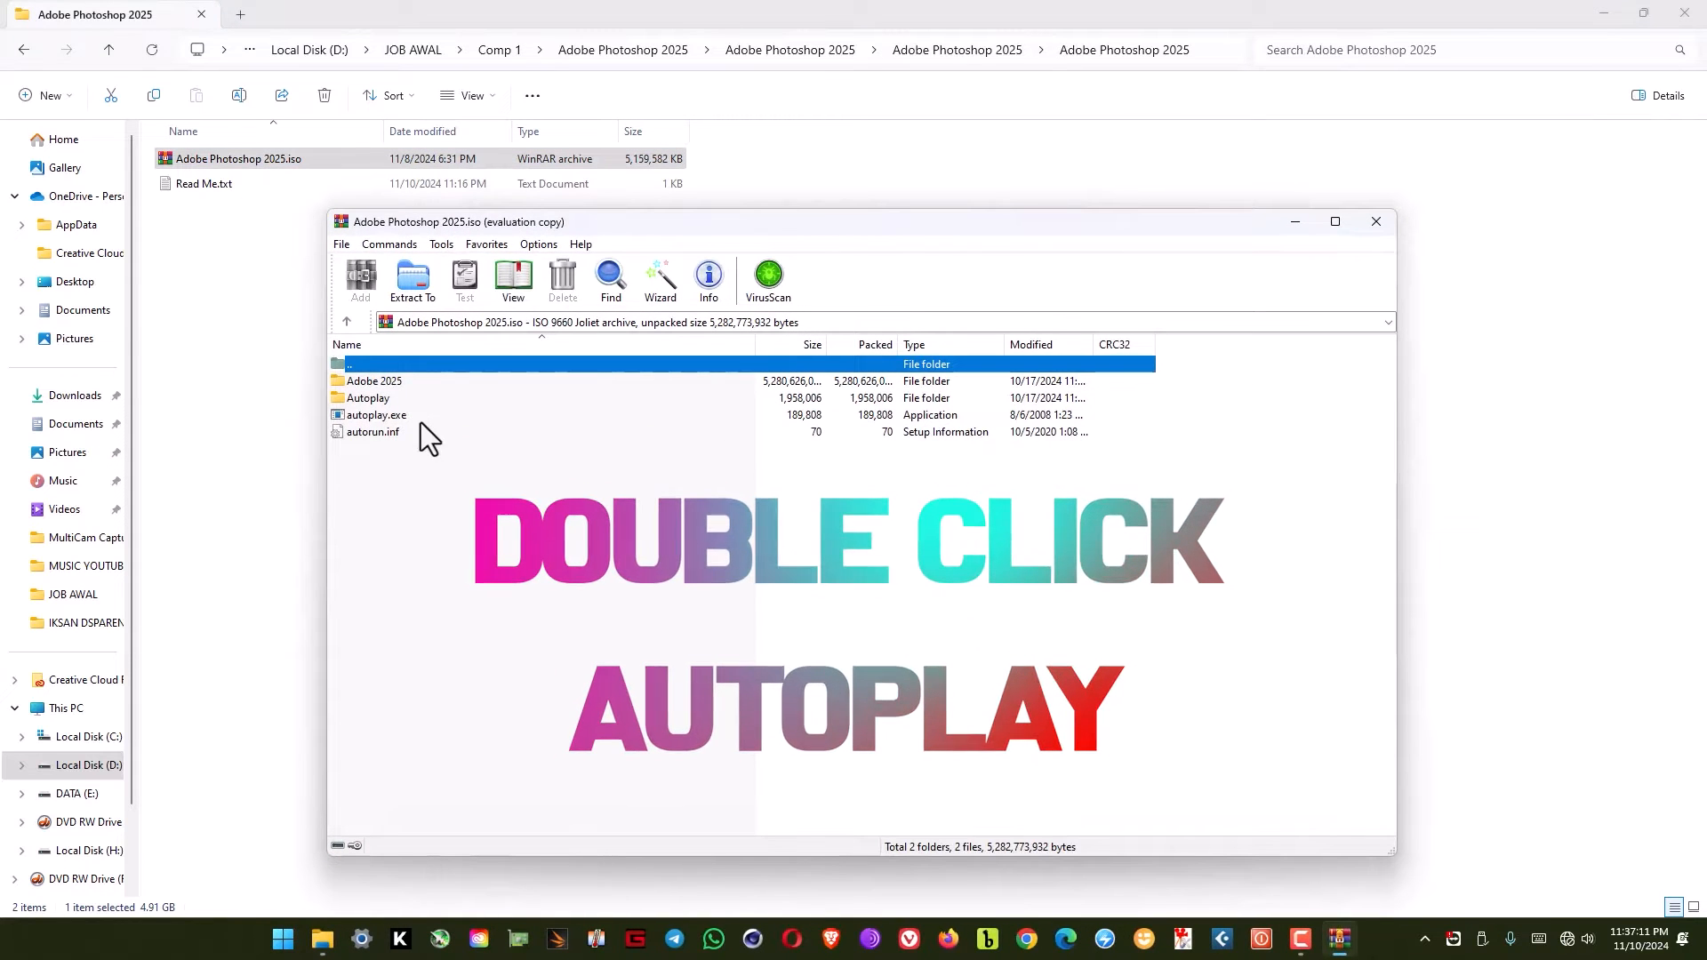
click(375, 414)
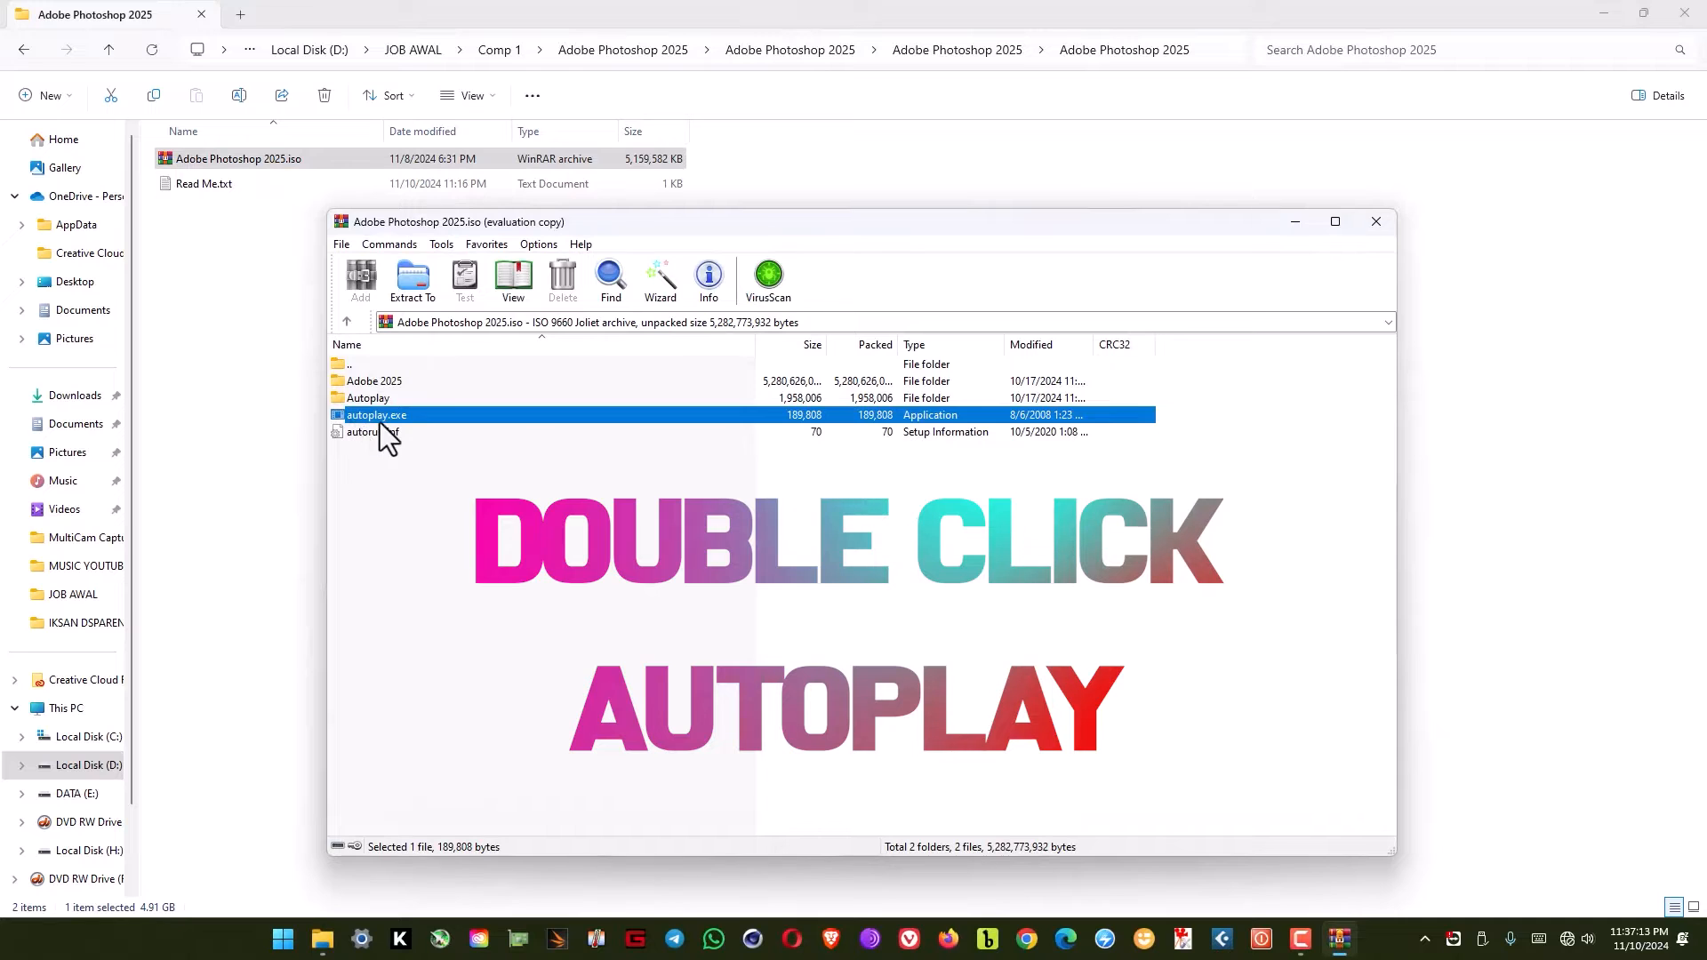
double_click(375, 414)
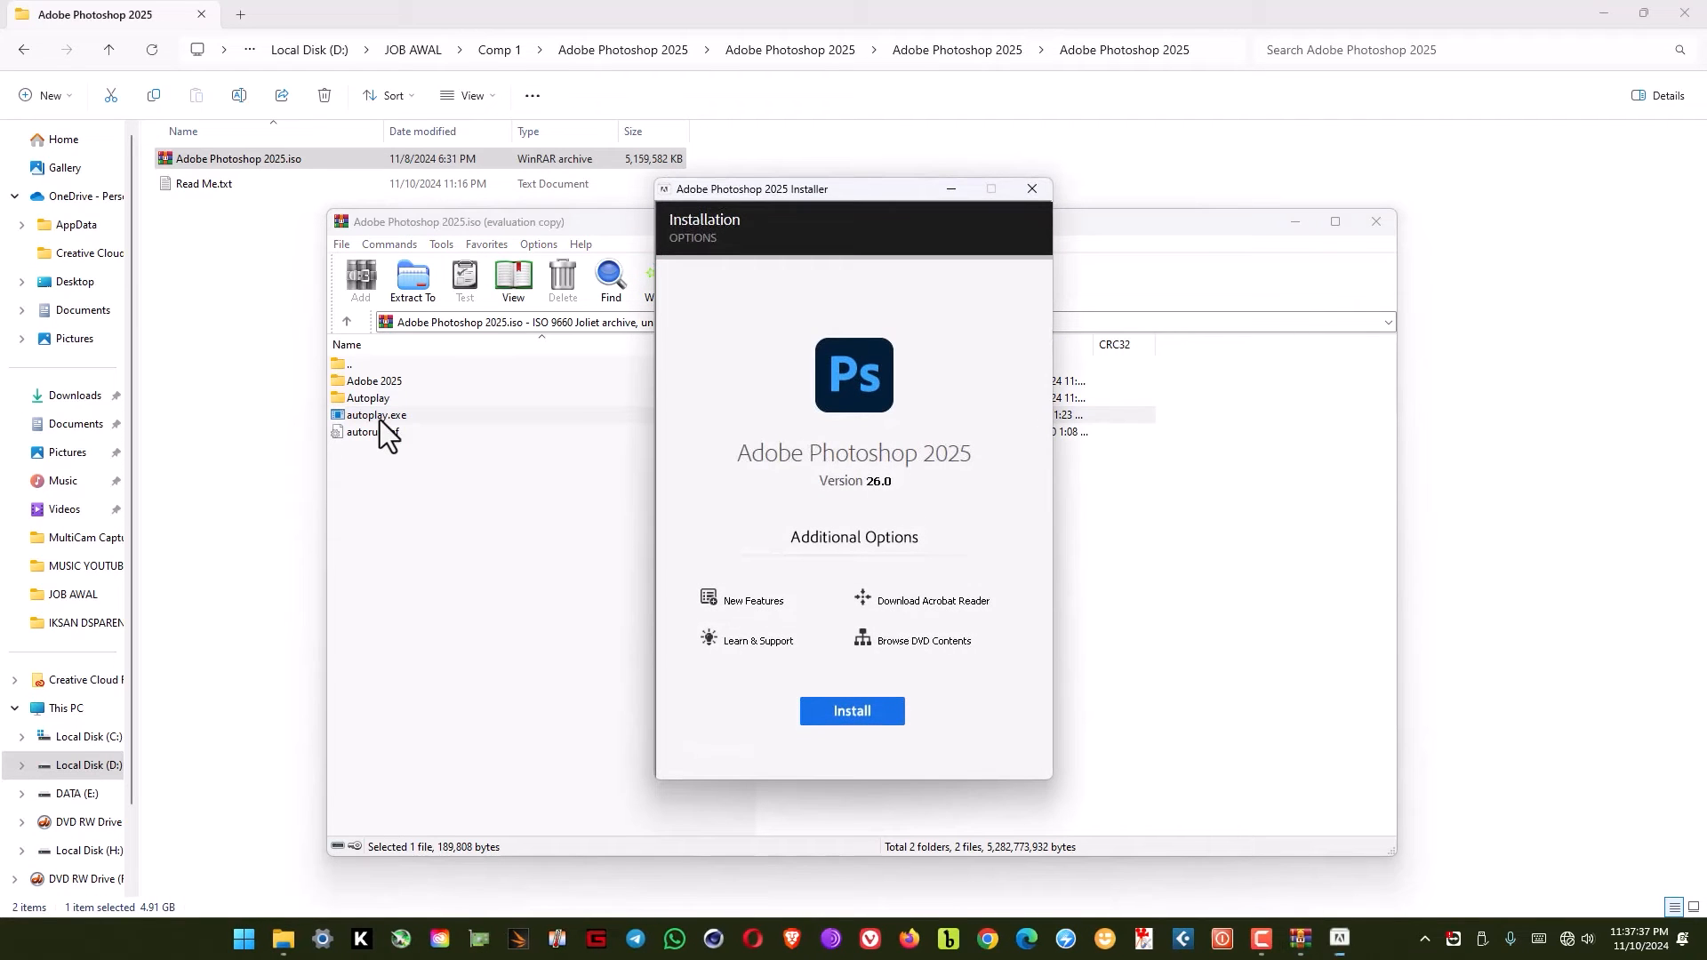
mouse_move(747, 469)
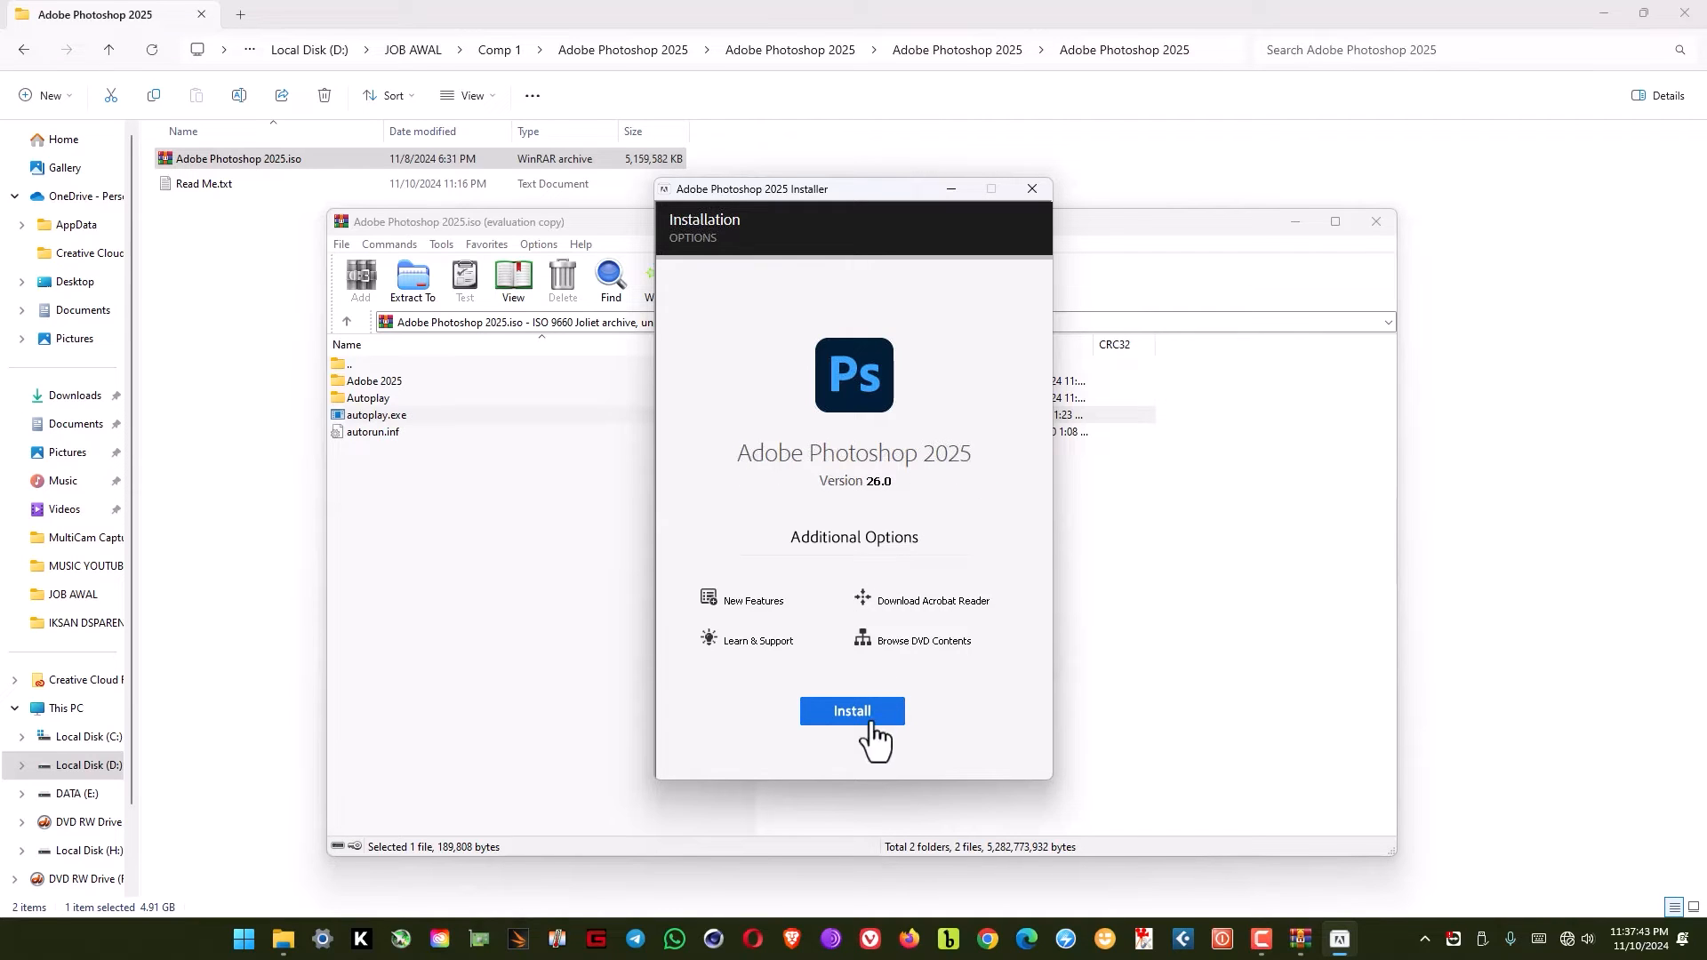
click(852, 717)
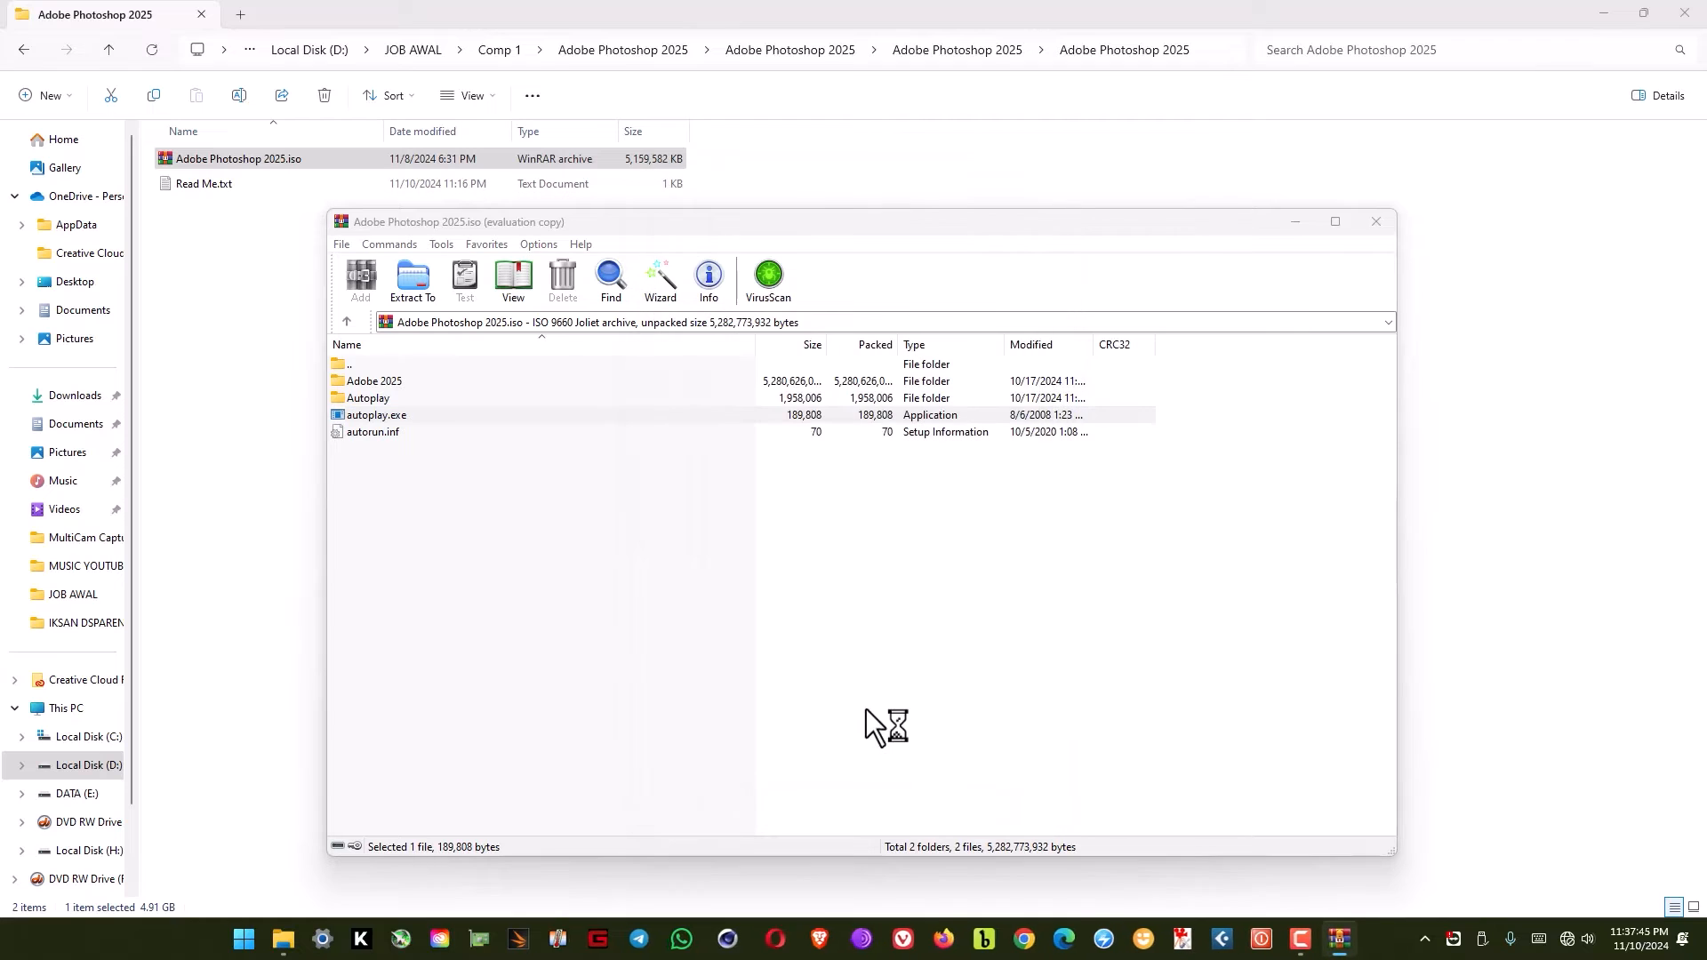
Step: Quit the installer after the Error Code 87 'installation failed' message
double_click(376, 414)
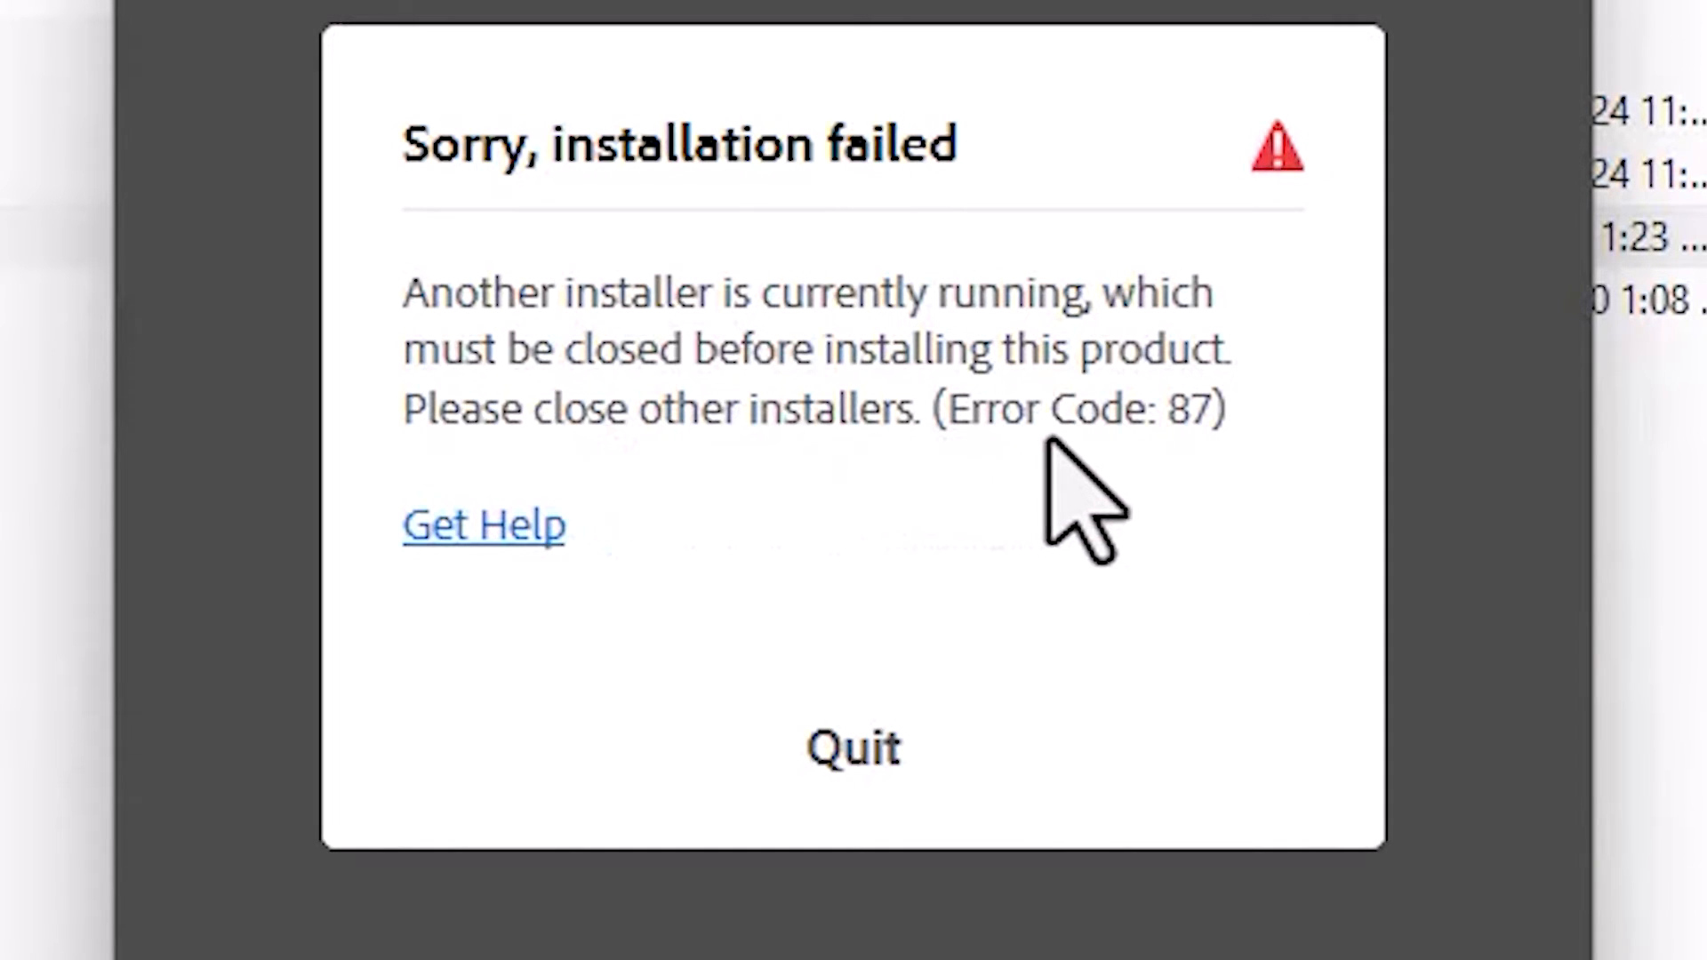
mouse_move(1220, 501)
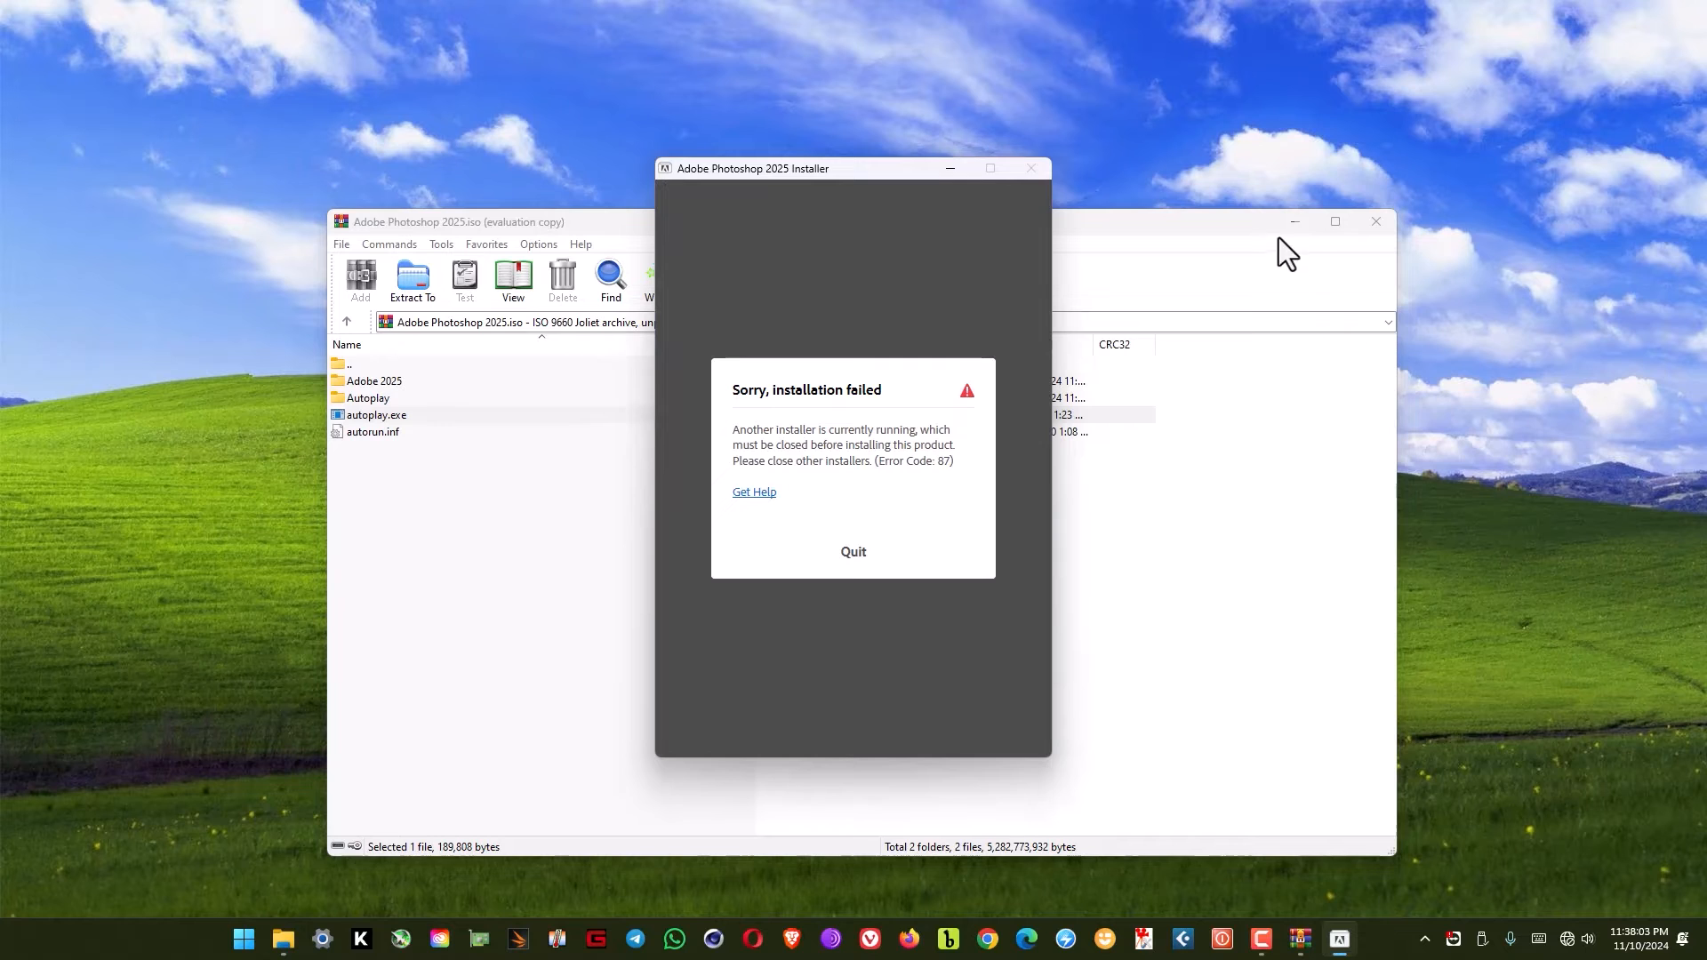
mouse_move(1297, 221)
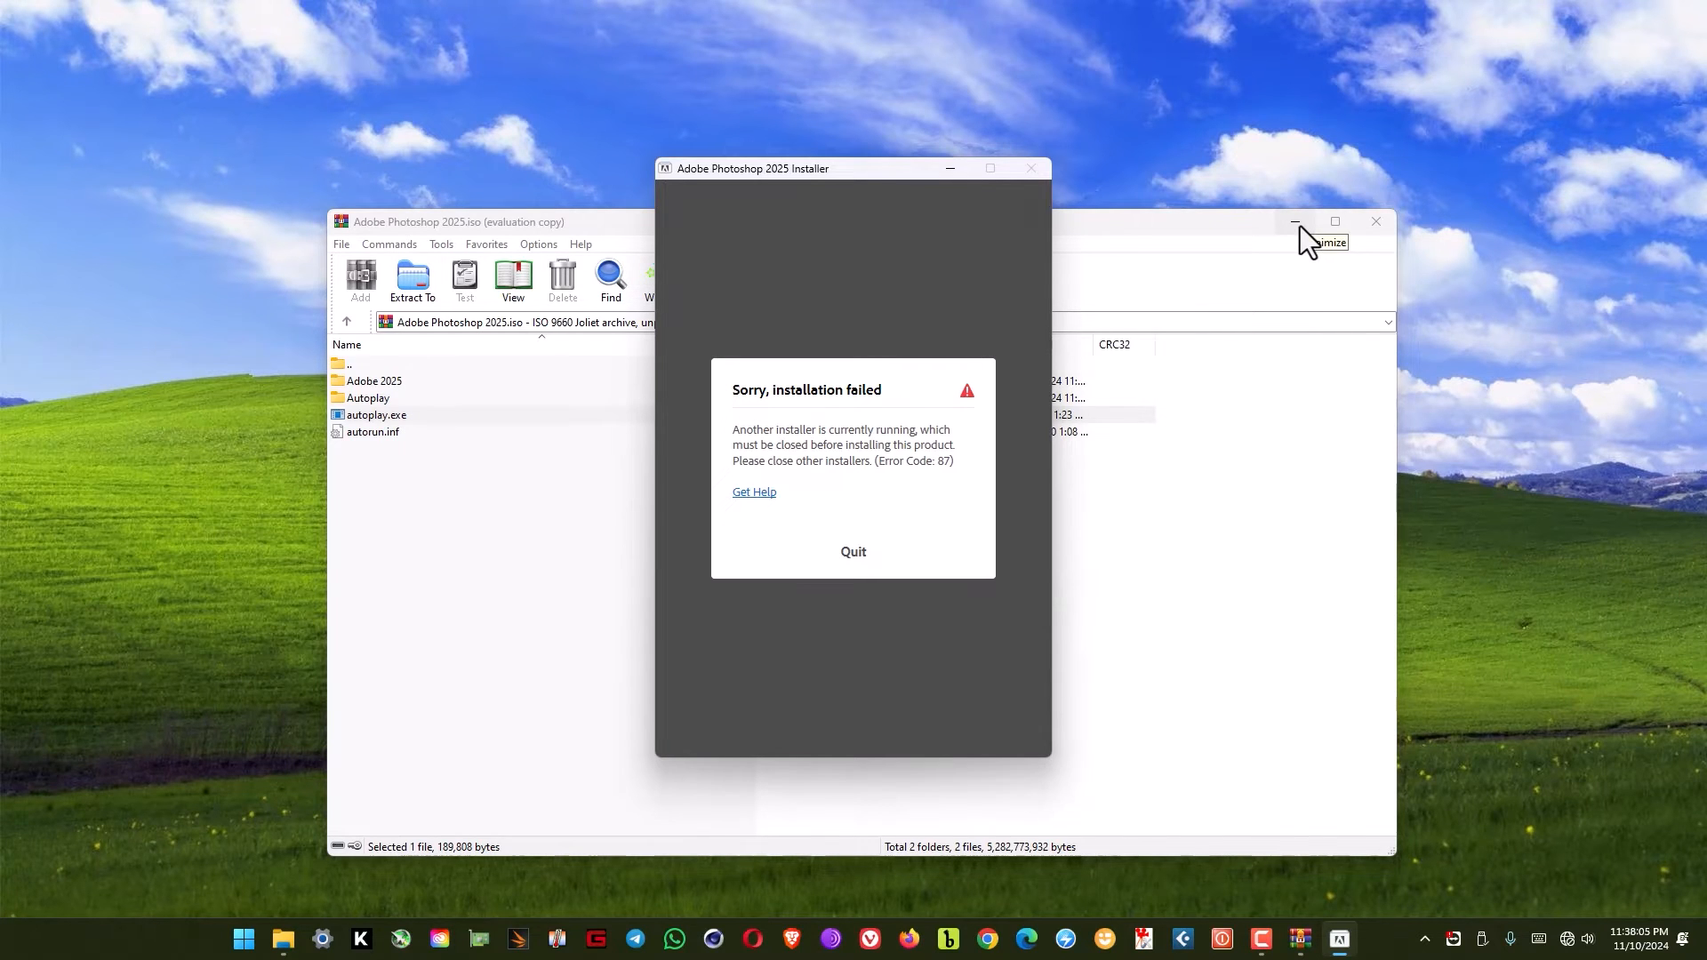
mouse_move(1467, 556)
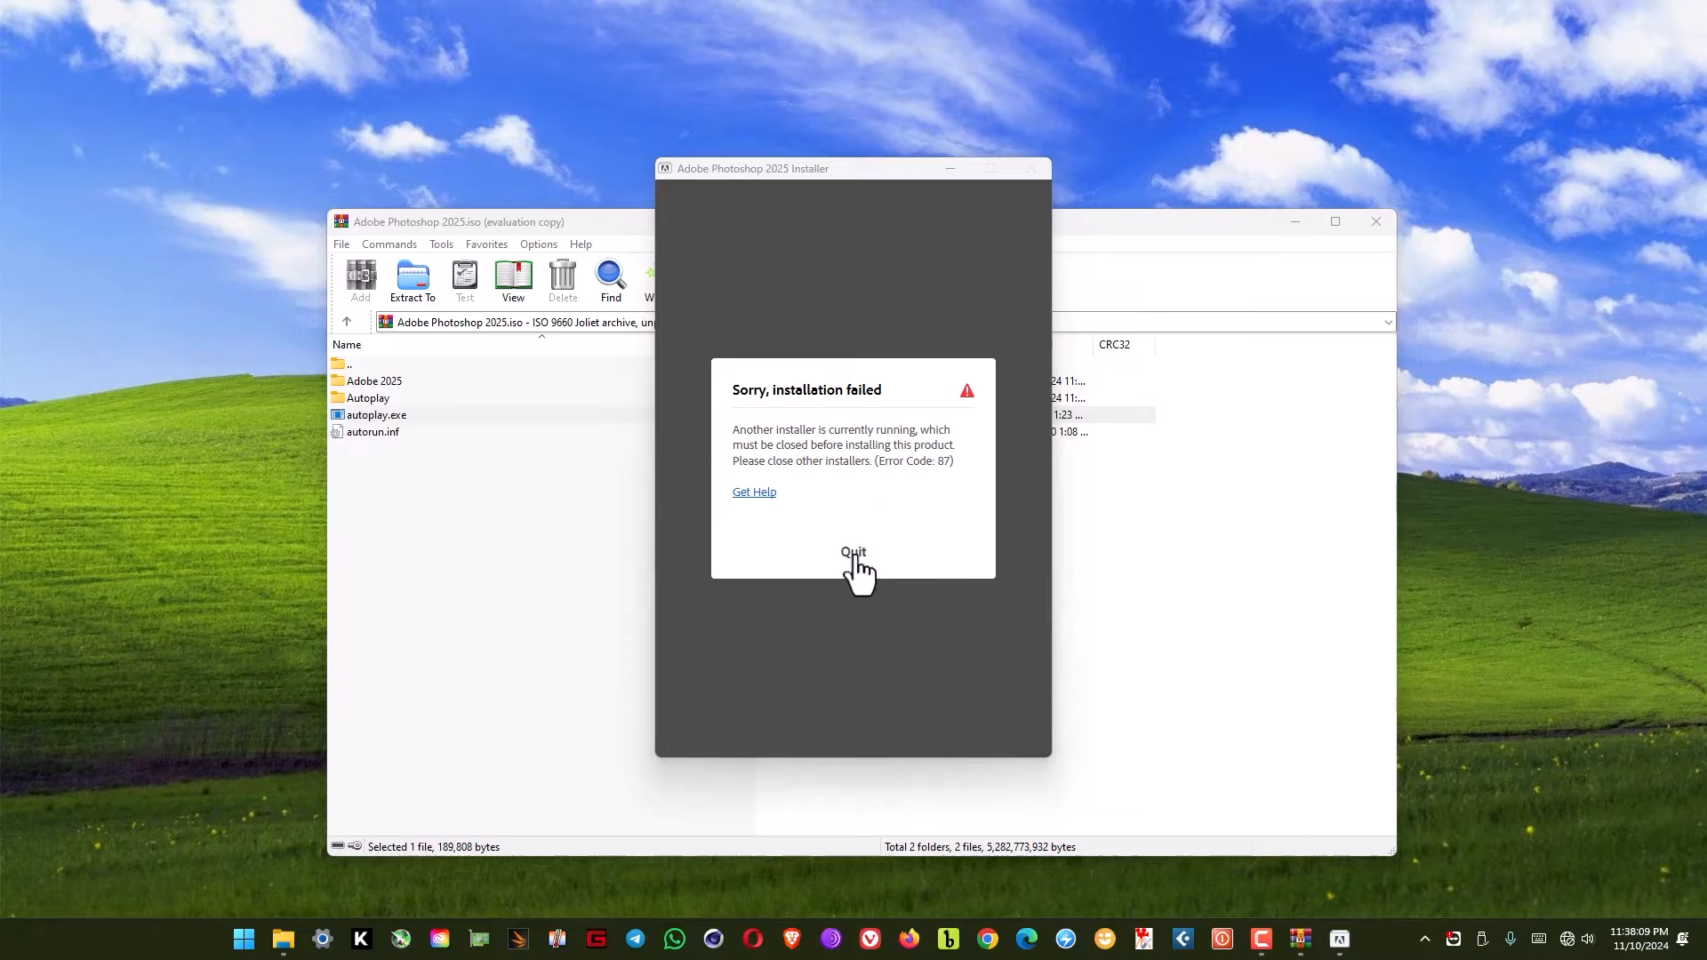
click(853, 555)
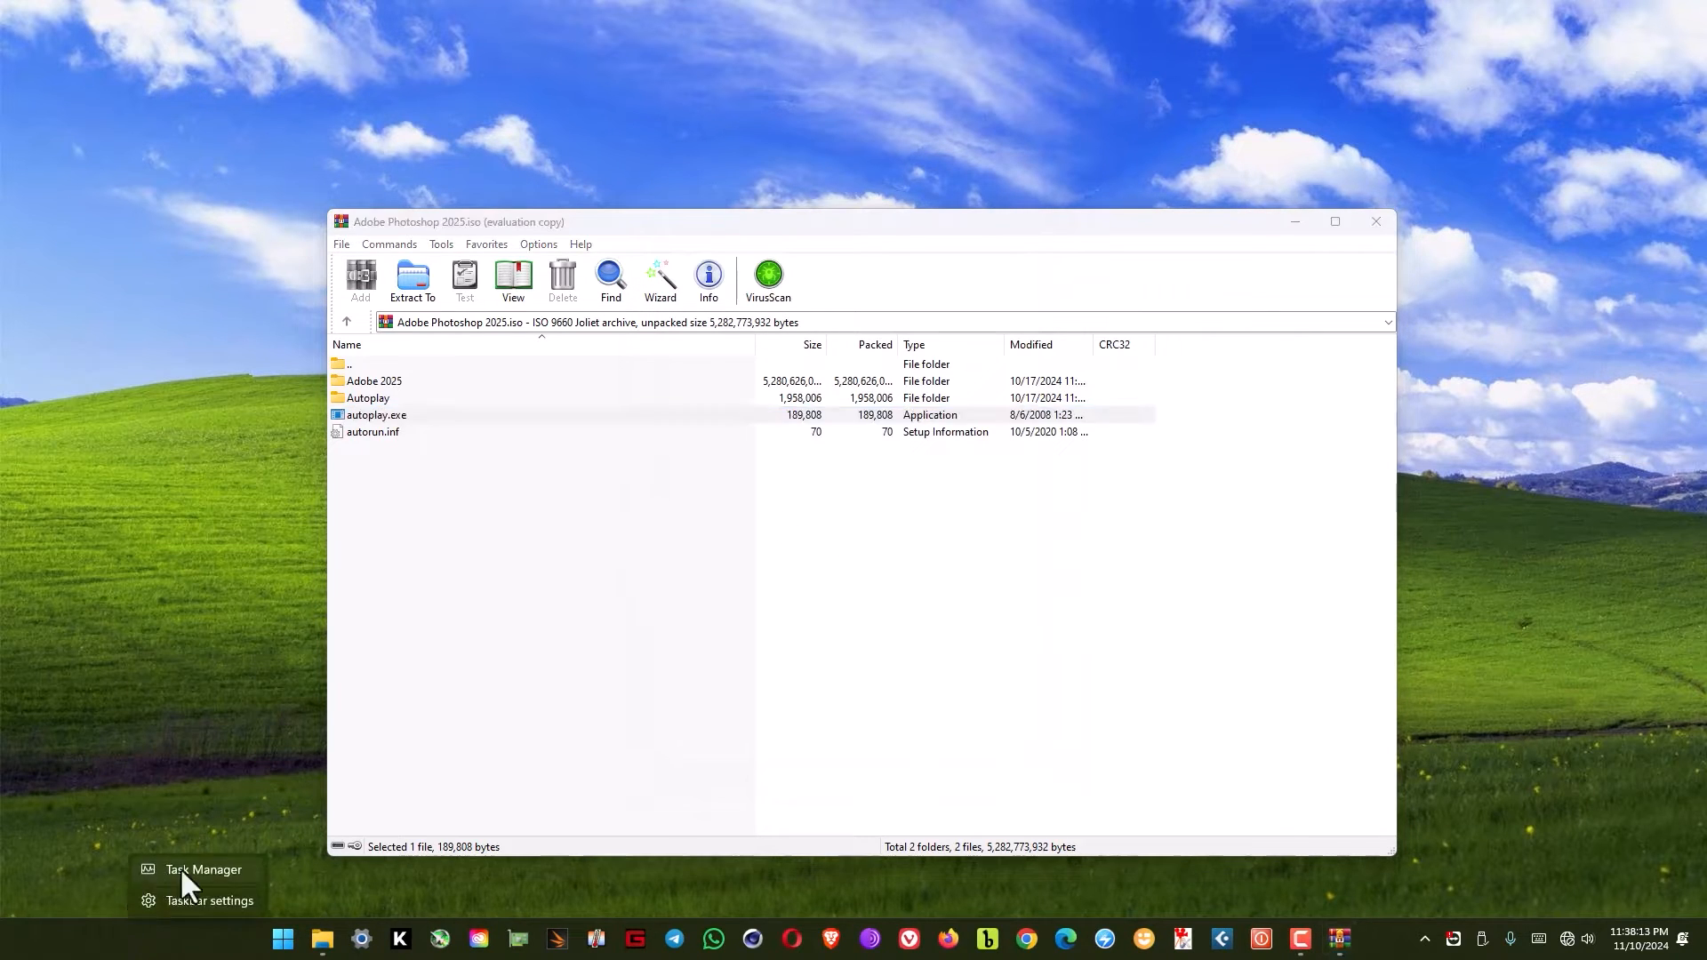
Step: End the msiexec.exe process from Task Manager's Details list
click(203, 870)
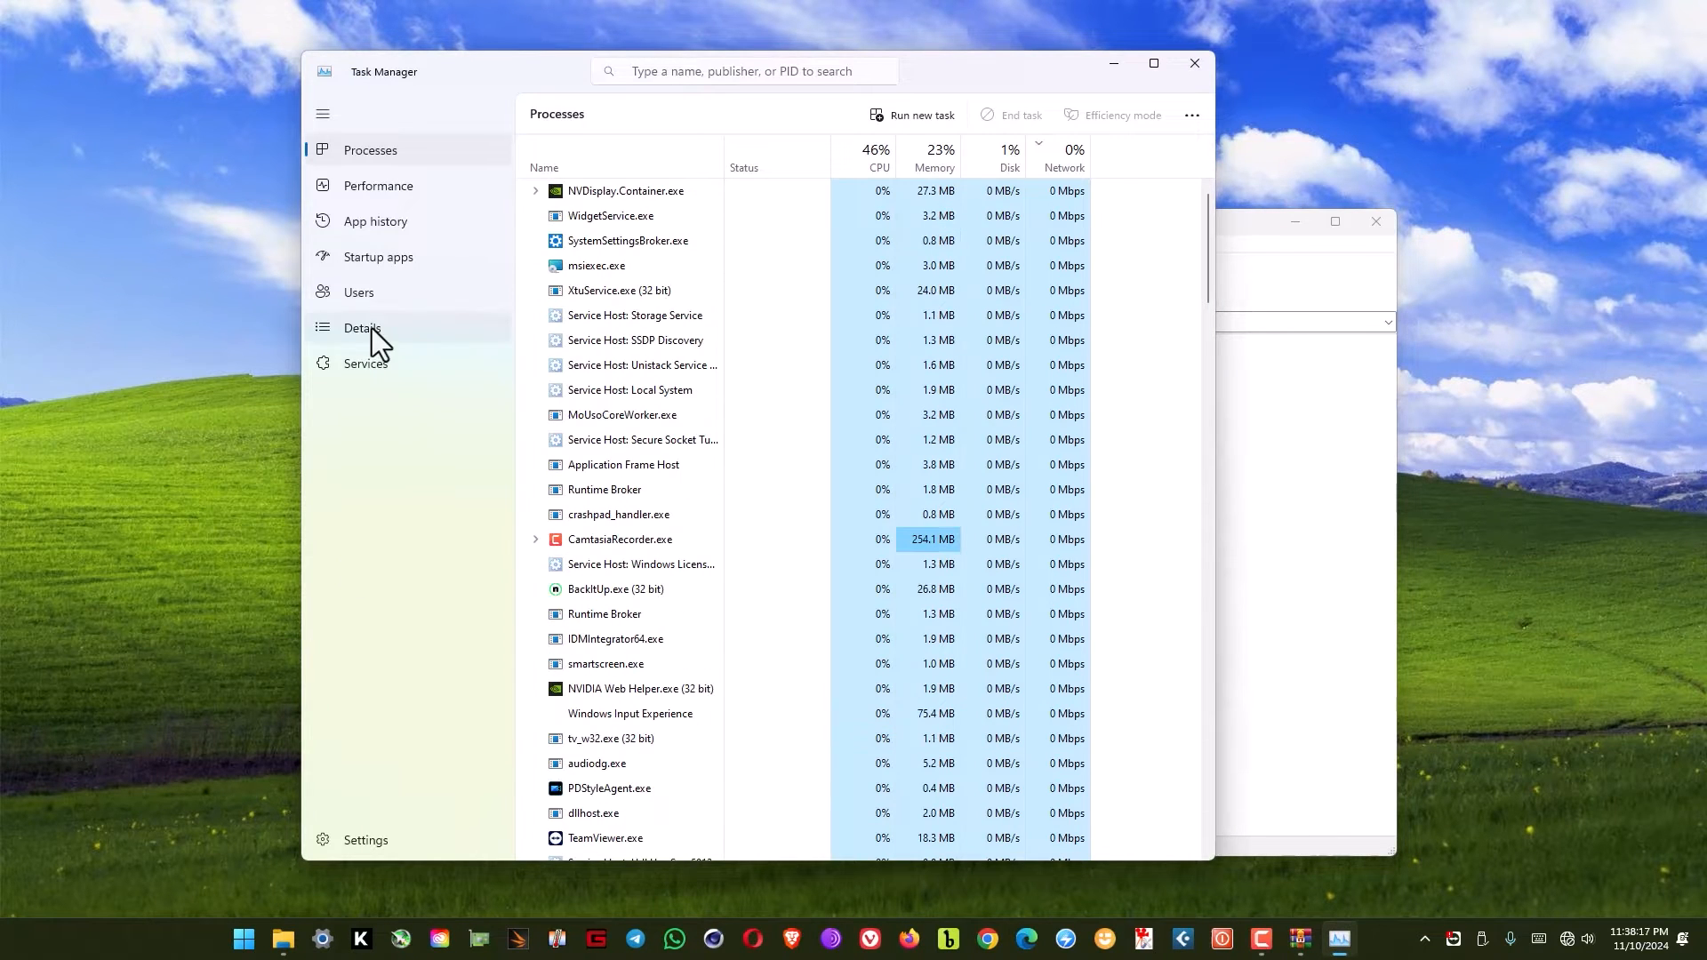
click(363, 327)
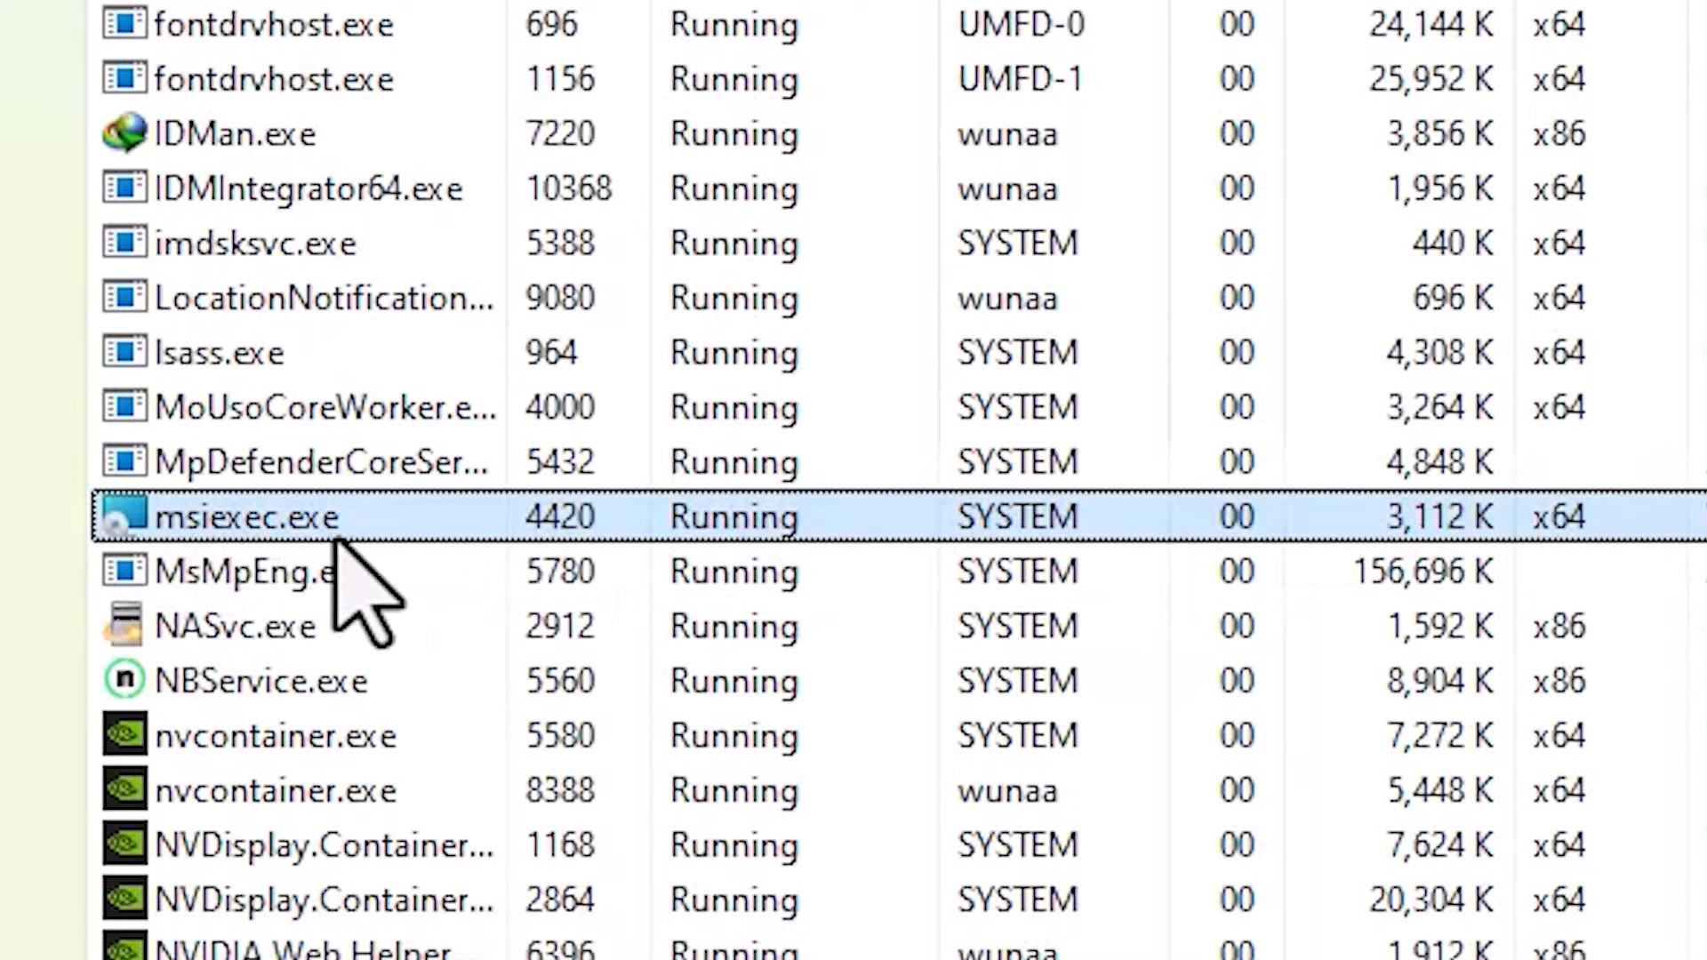
right_click(249, 516)
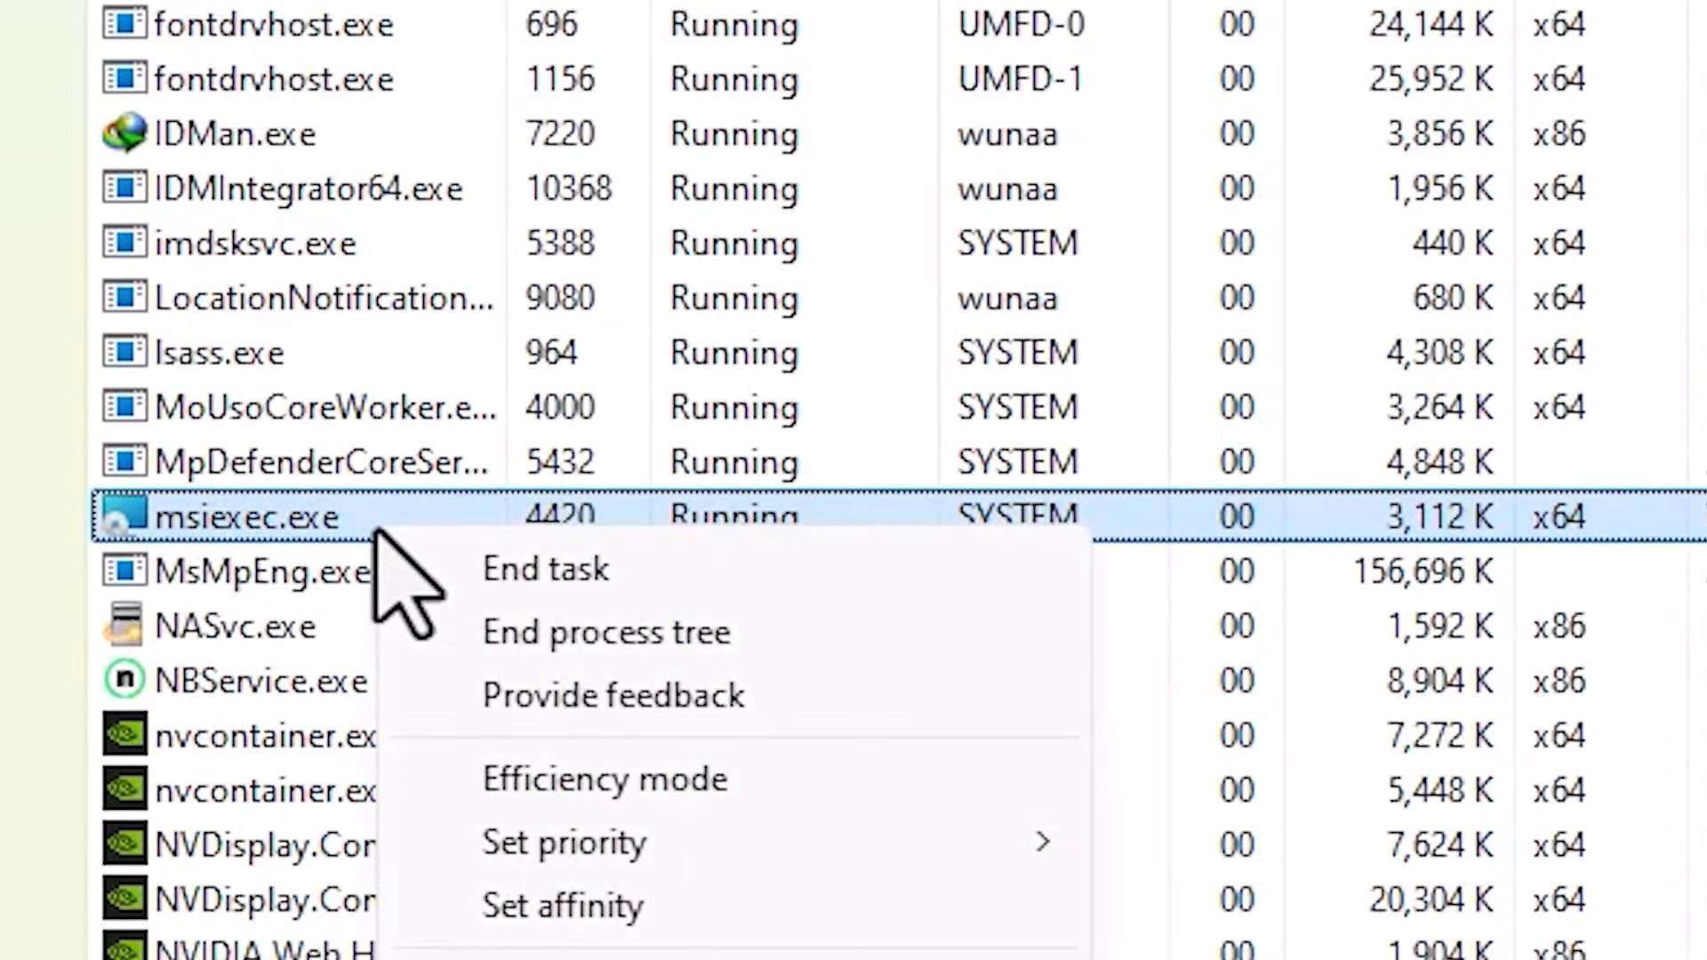
click(546, 568)
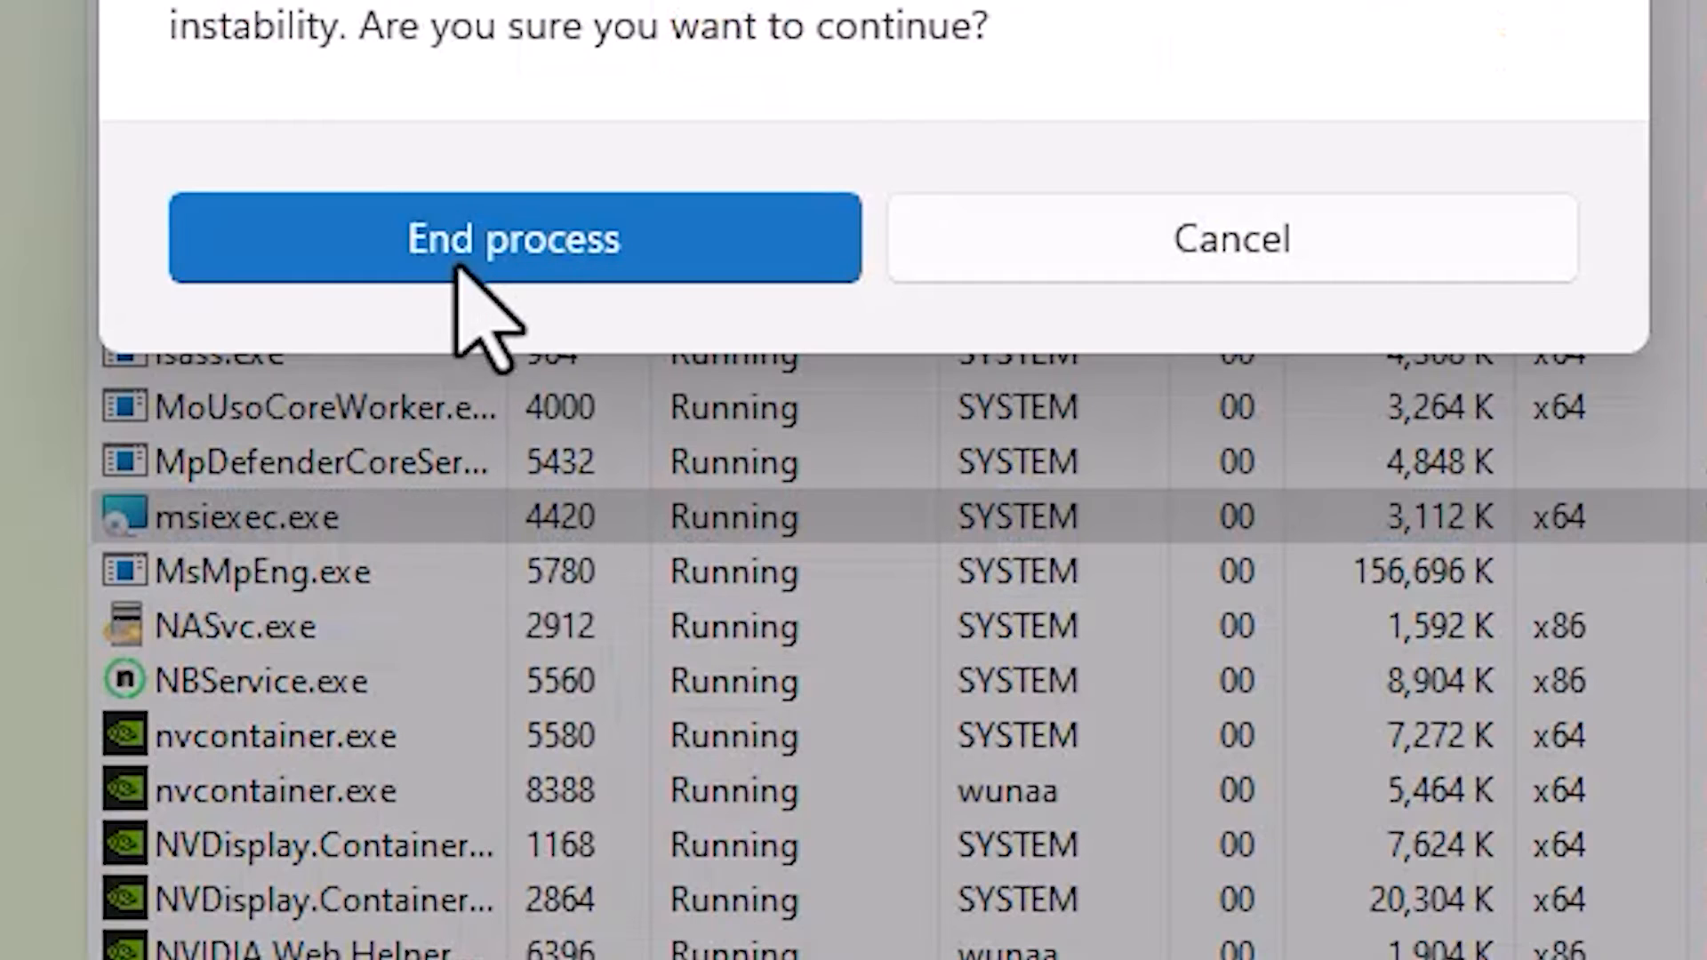
click(515, 237)
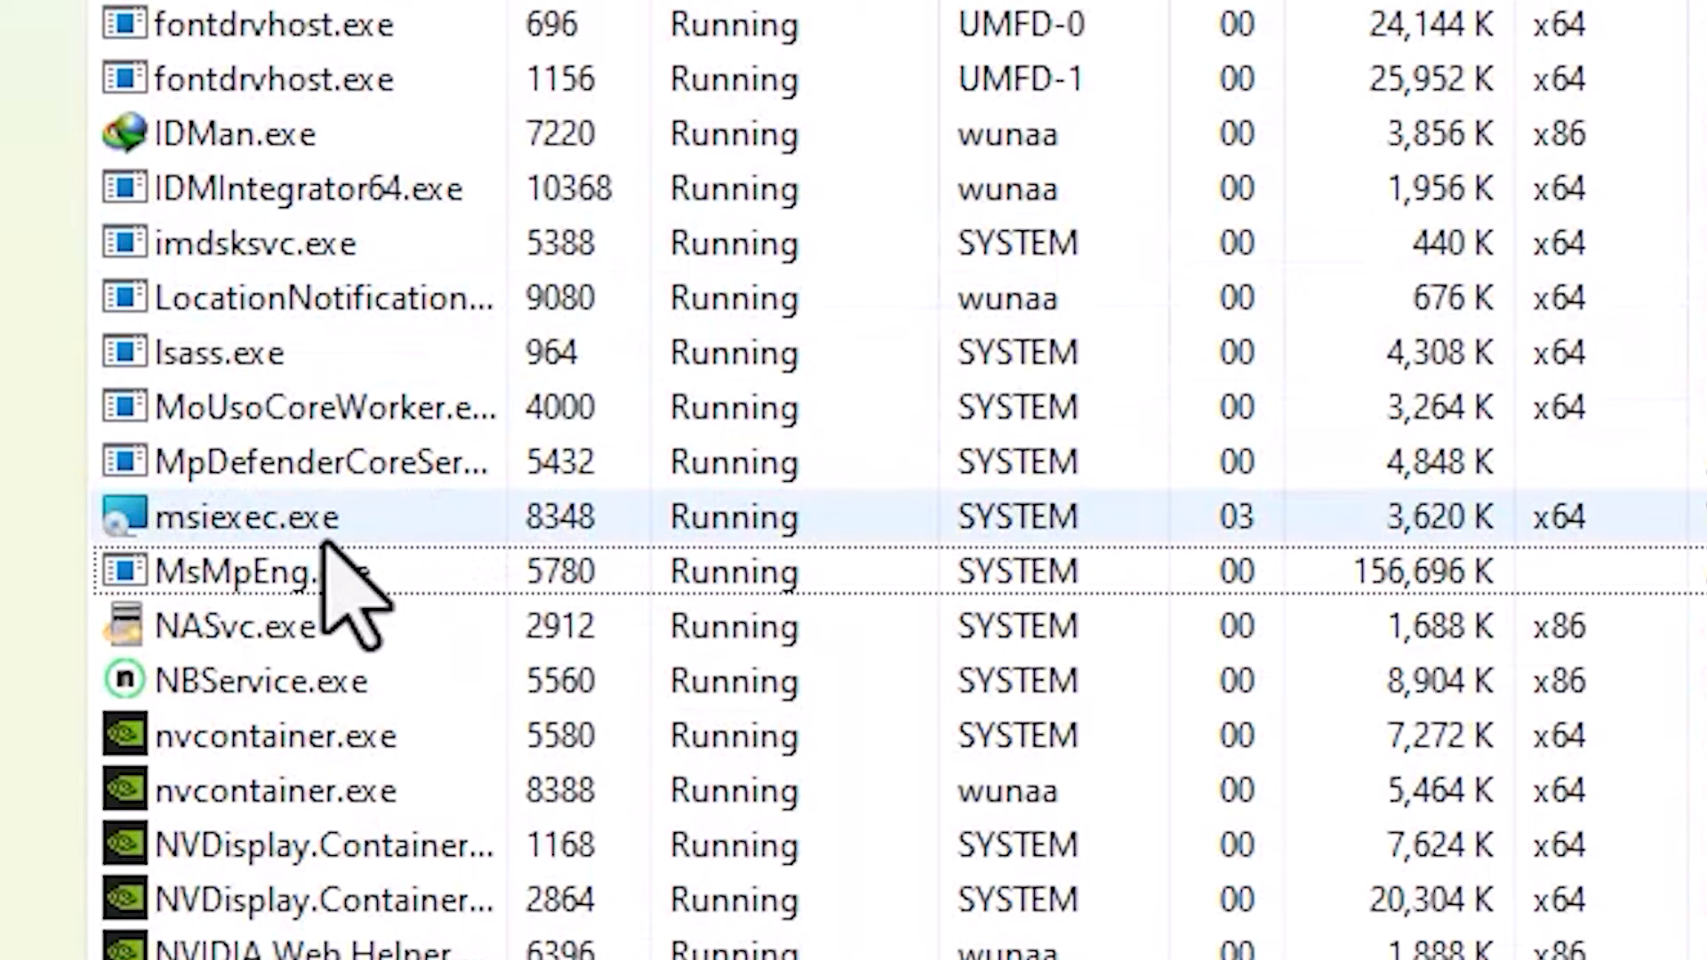
Step: End the restarted msiexec.exe process a second time
right_click(249, 517)
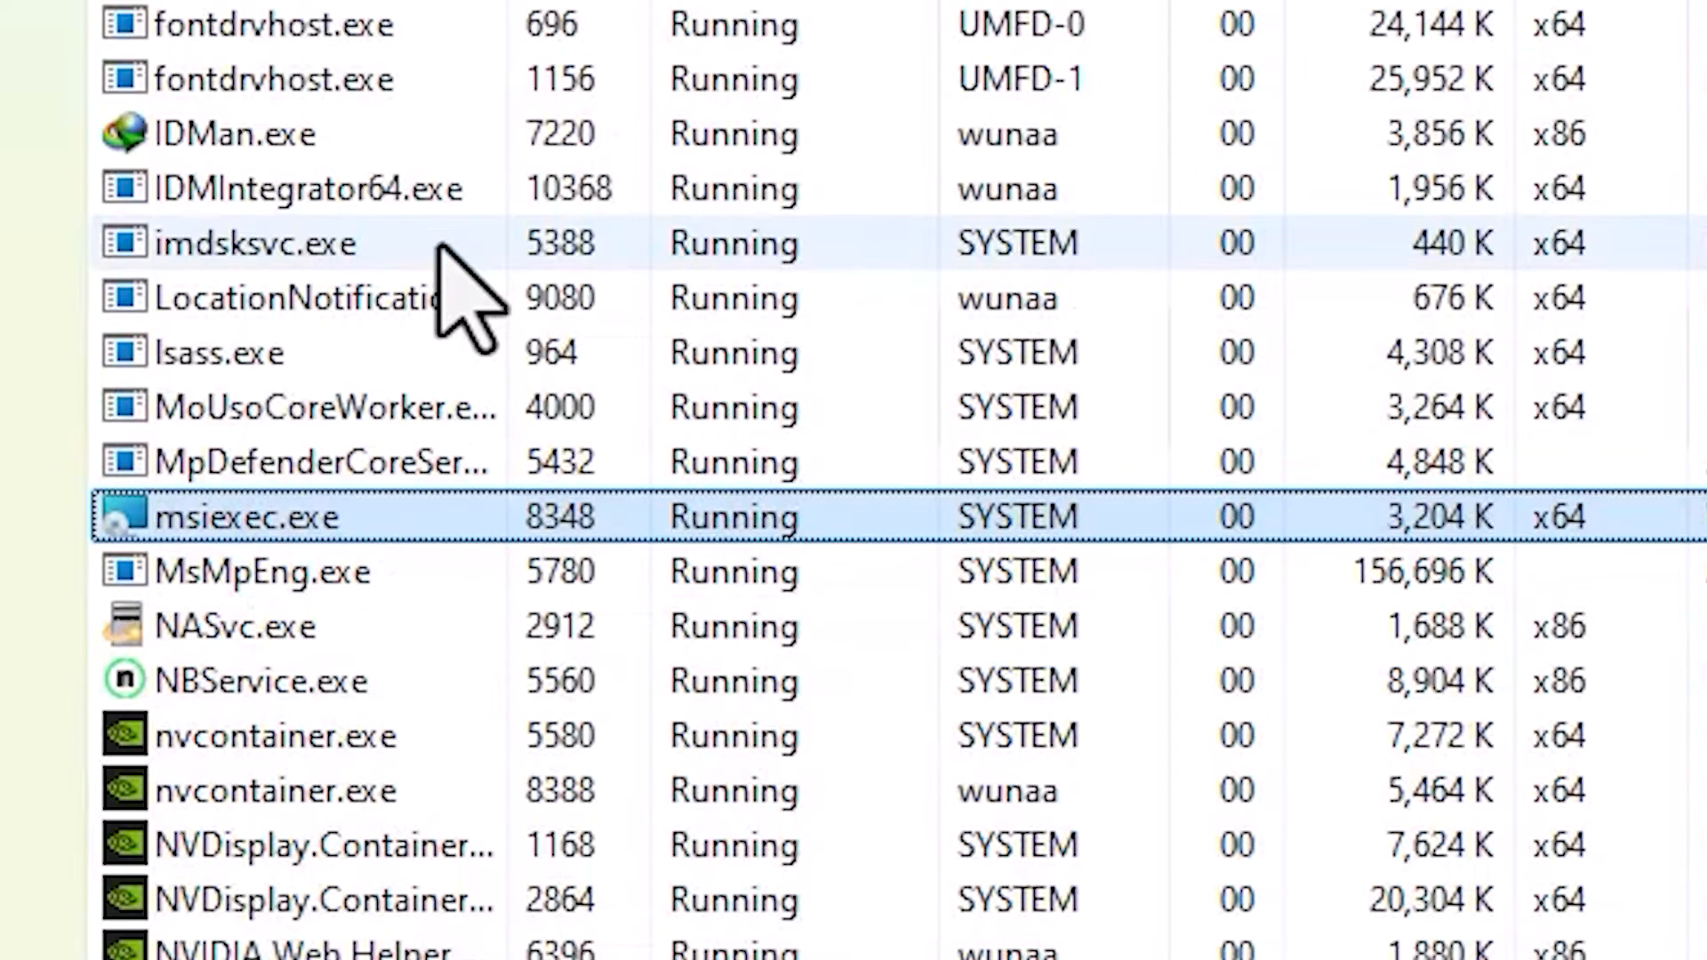
right_click(249, 515)
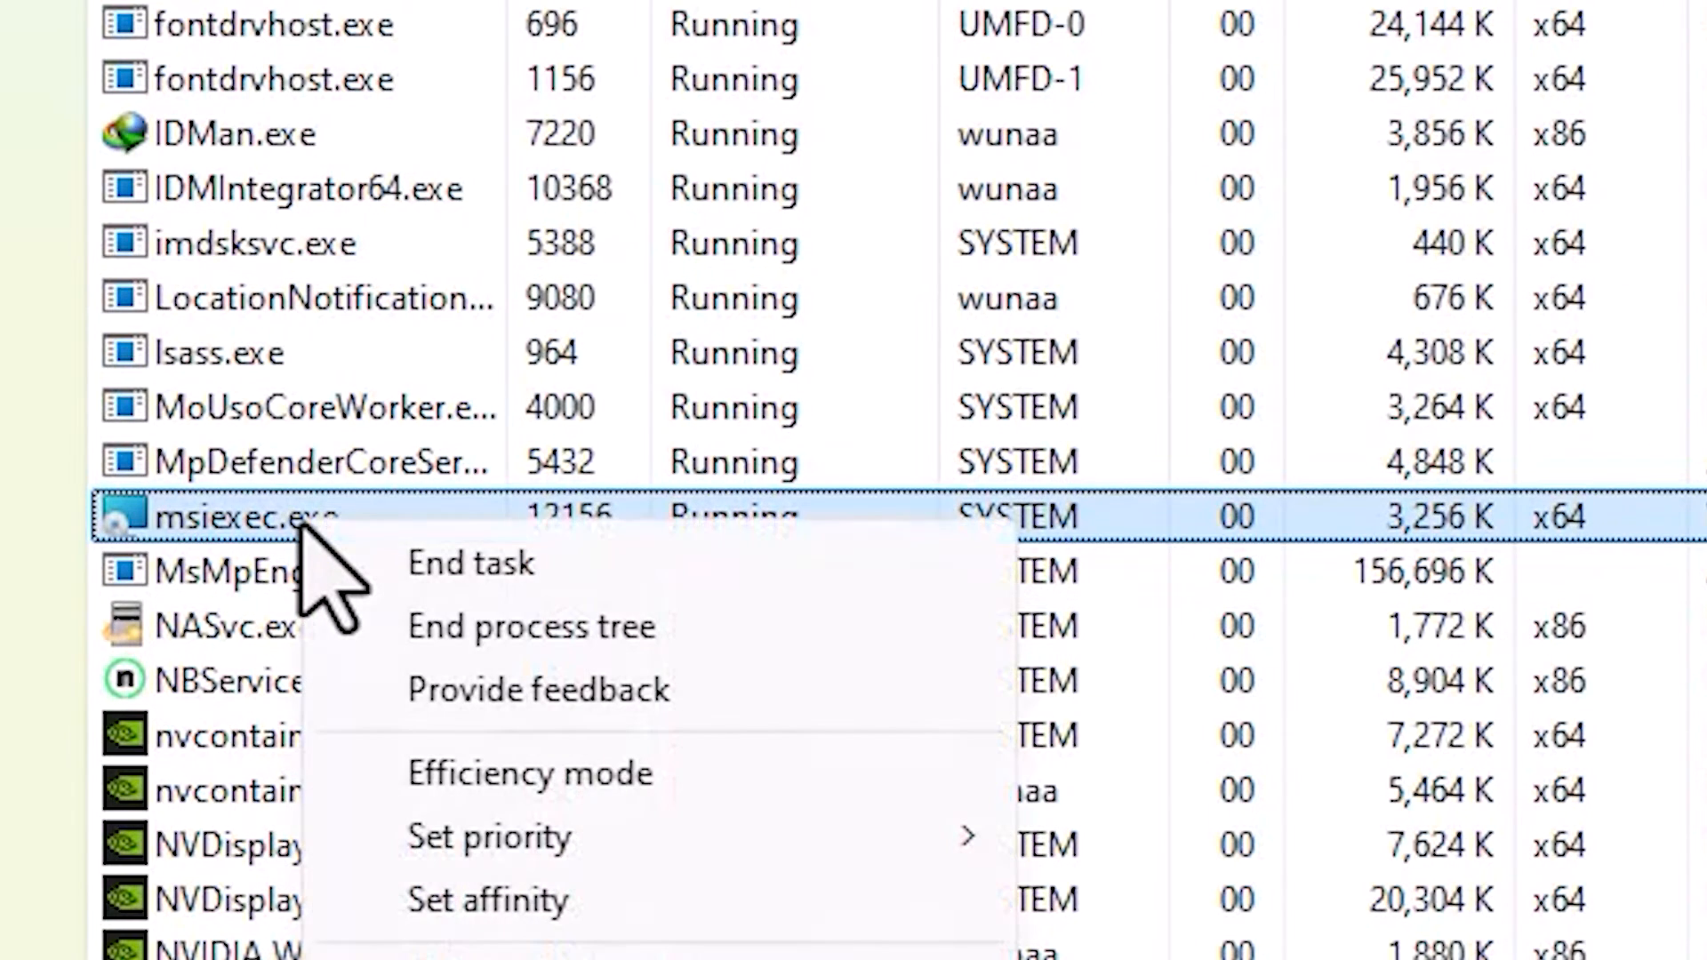
click(471, 563)
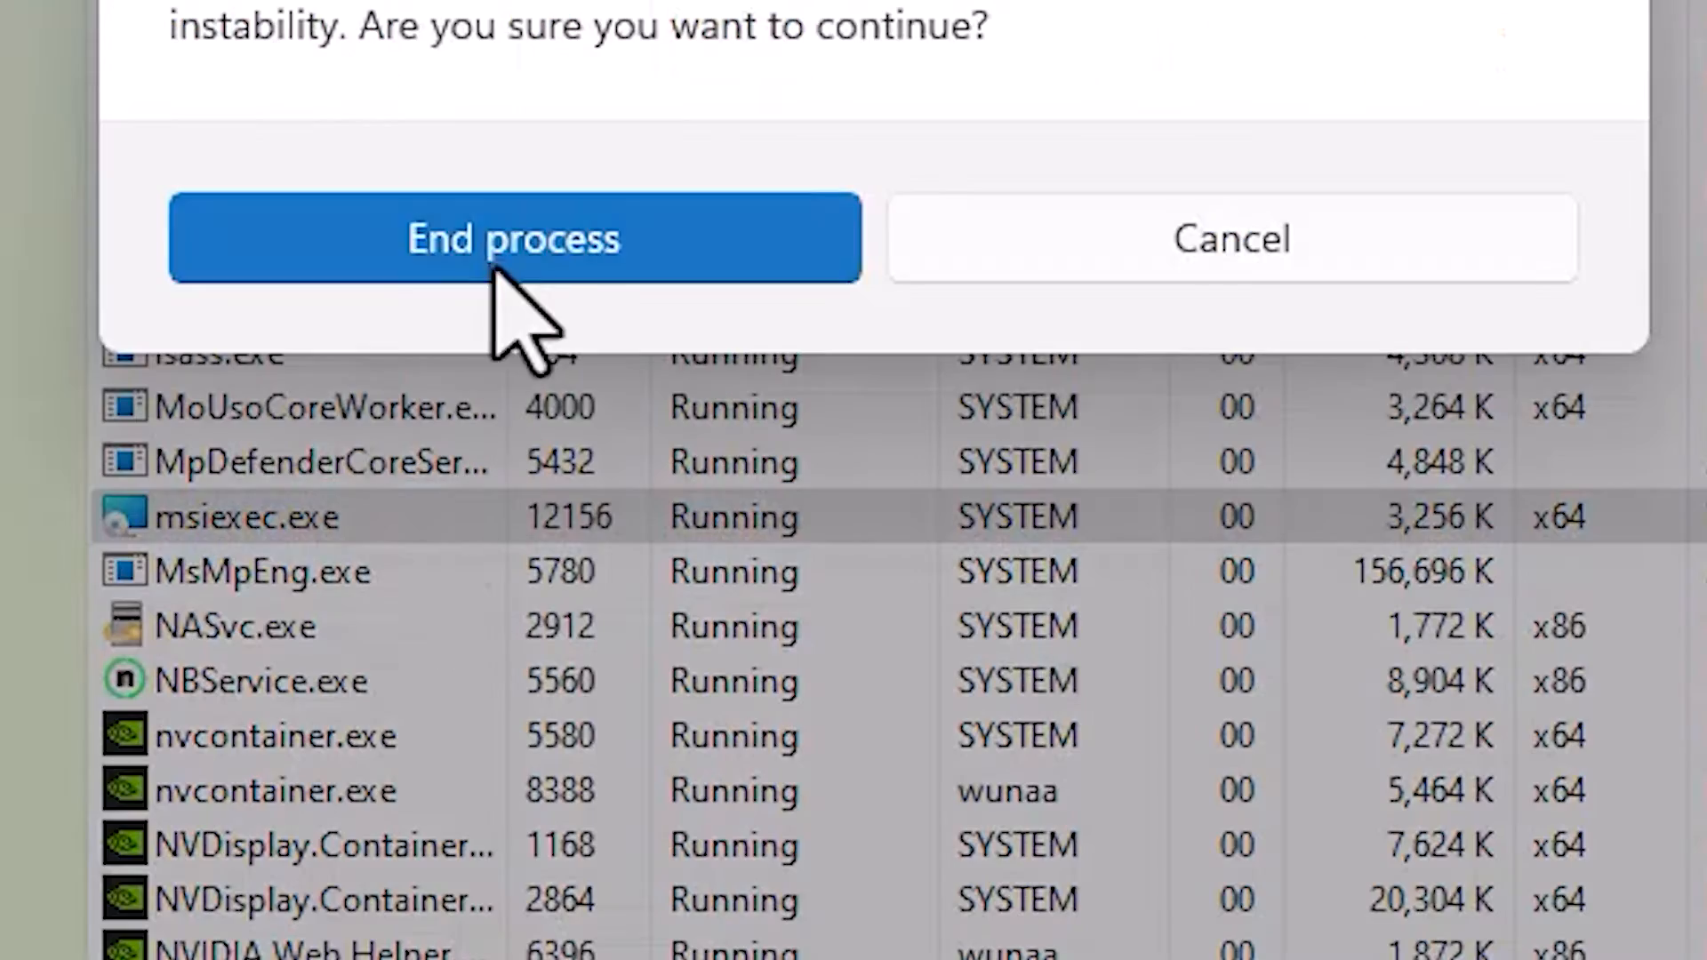
click(514, 239)
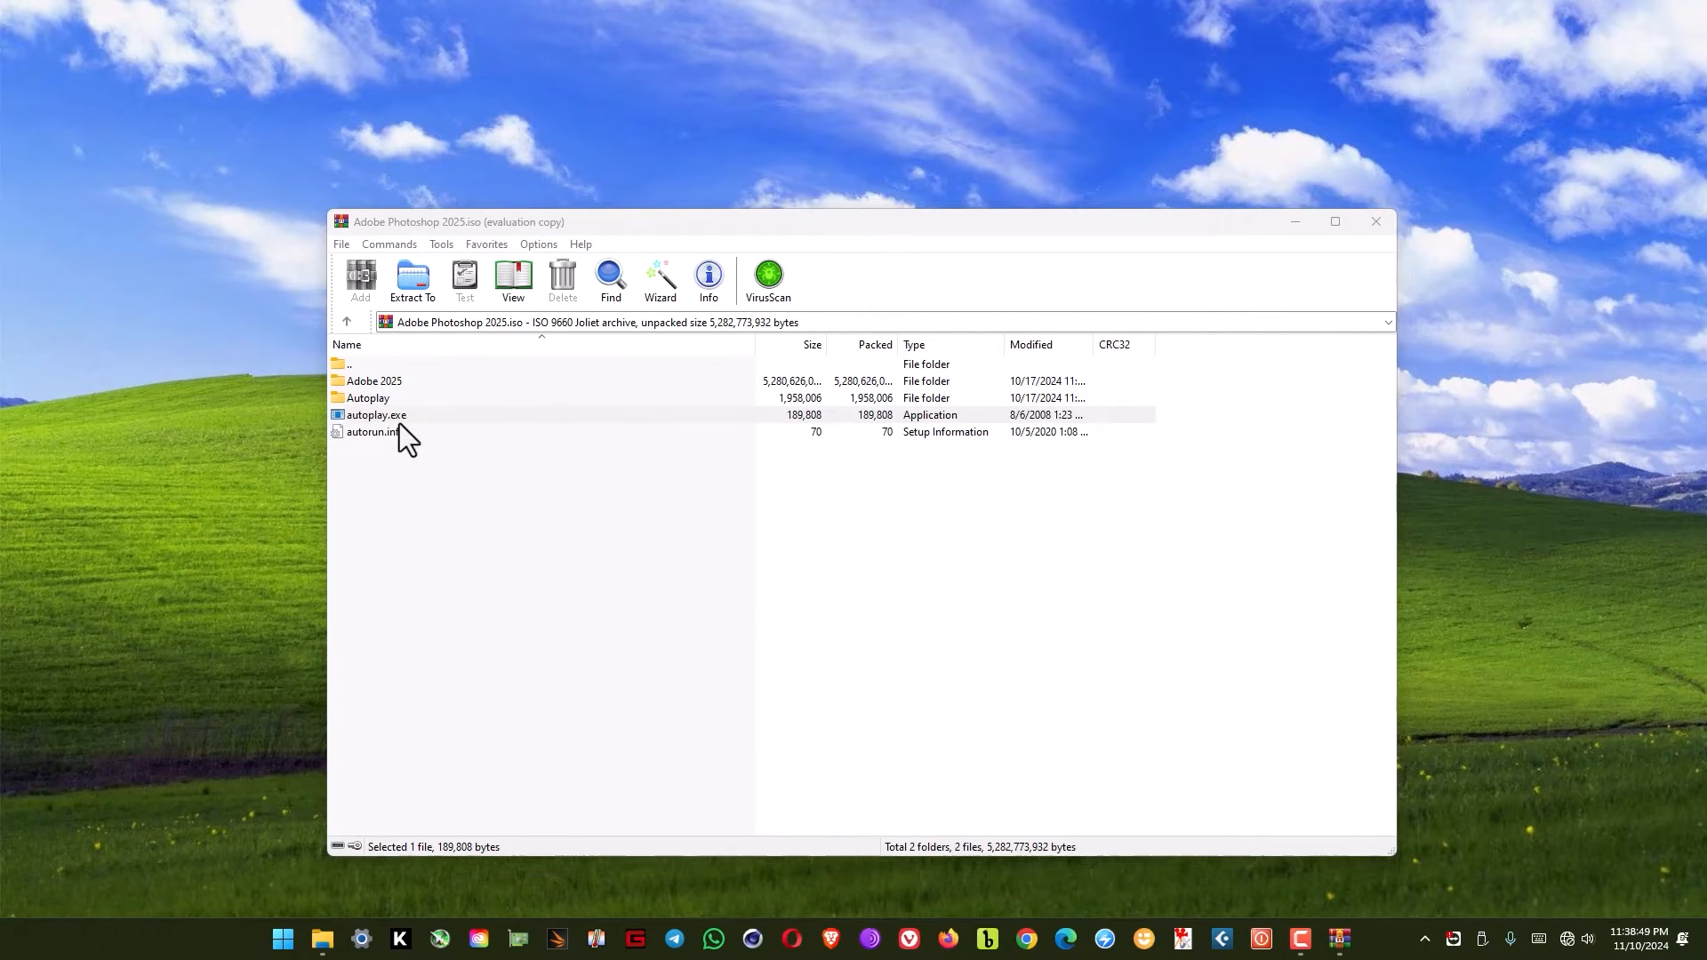
Step: Run autoplay.exe again from WinRAR and choose Install for Photoshop 2025
click(375, 414)
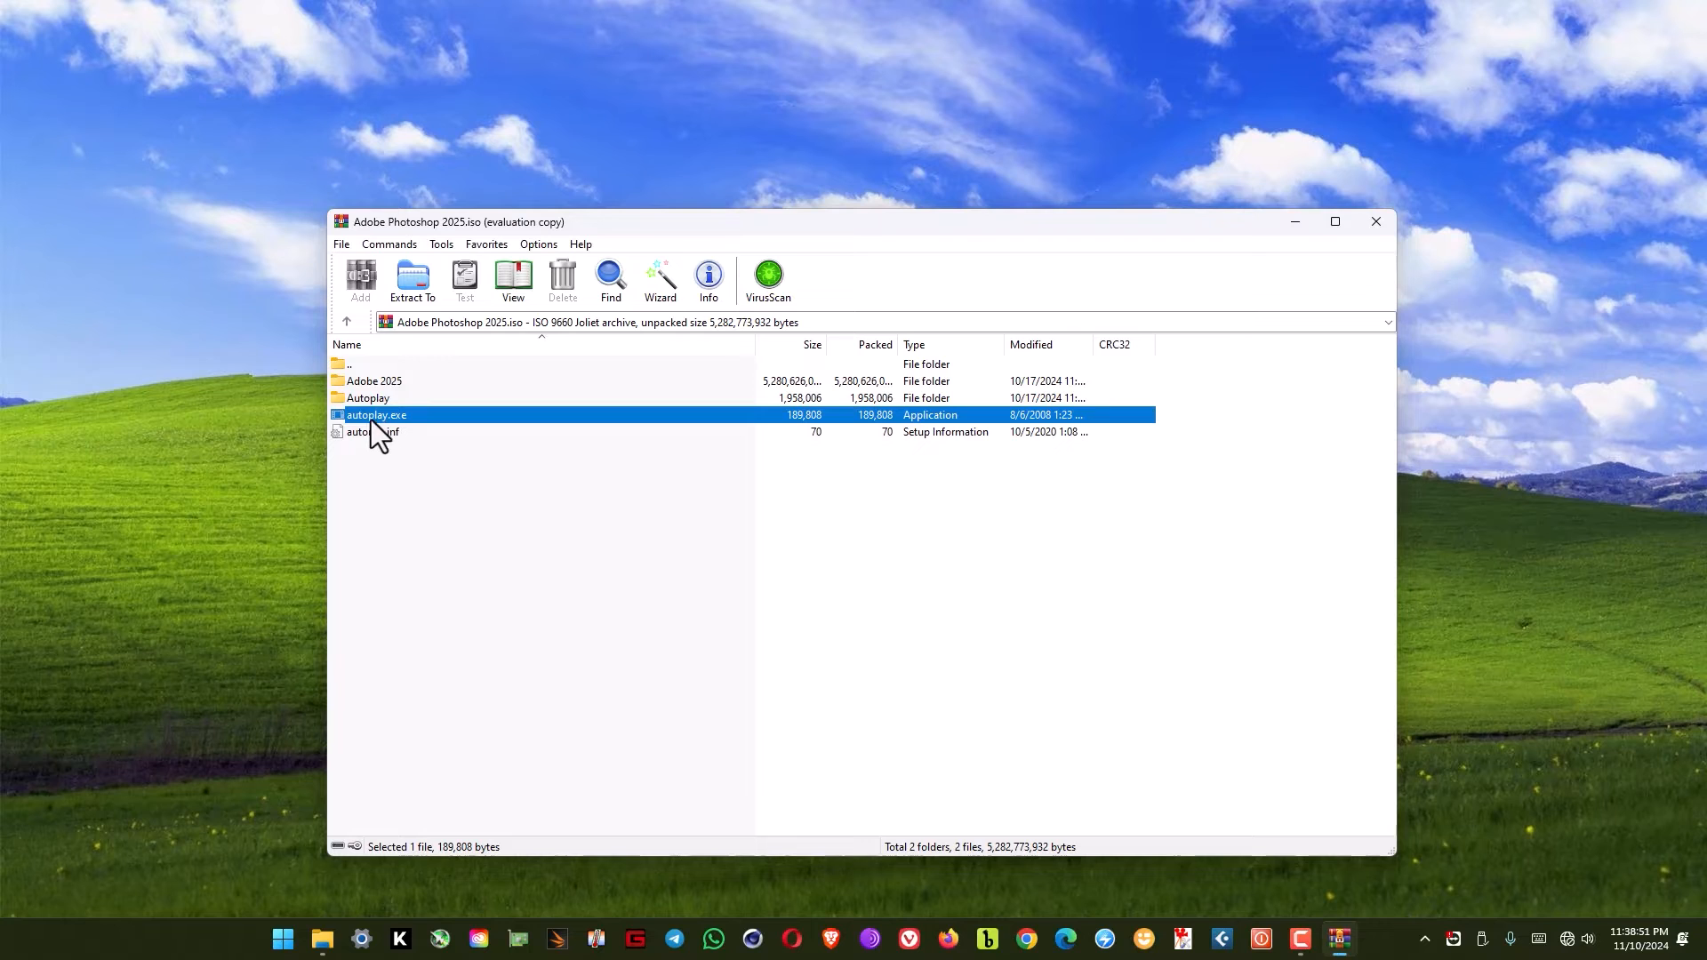
click(411, 279)
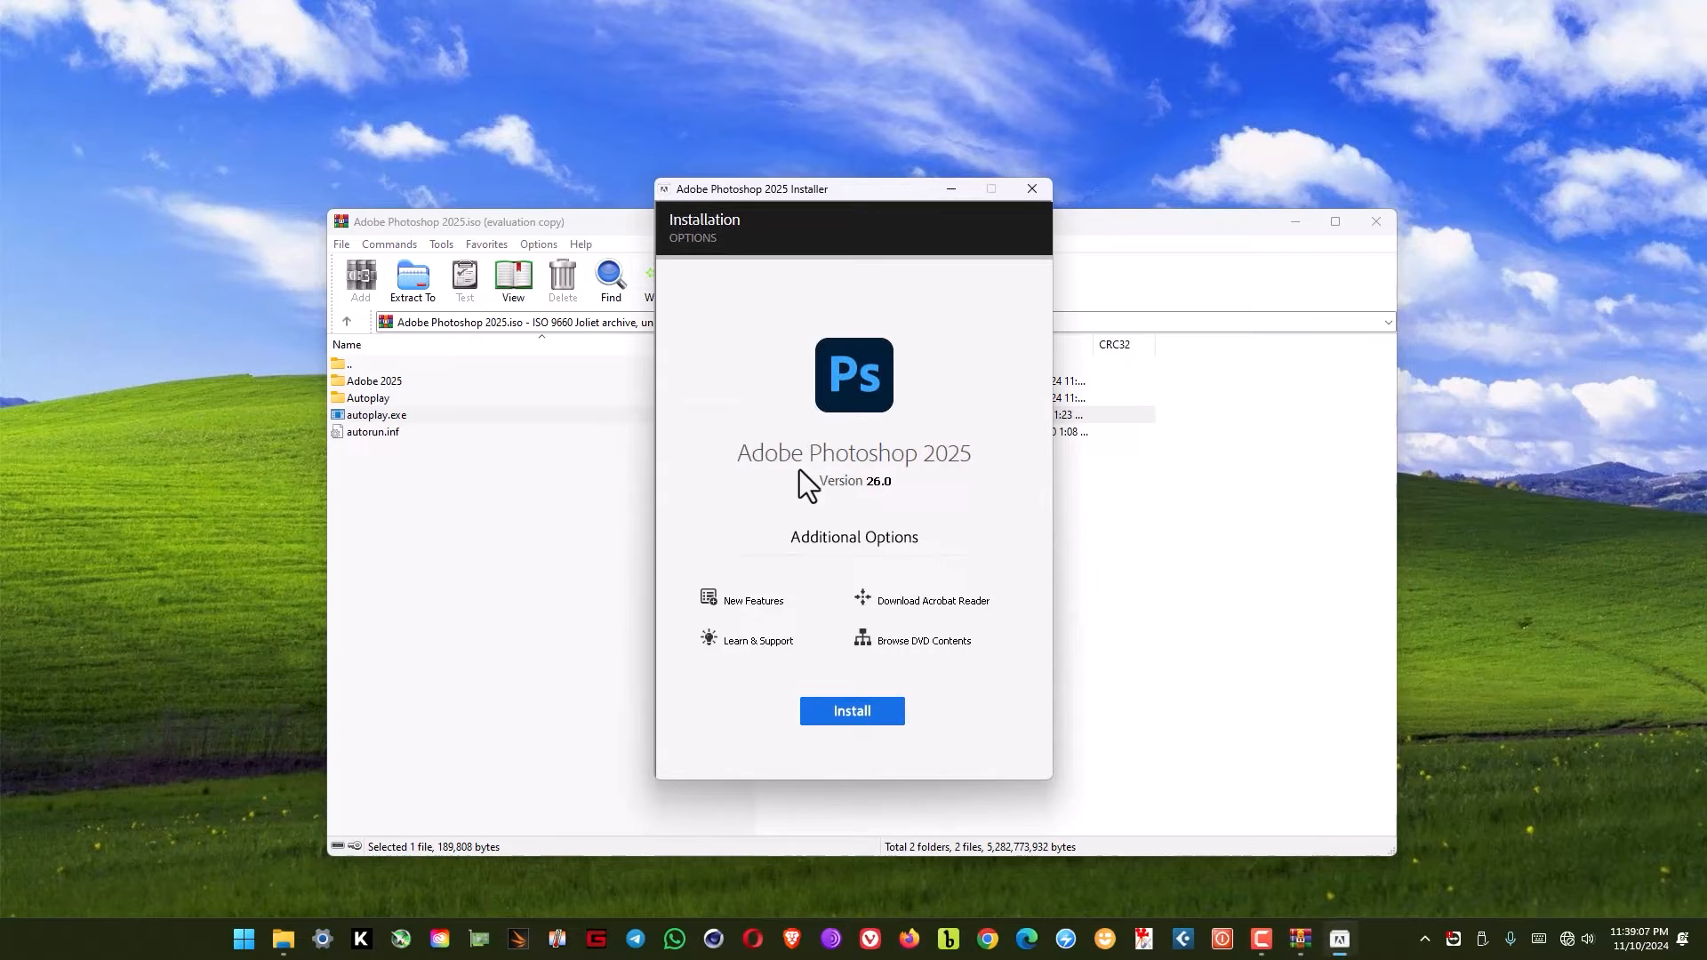
mouse_move(933, 480)
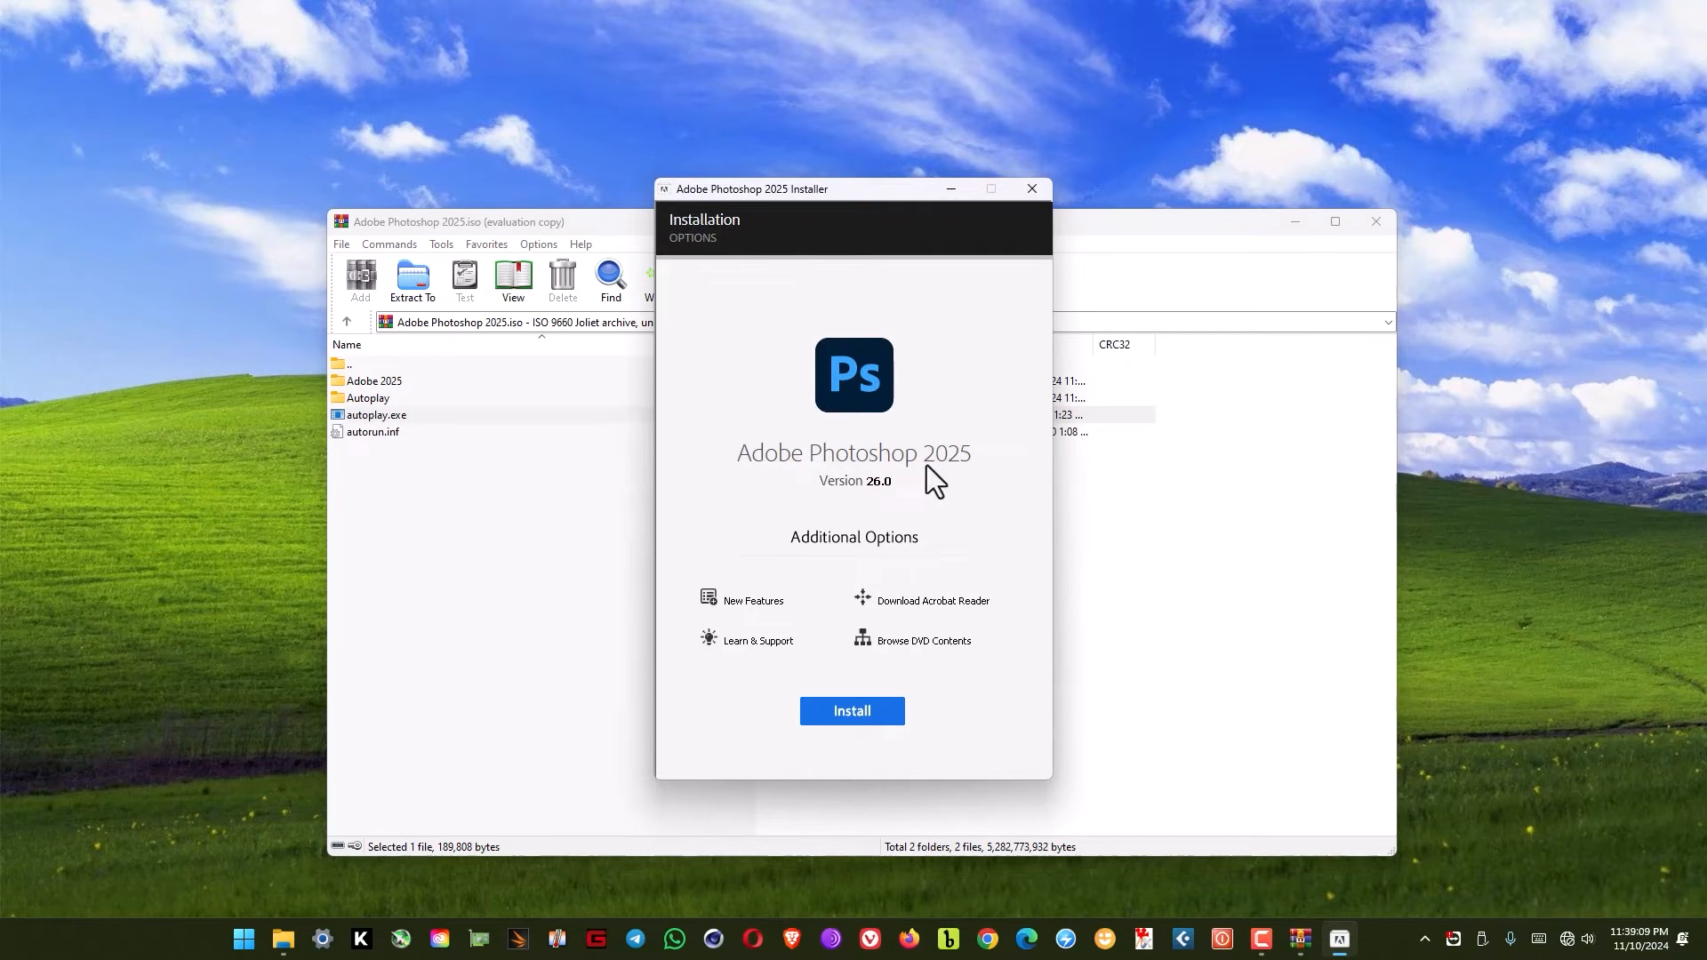
mouse_move(967, 484)
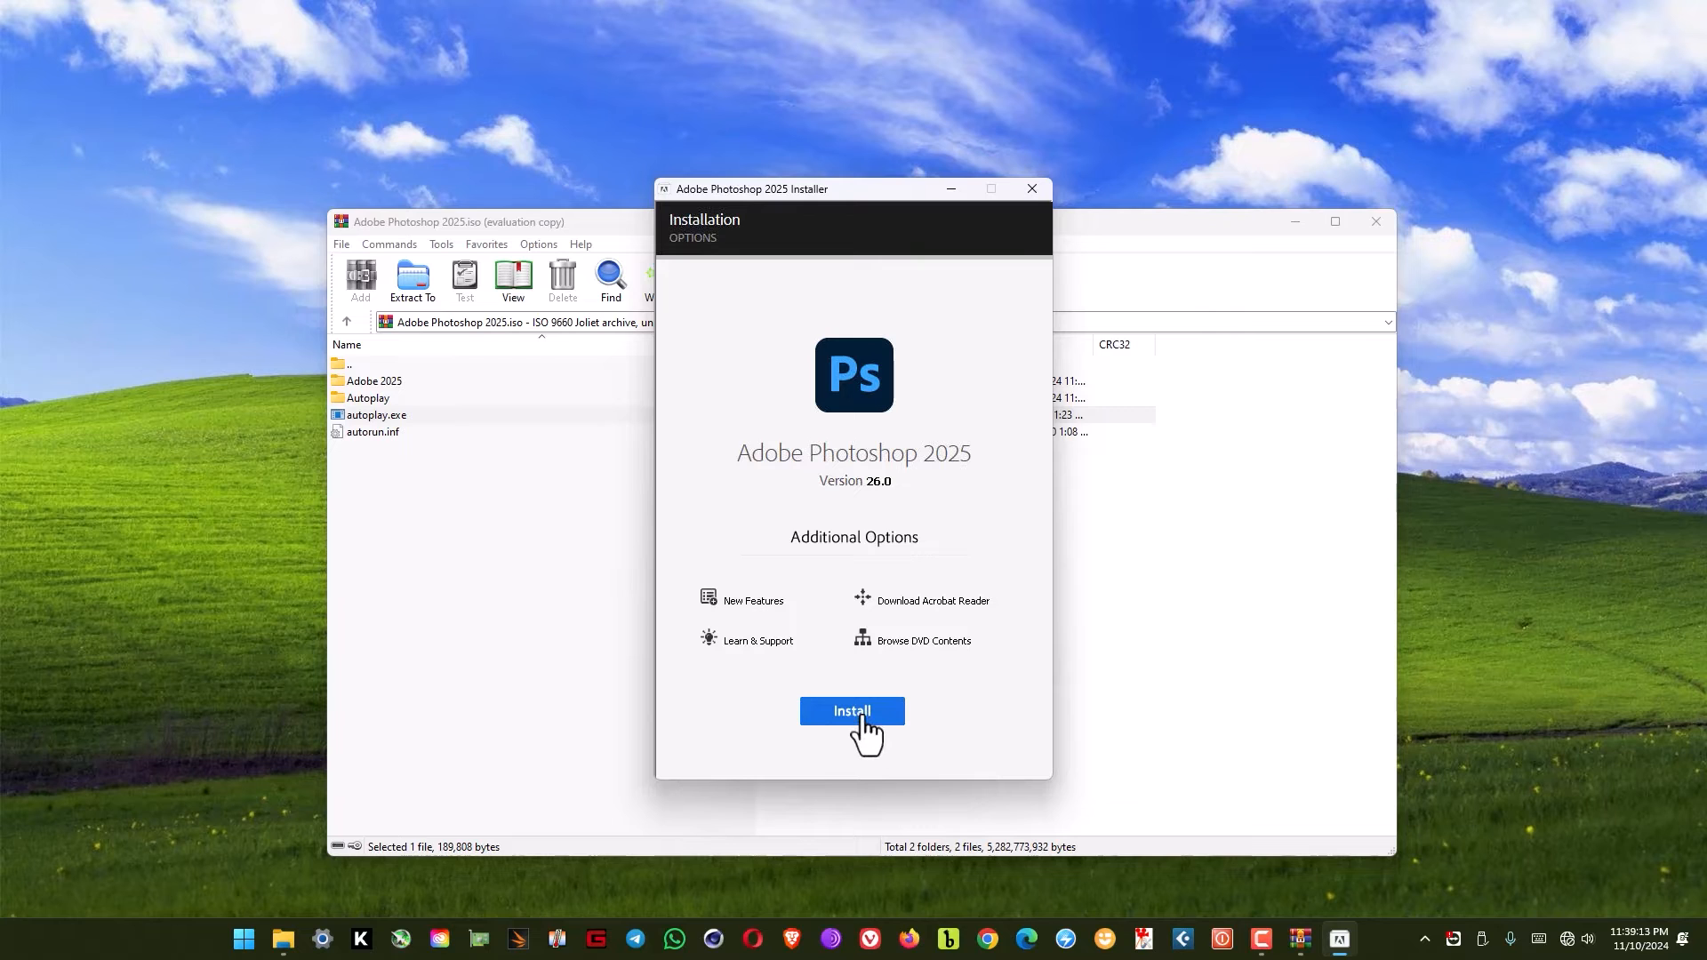
click(851, 711)
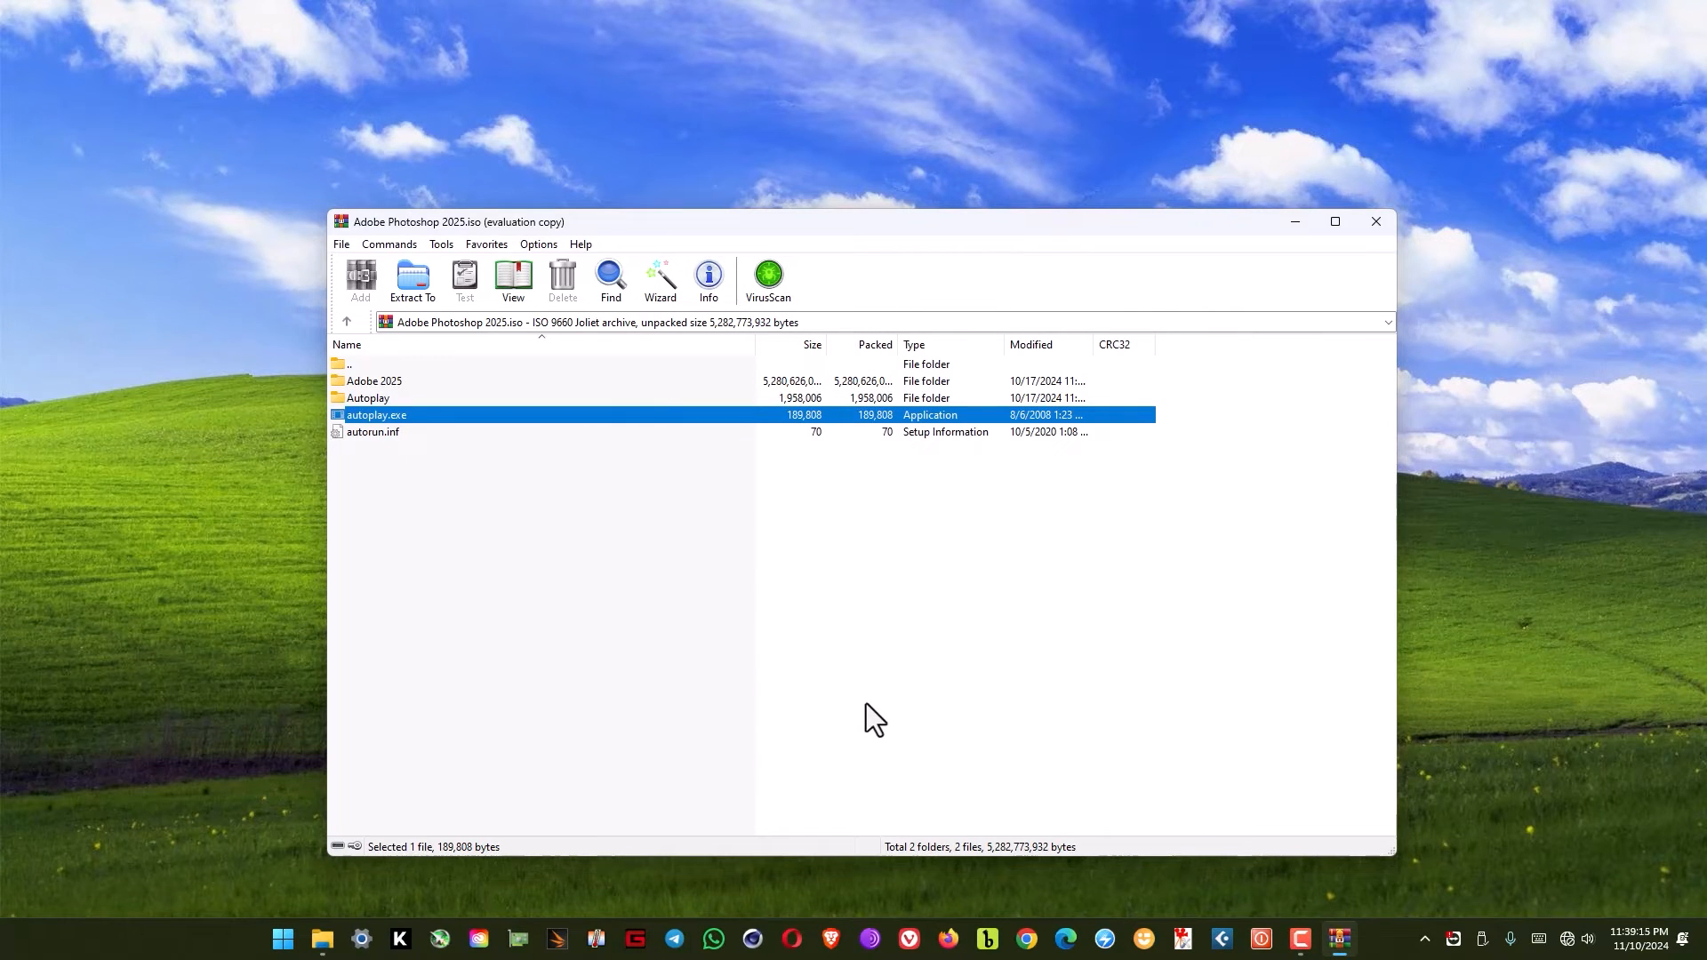
Step: Continue with default language and location, then close the Install Complete dialog
double_click(375, 414)
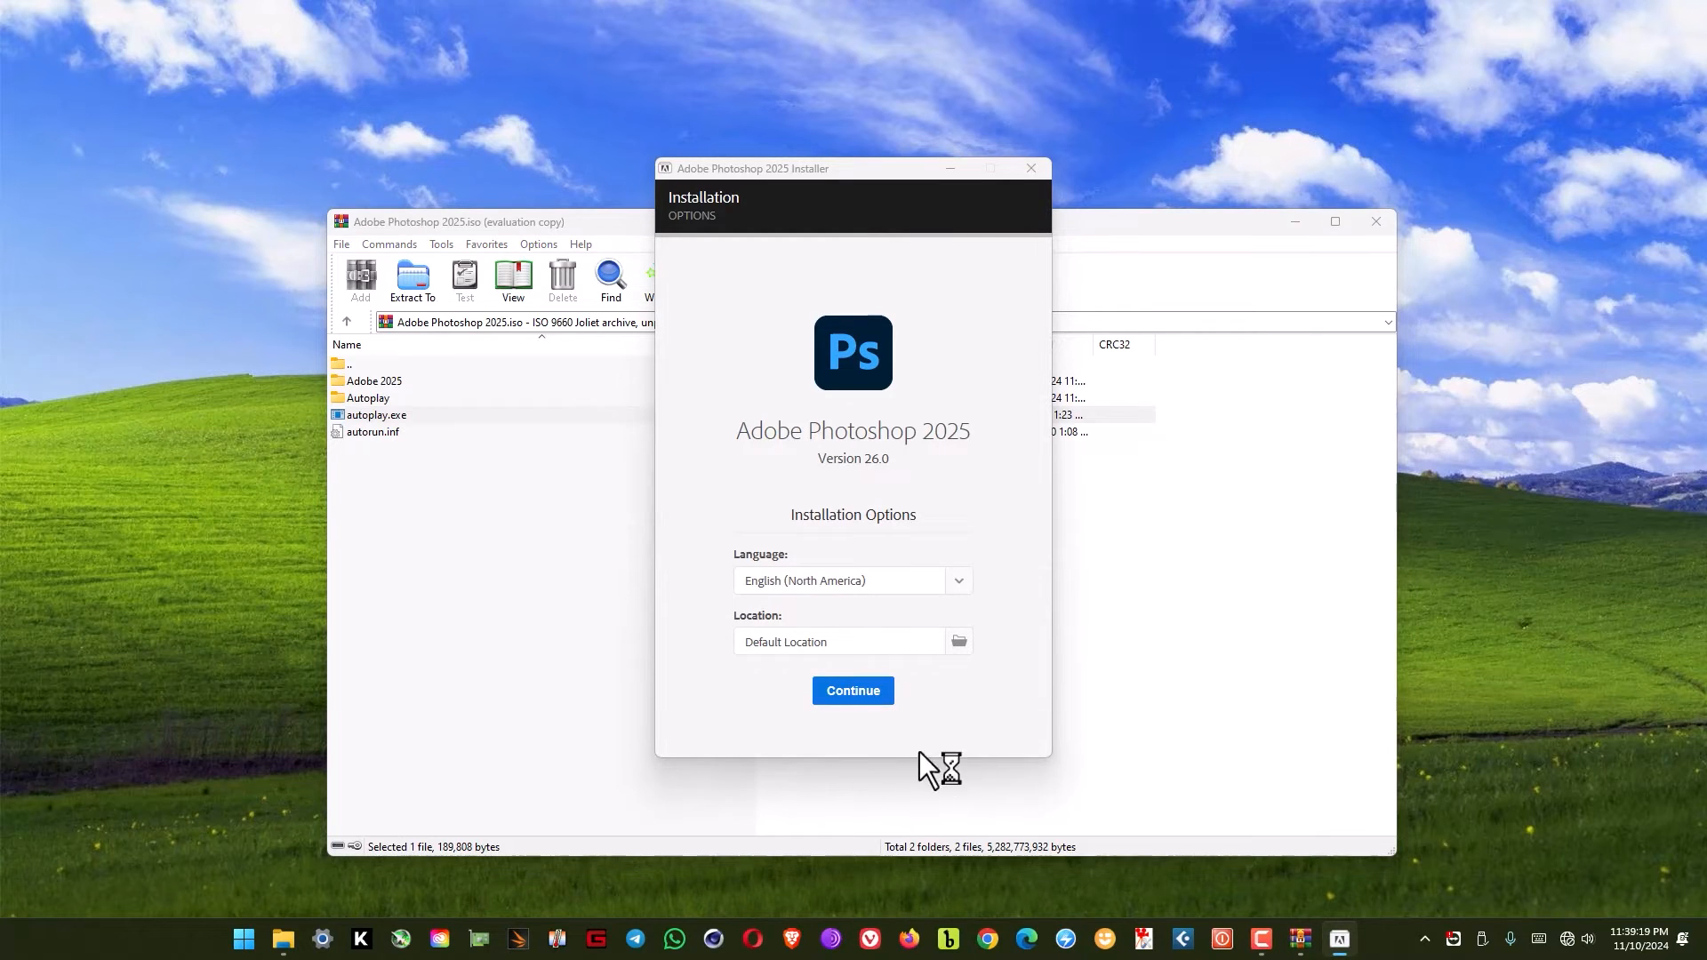
mouse_move(882, 724)
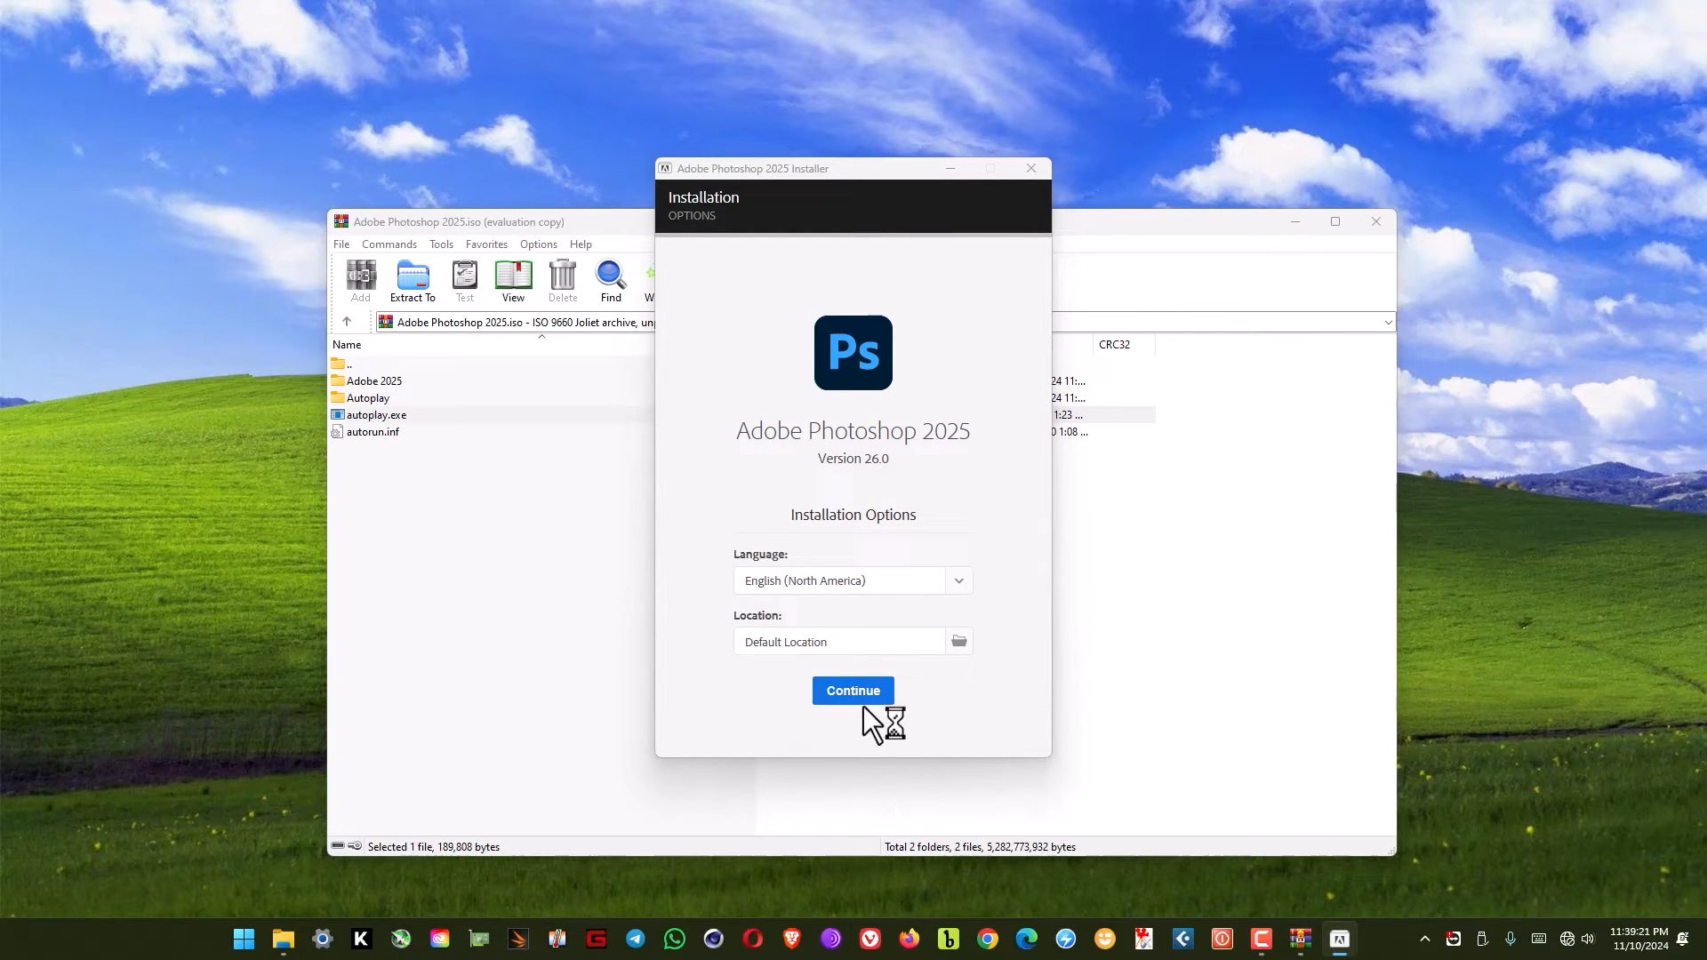
click(852, 690)
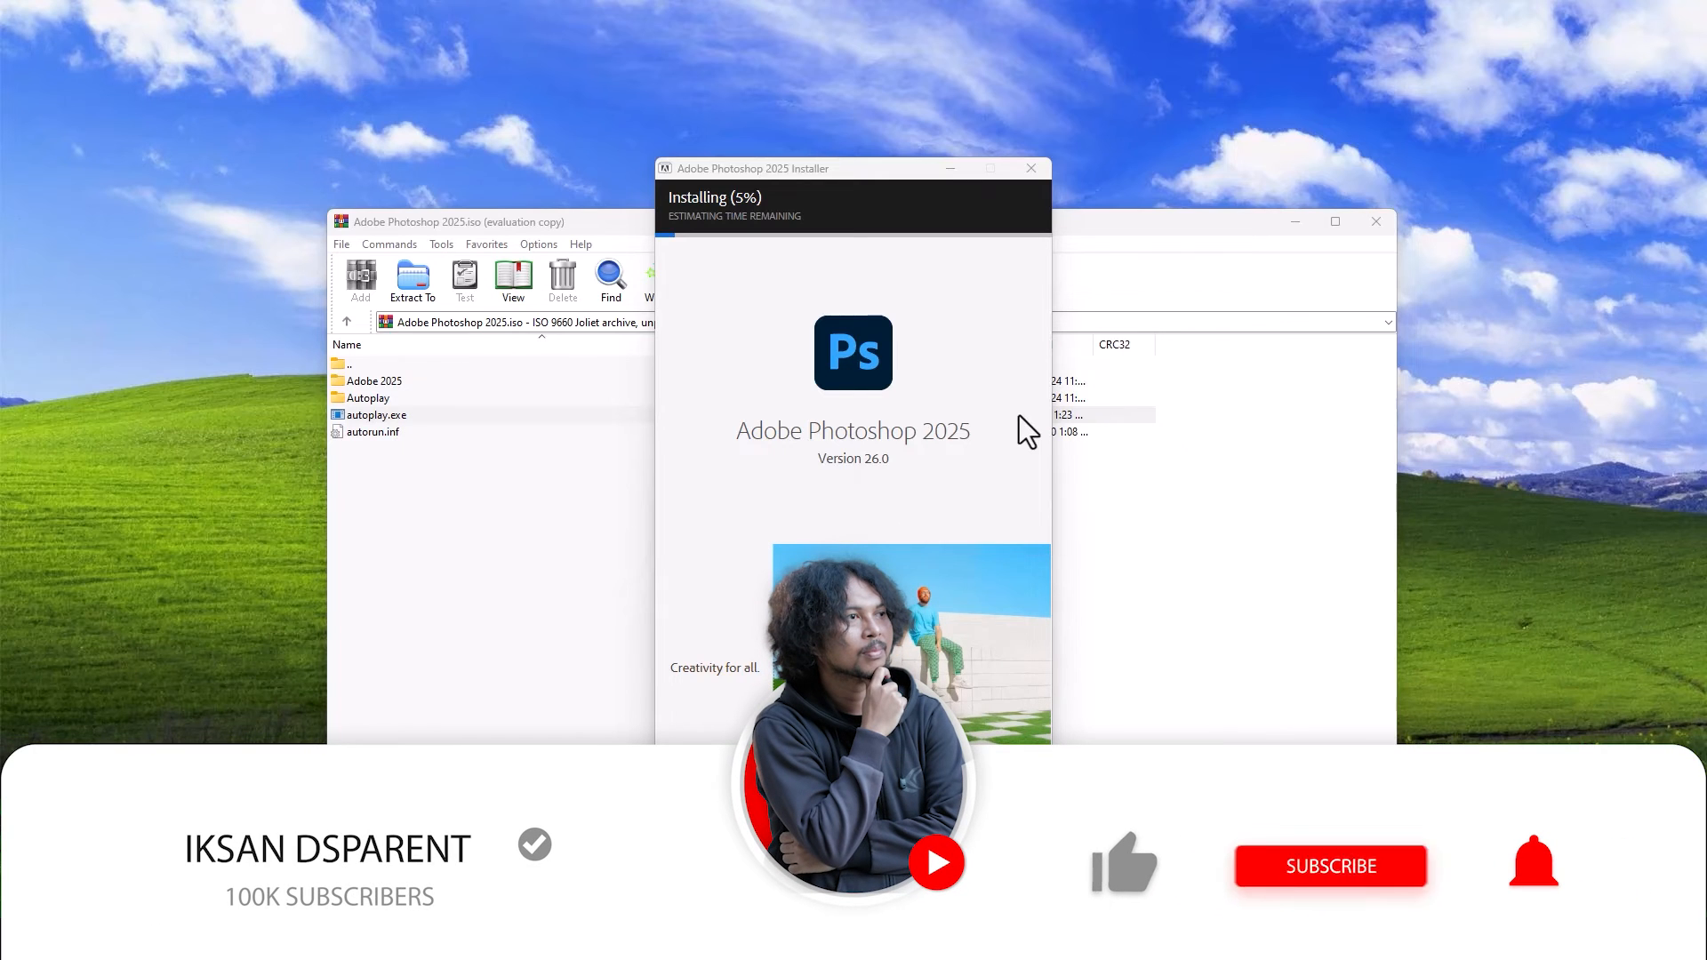
click(1330, 866)
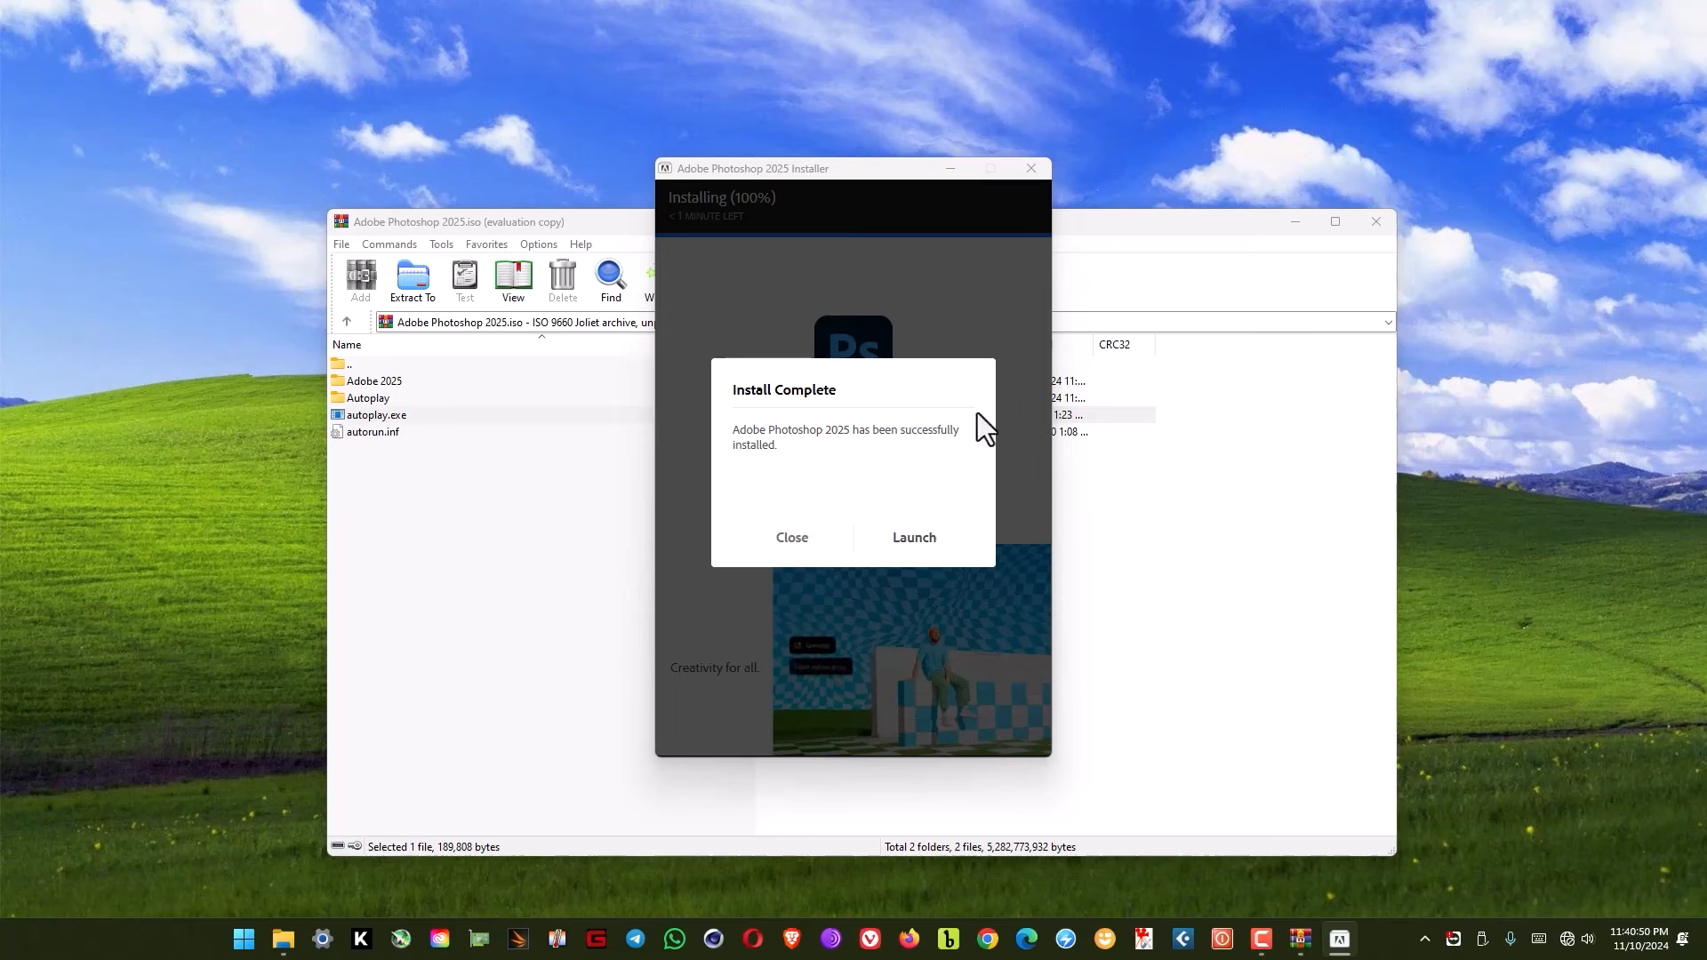
click(790, 537)
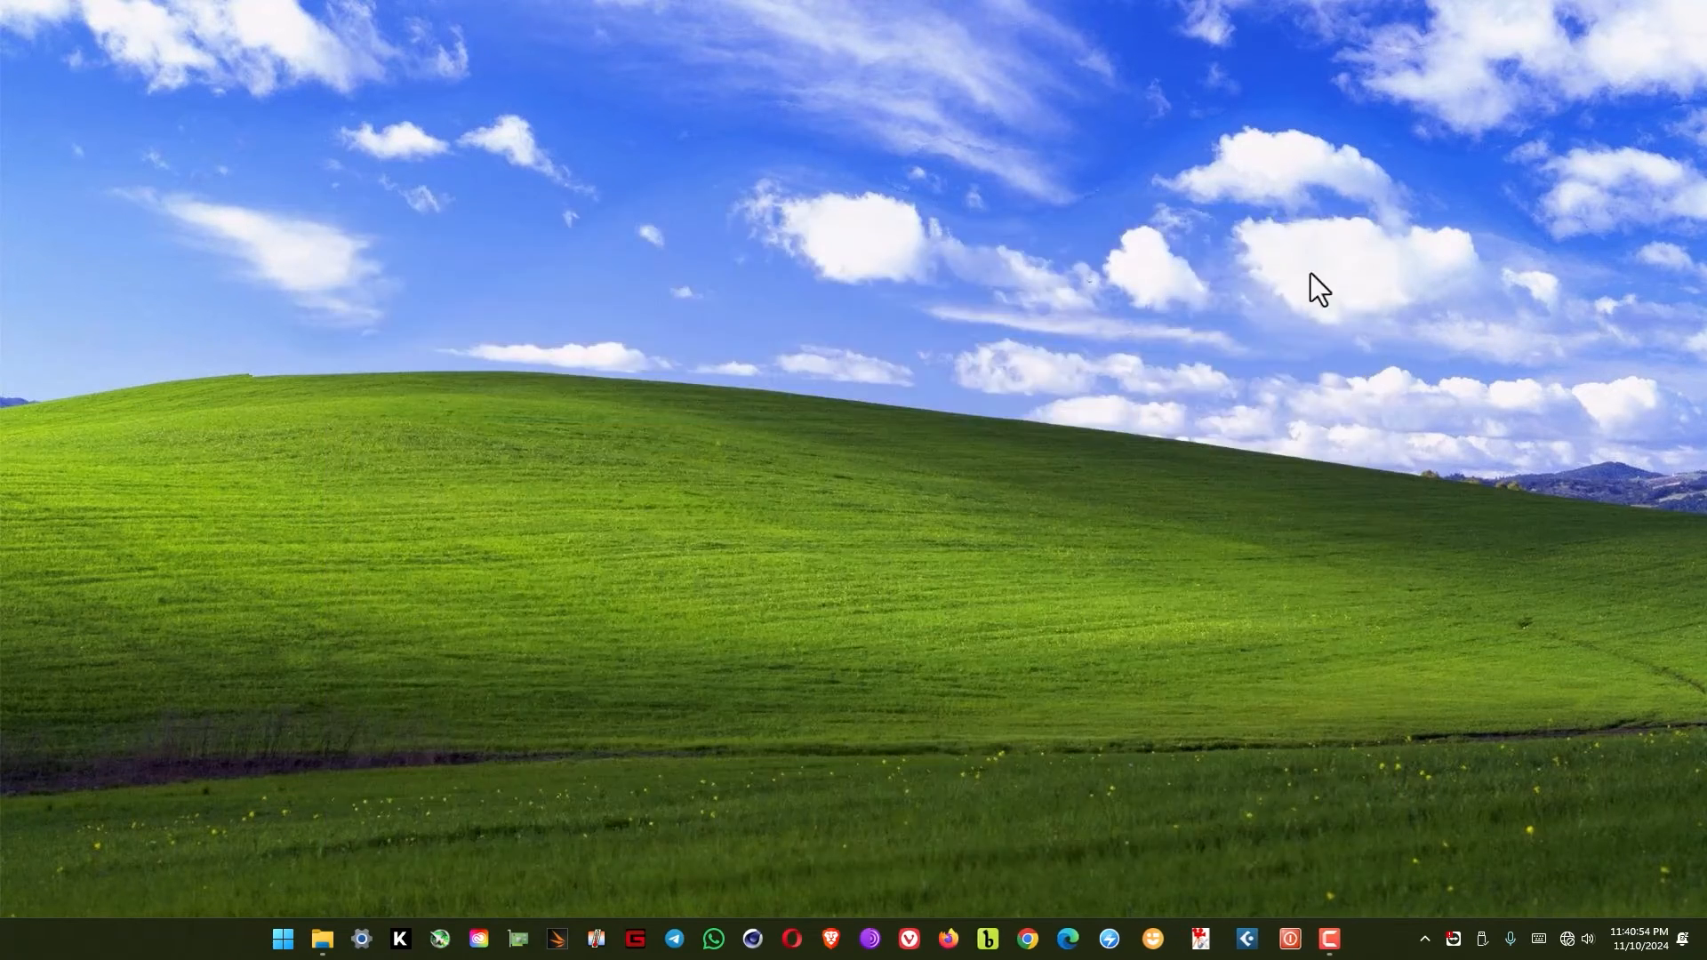
mouse_move(453, 893)
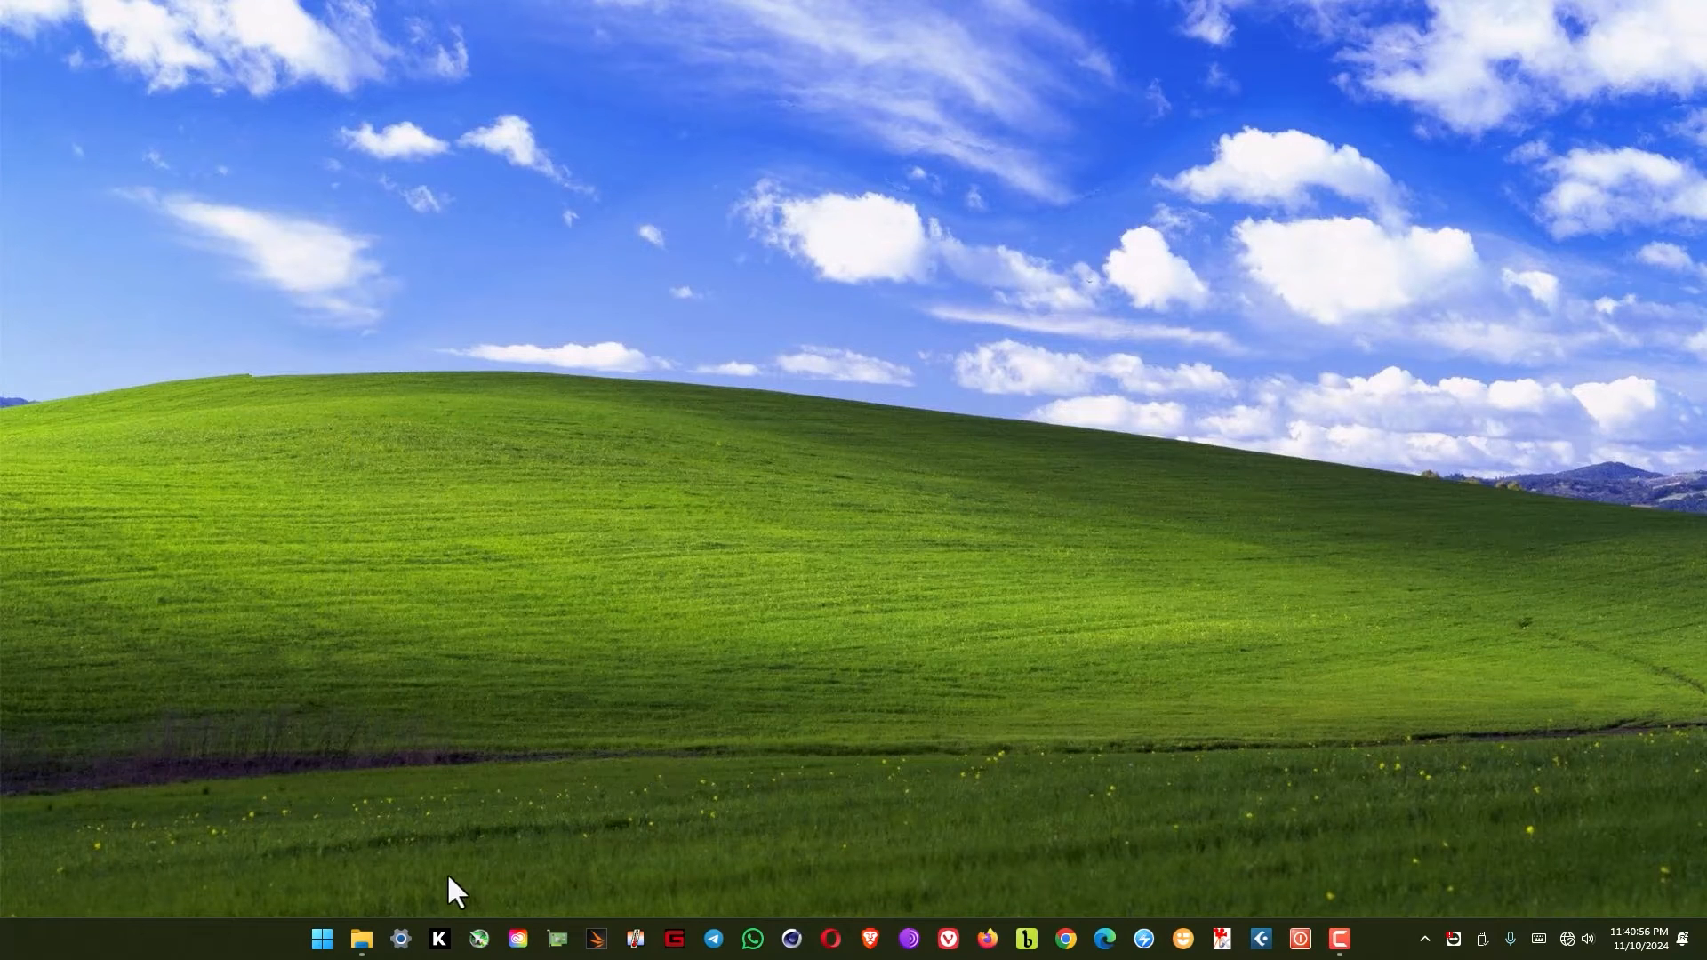
Step: Restart the computer from the Start menu power options
click(320, 939)
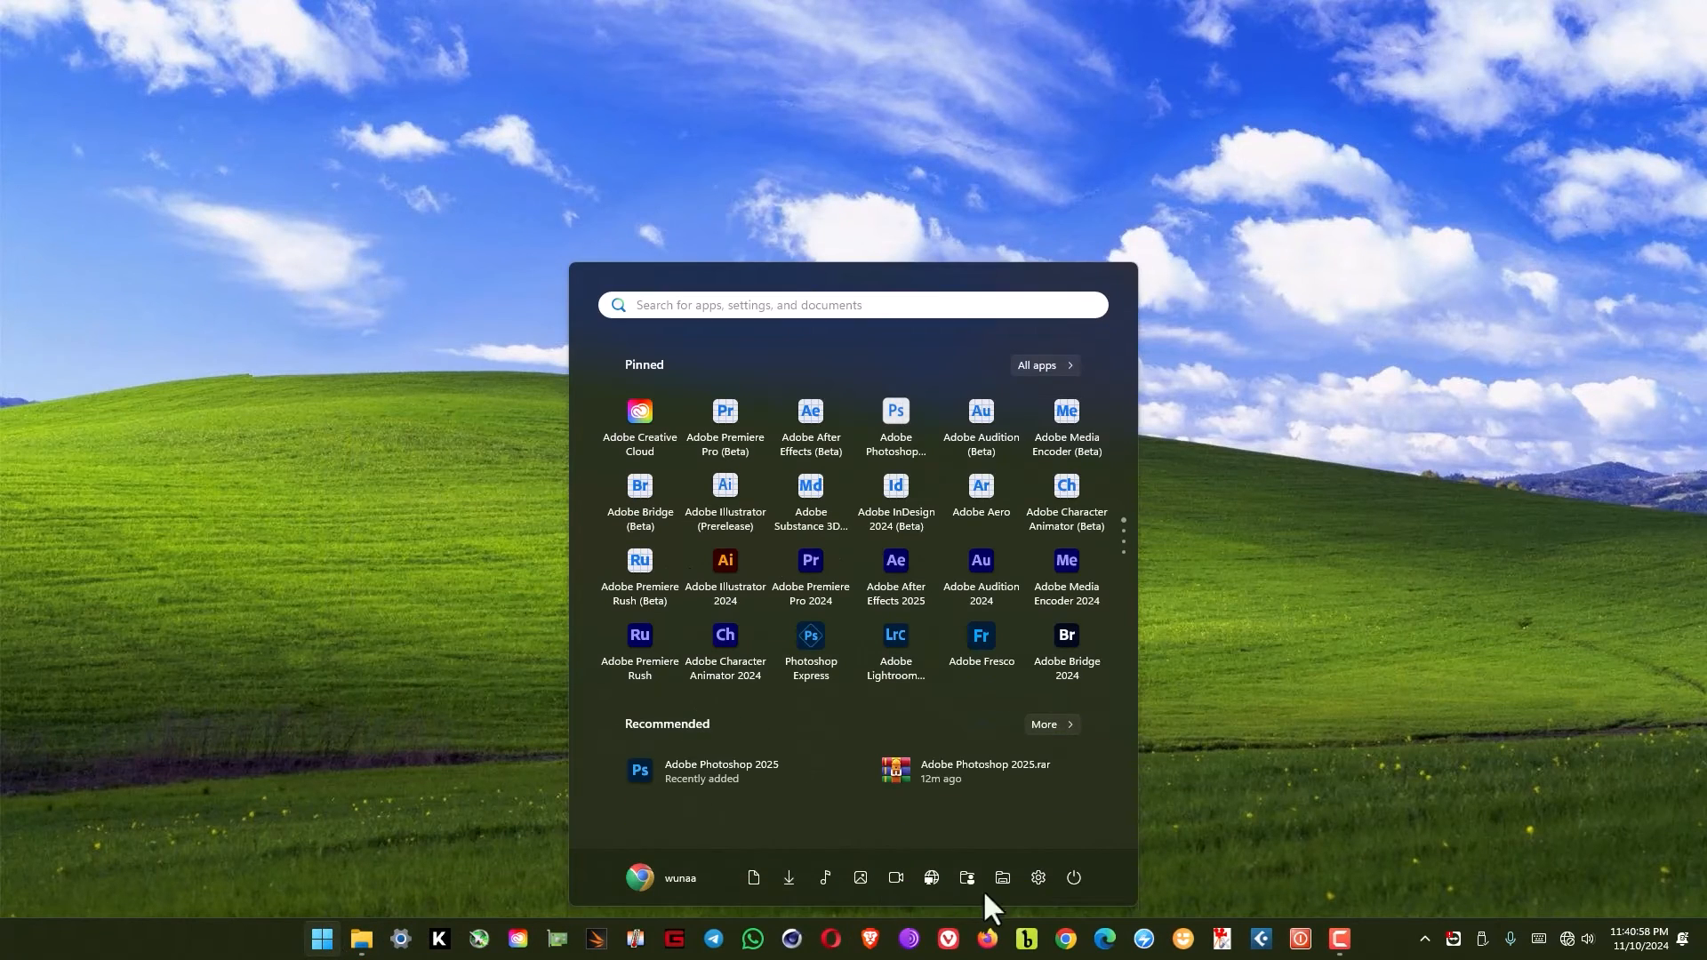
click(1073, 895)
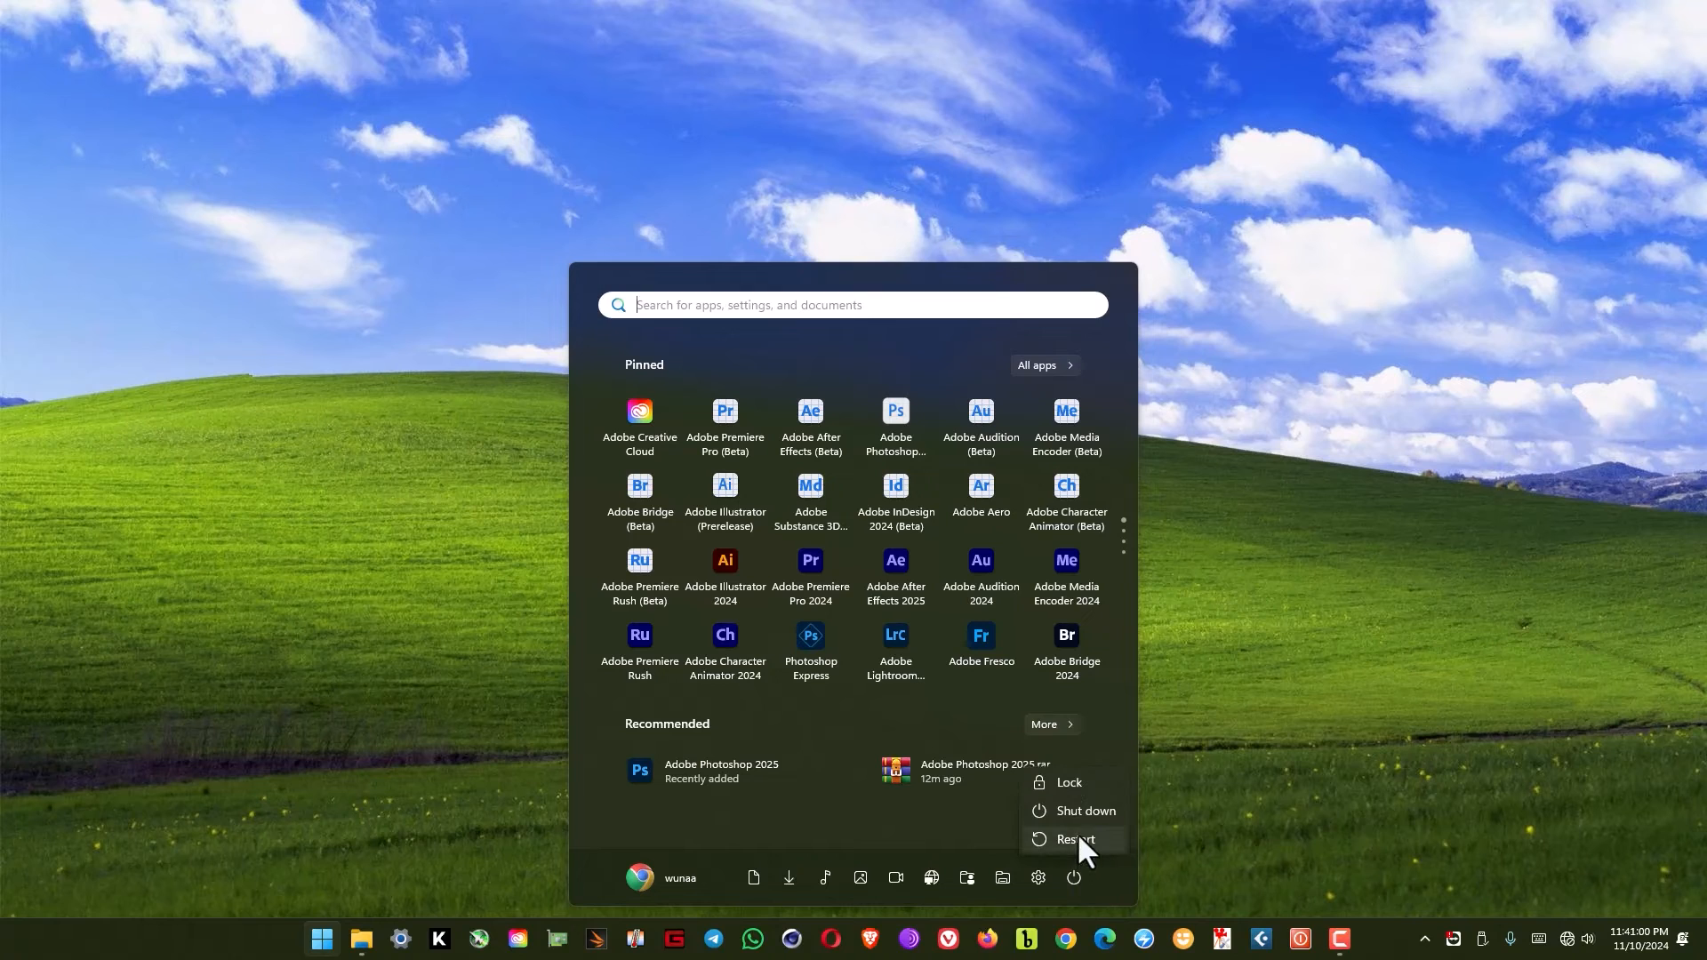
click(1074, 837)
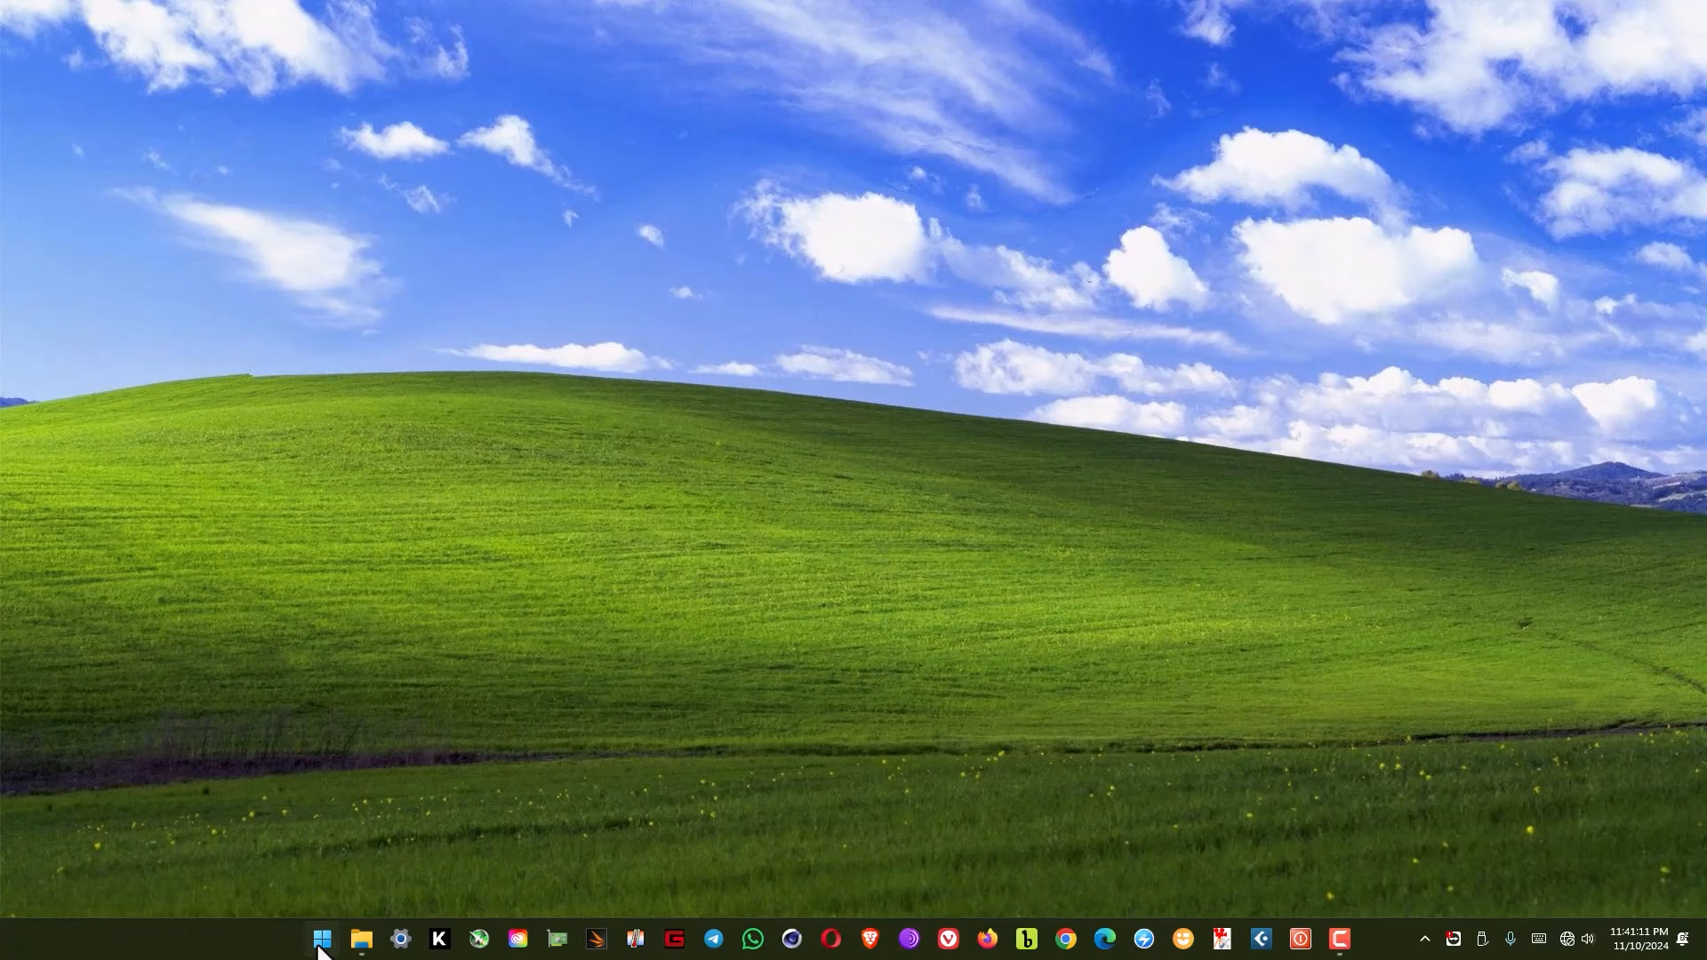
Step: Search 'adobe photoshop 2025' from Start and launch it to the Home welcome screen
text(adobe photoshop 2025)
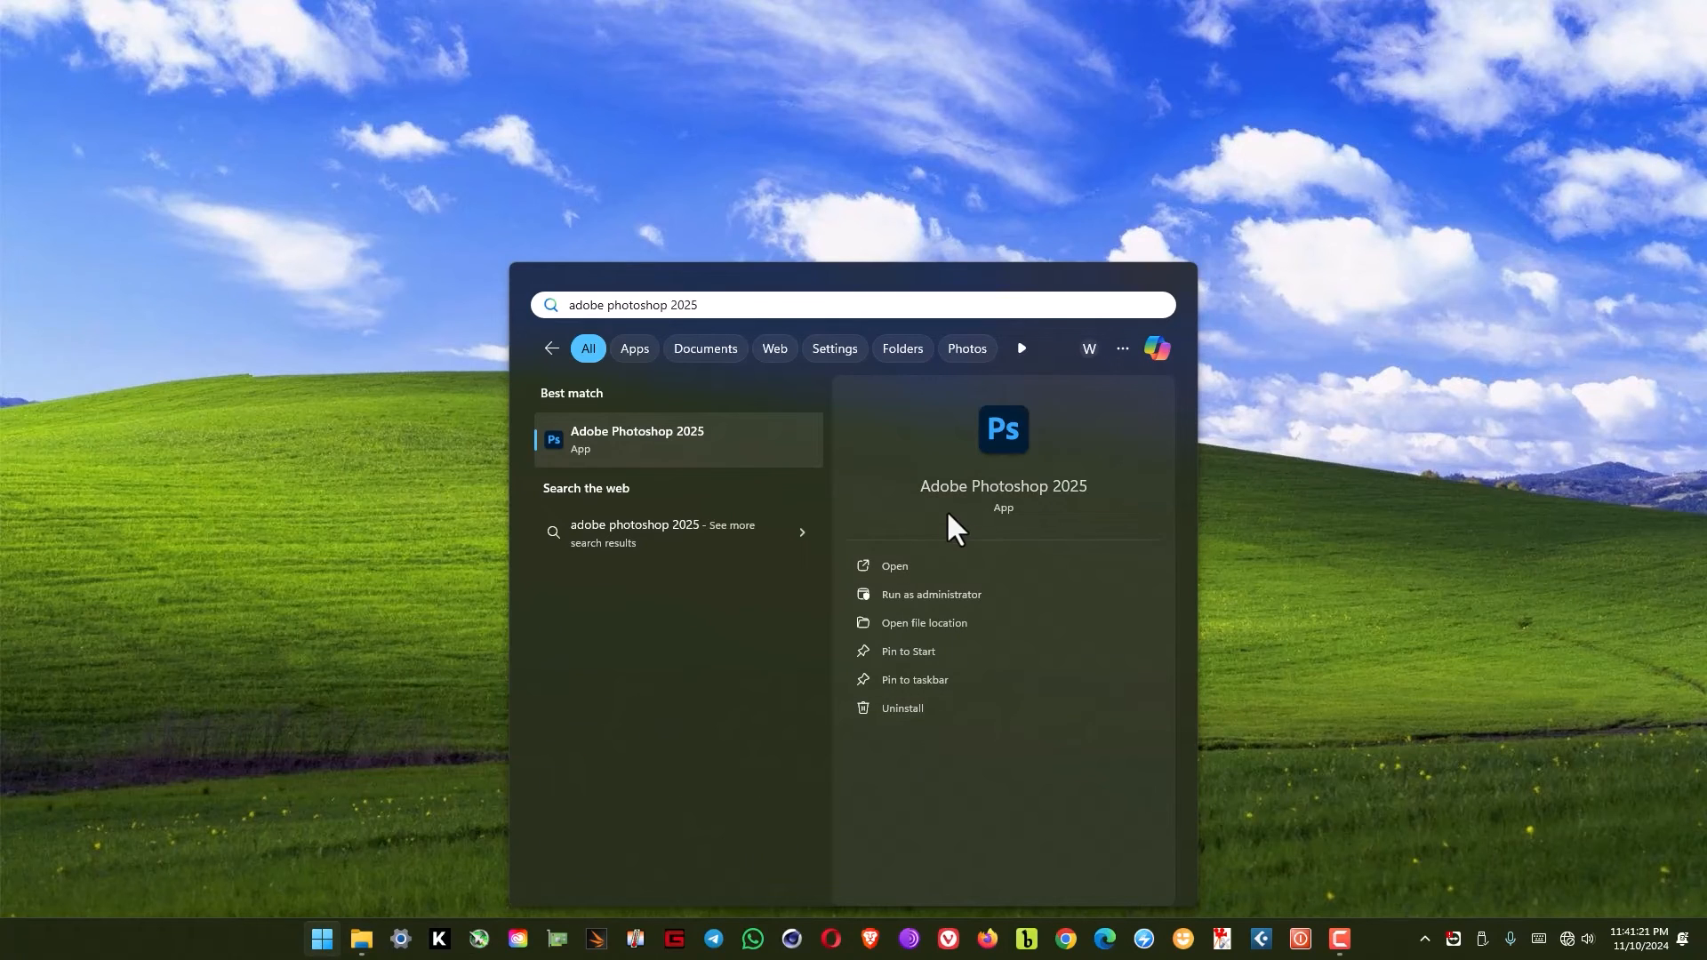
mouse_move(1030, 468)
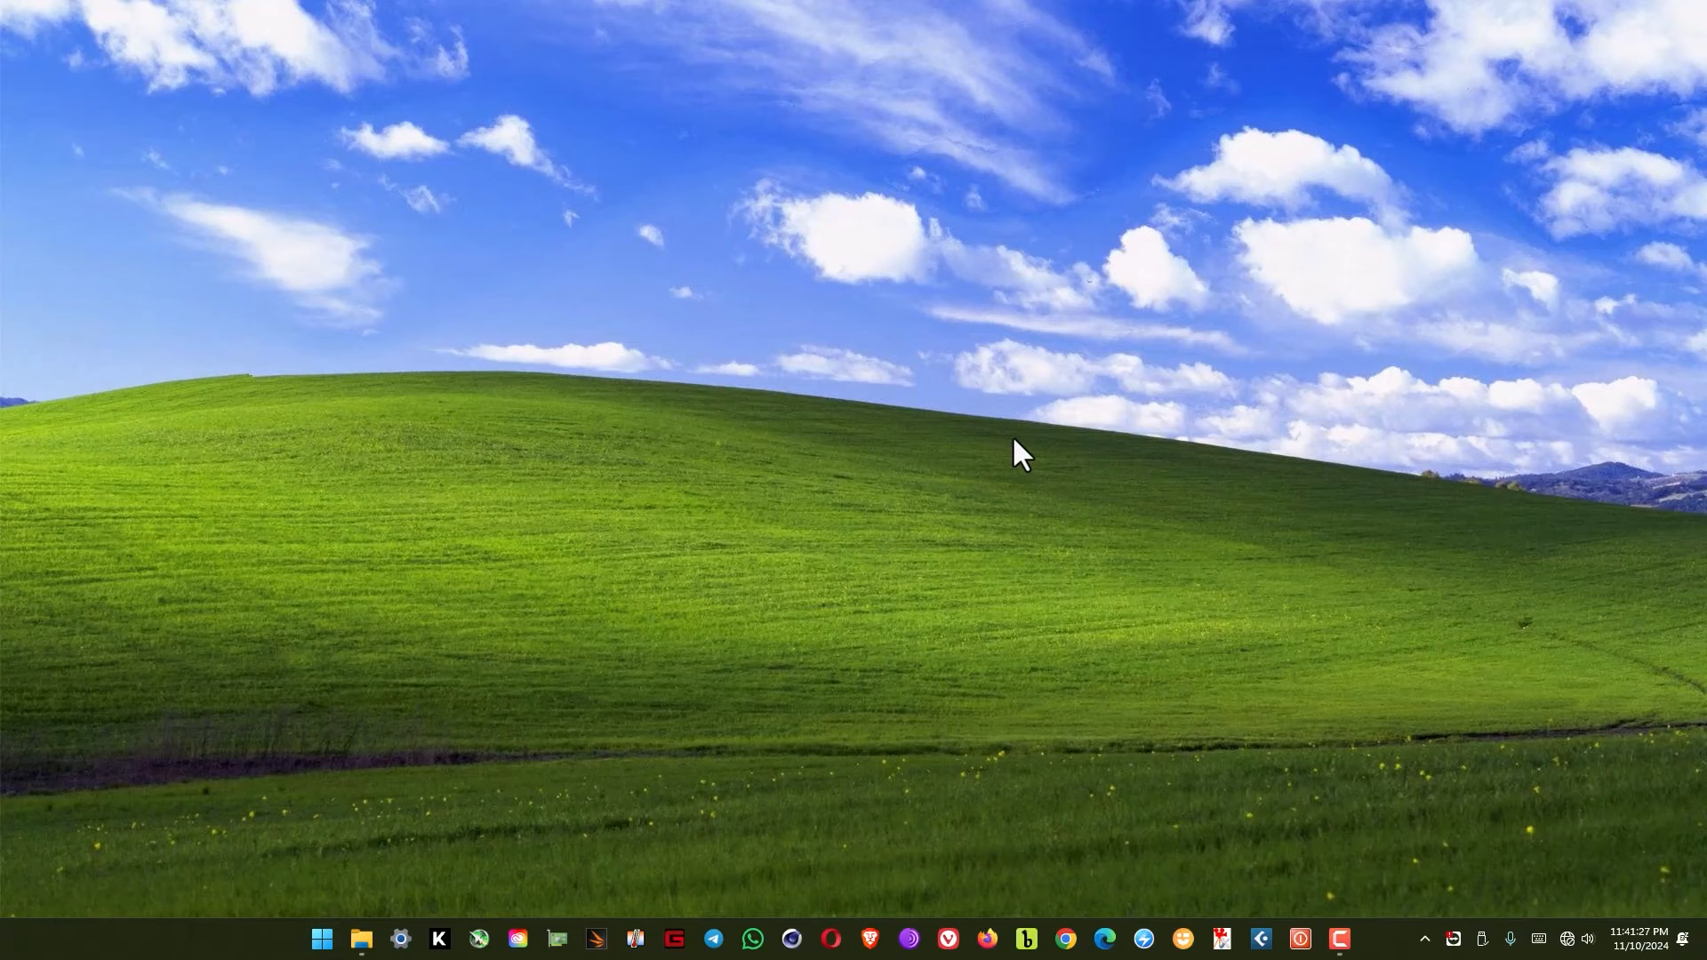
mouse_move(1349, 610)
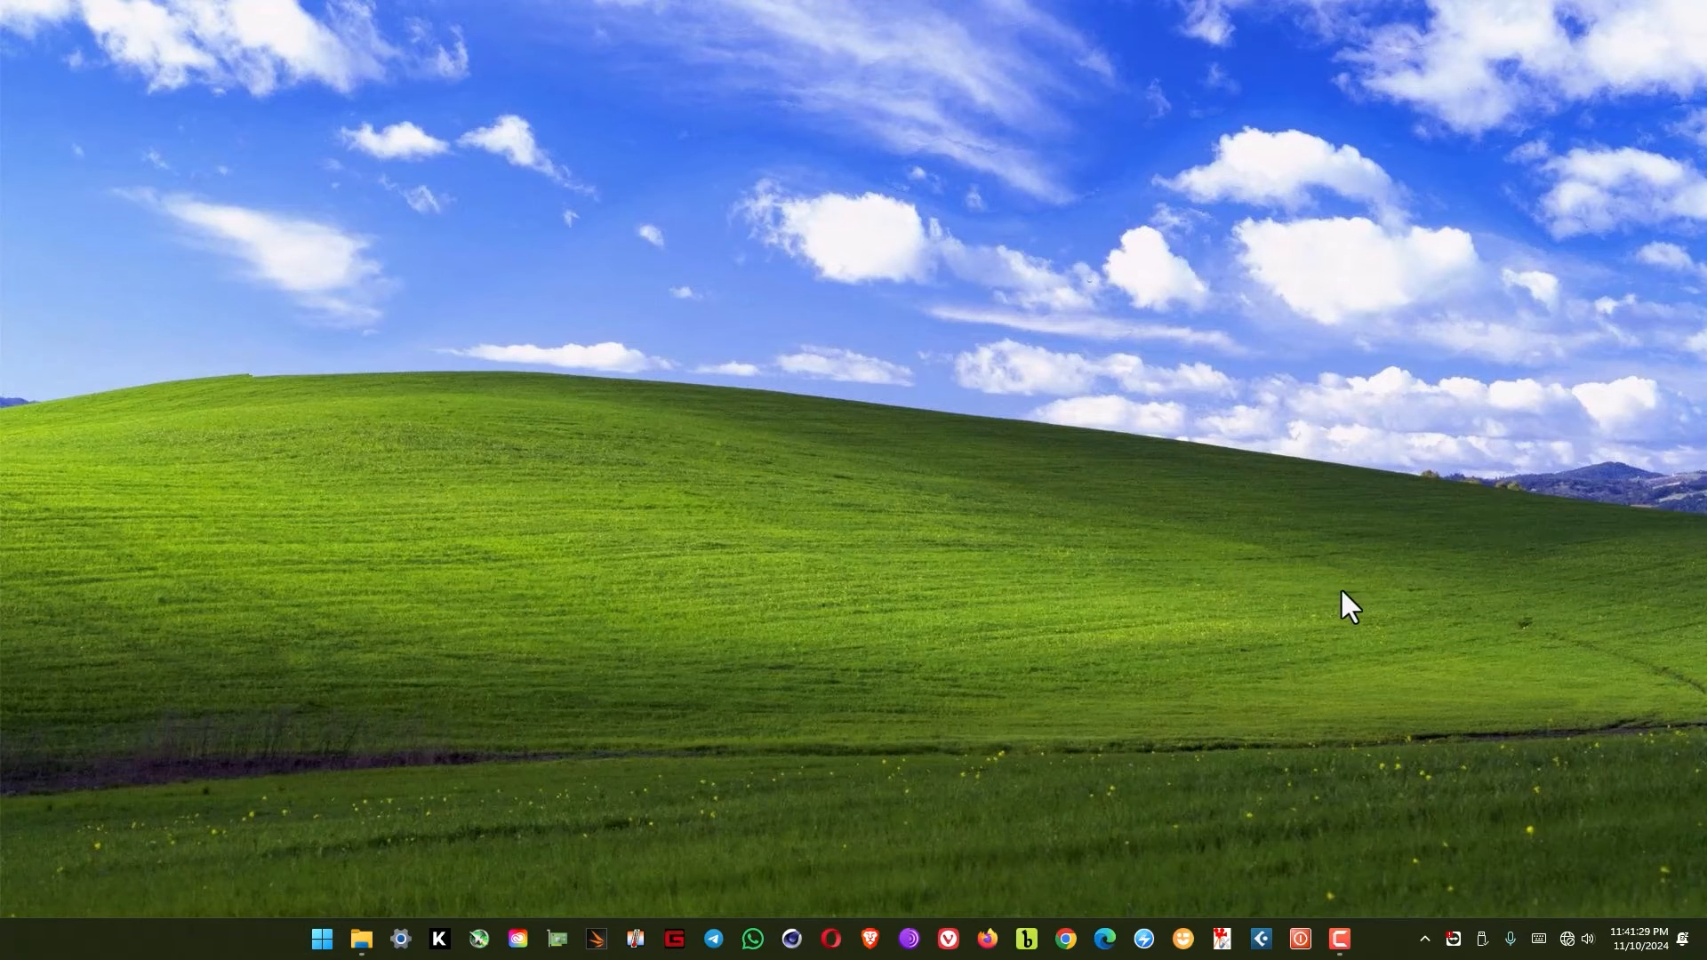
click(1337, 939)
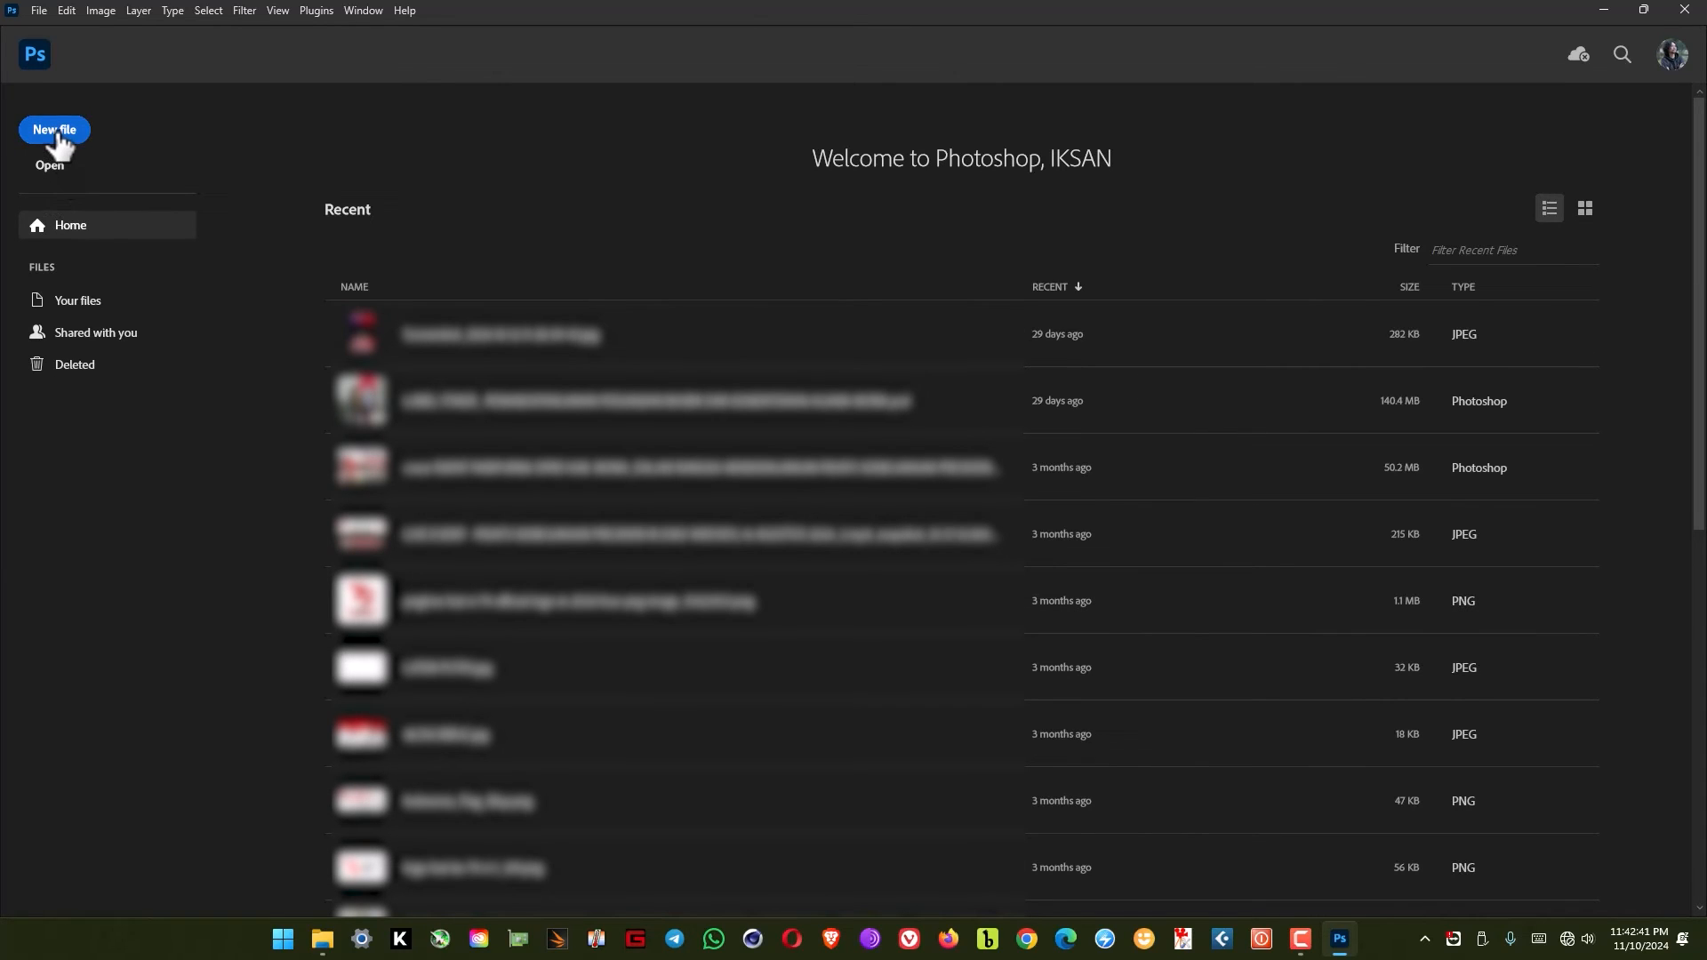
Step: Start a new document and browse the Saved, Photo, Print, Art & Illustration and Web preset categories
click(53, 130)
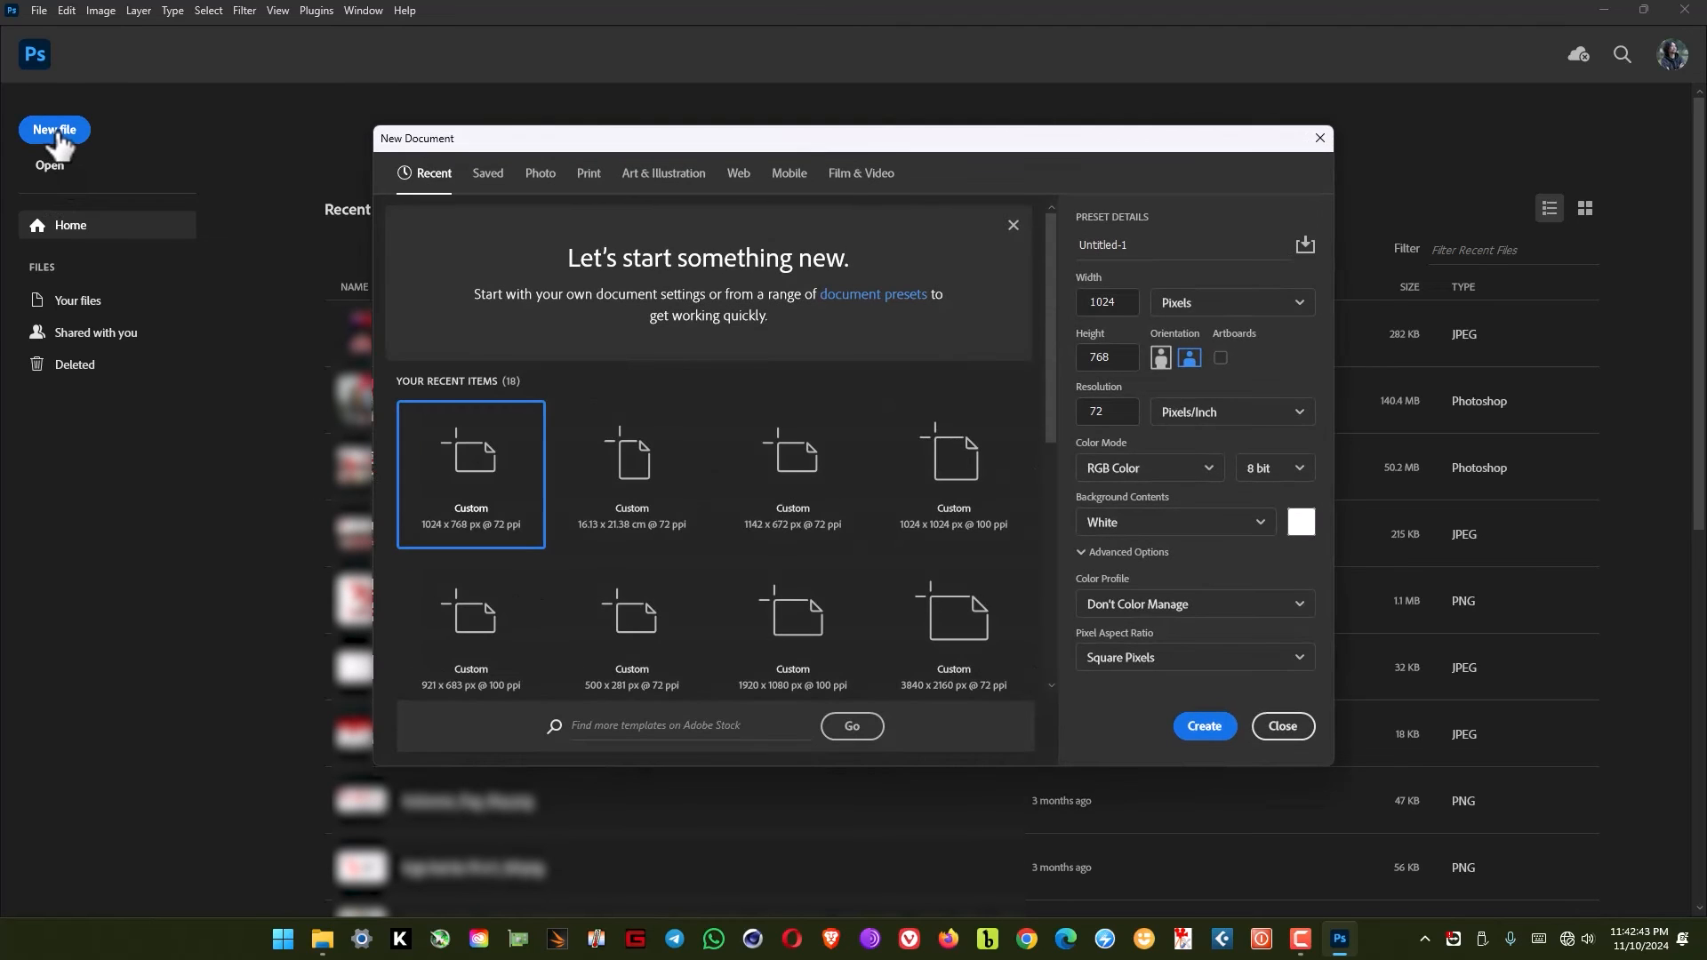
click(487, 172)
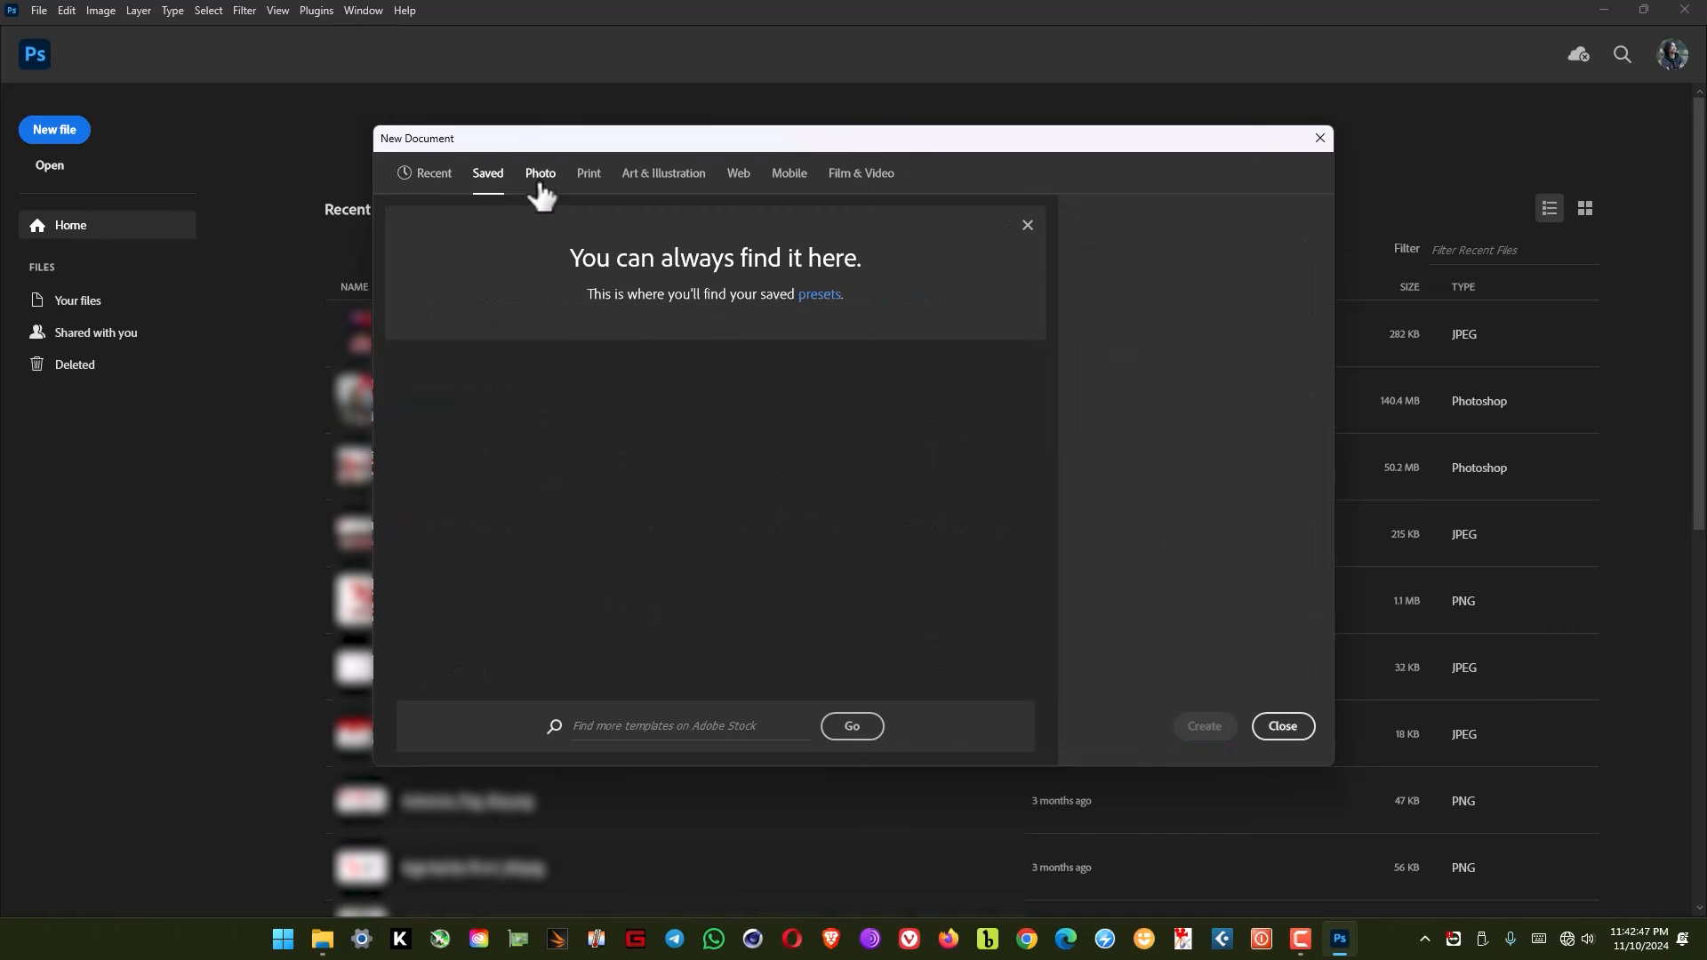
click(540, 172)
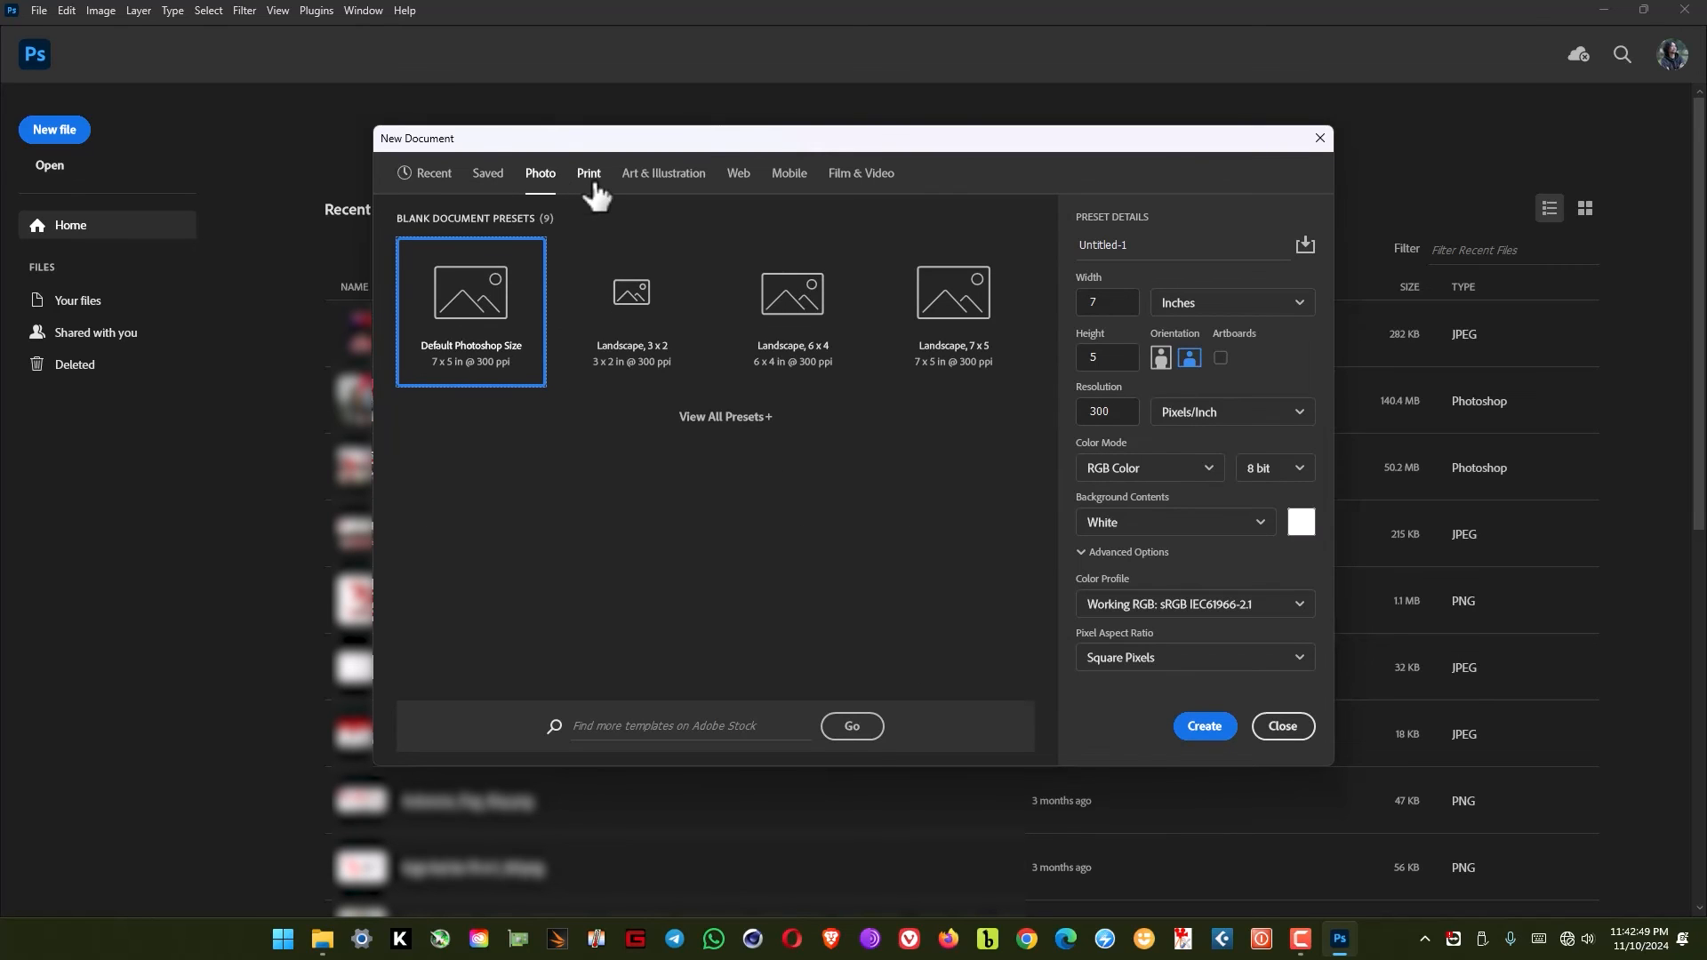
click(589, 172)
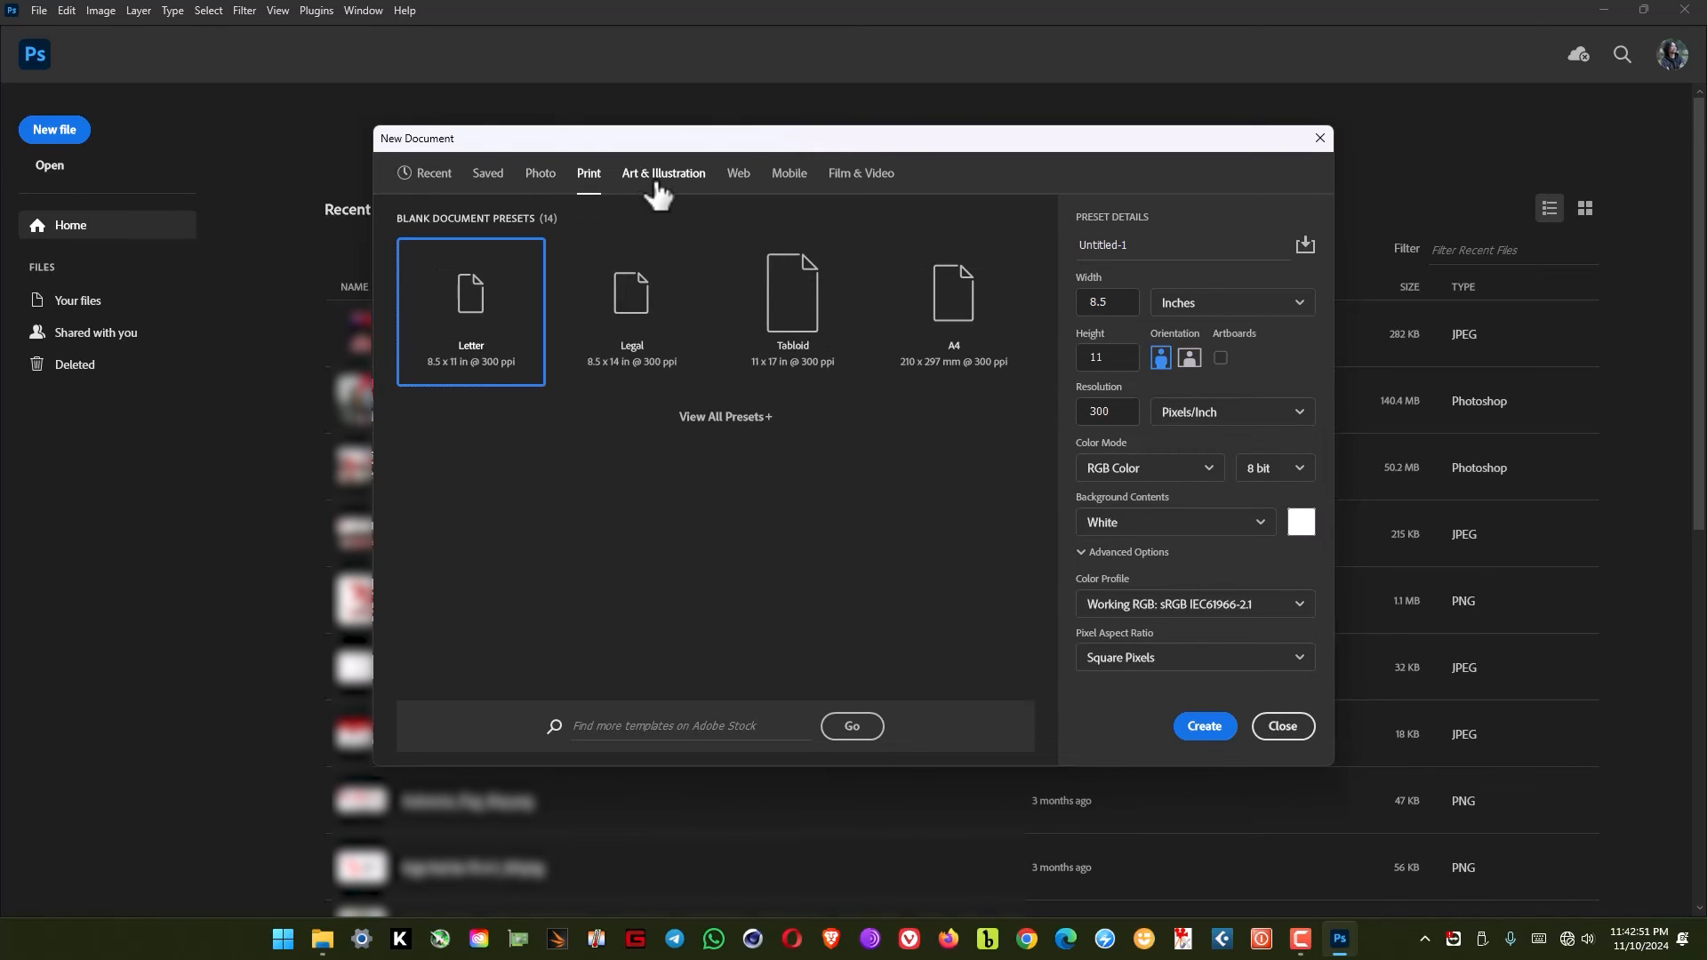
click(661, 173)
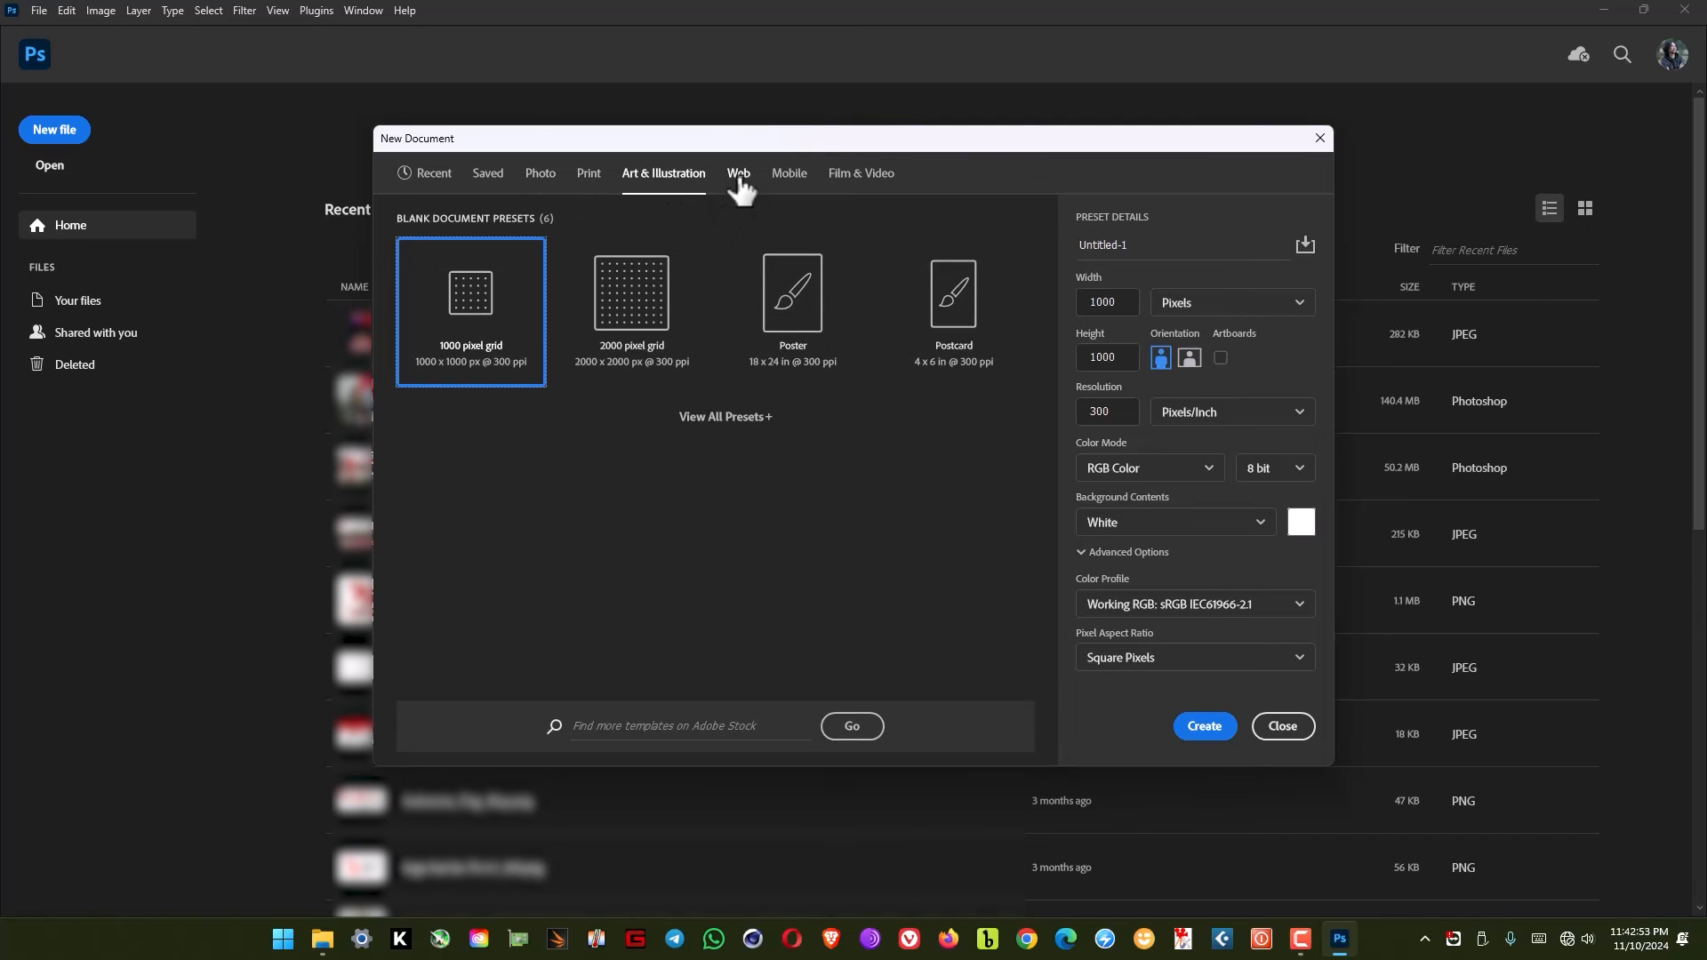
click(738, 173)
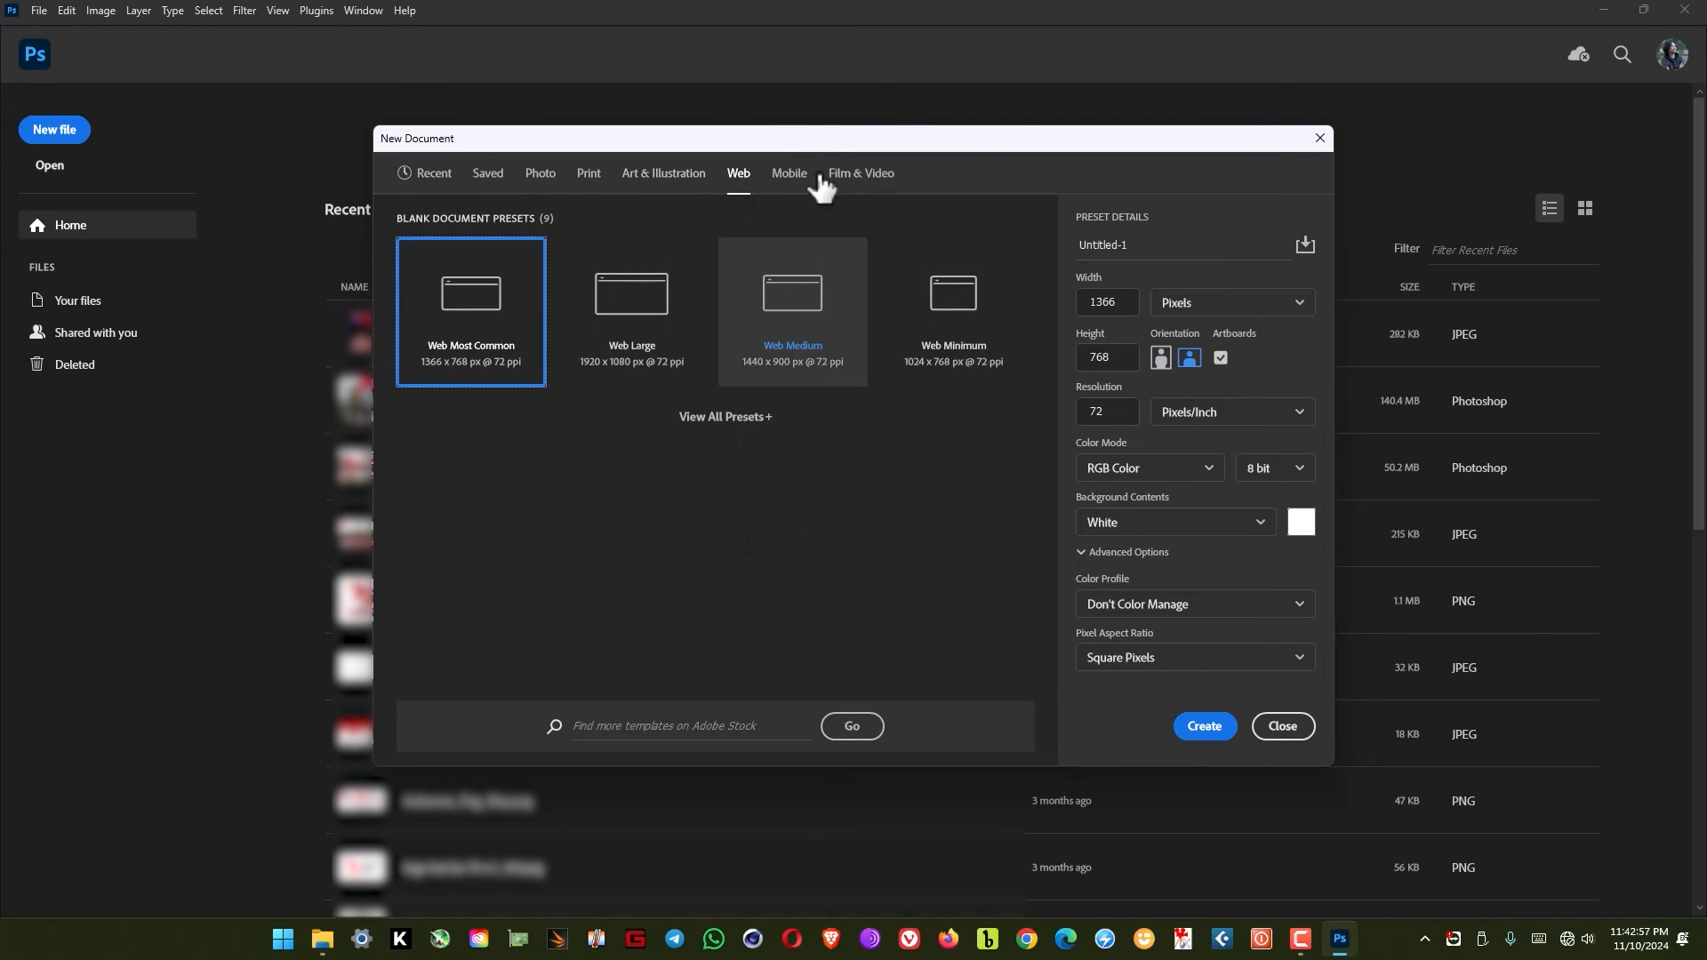
mouse_move(804, 183)
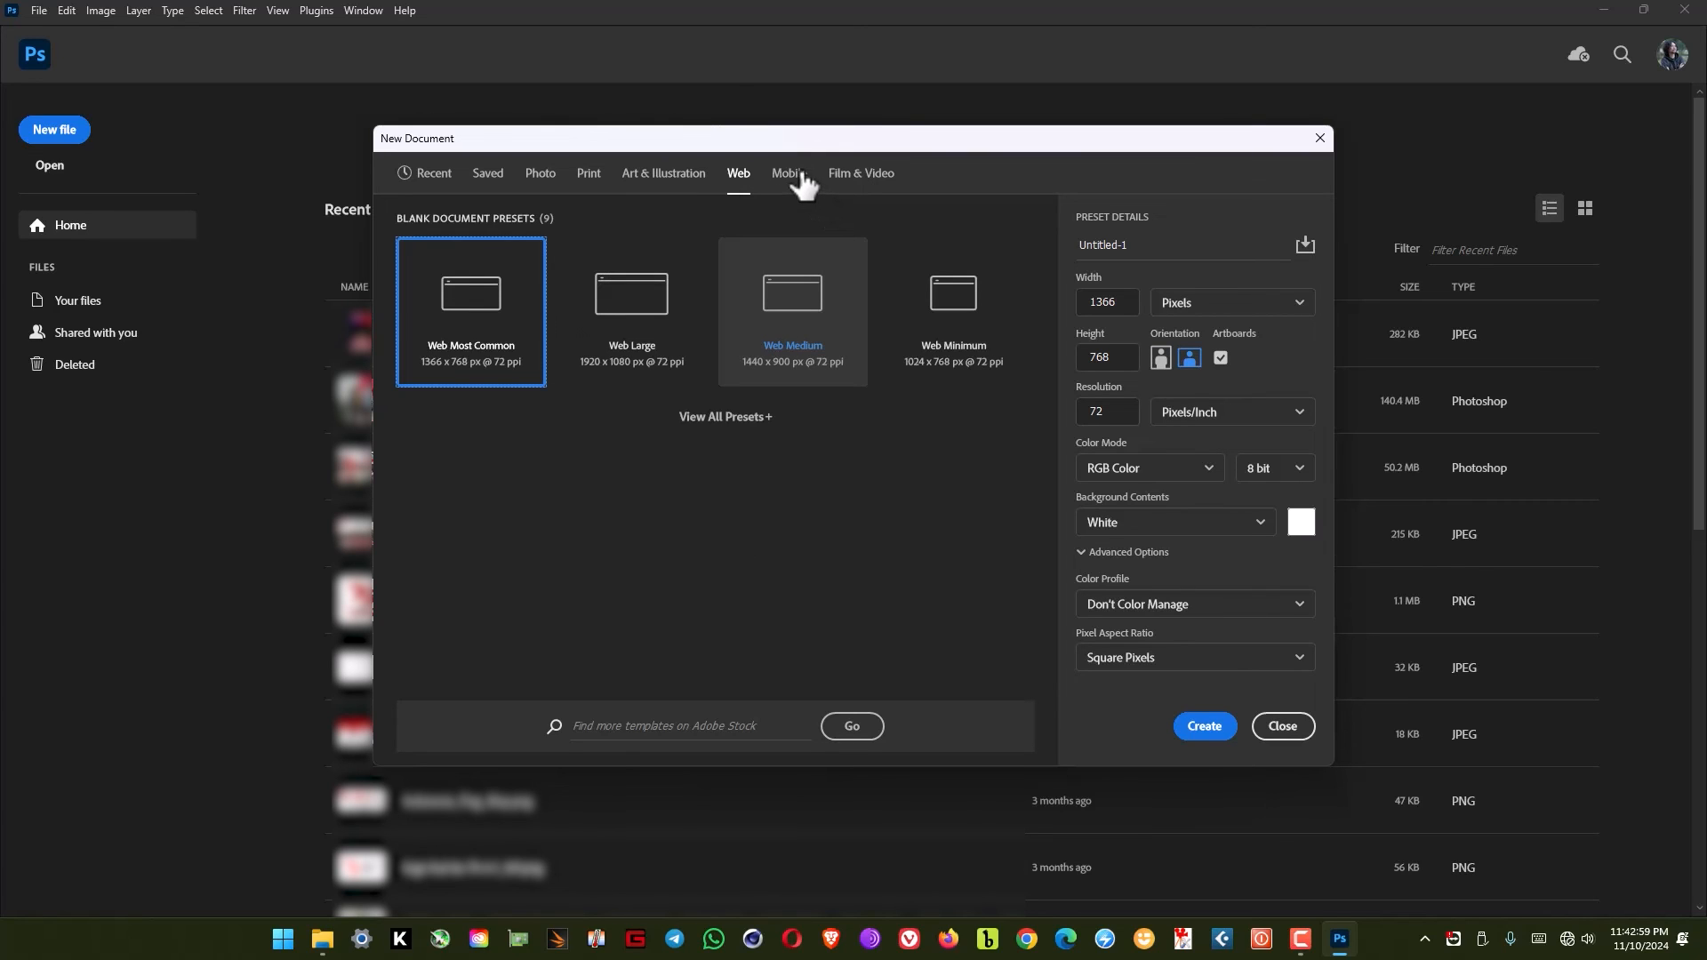
mouse_move(811, 184)
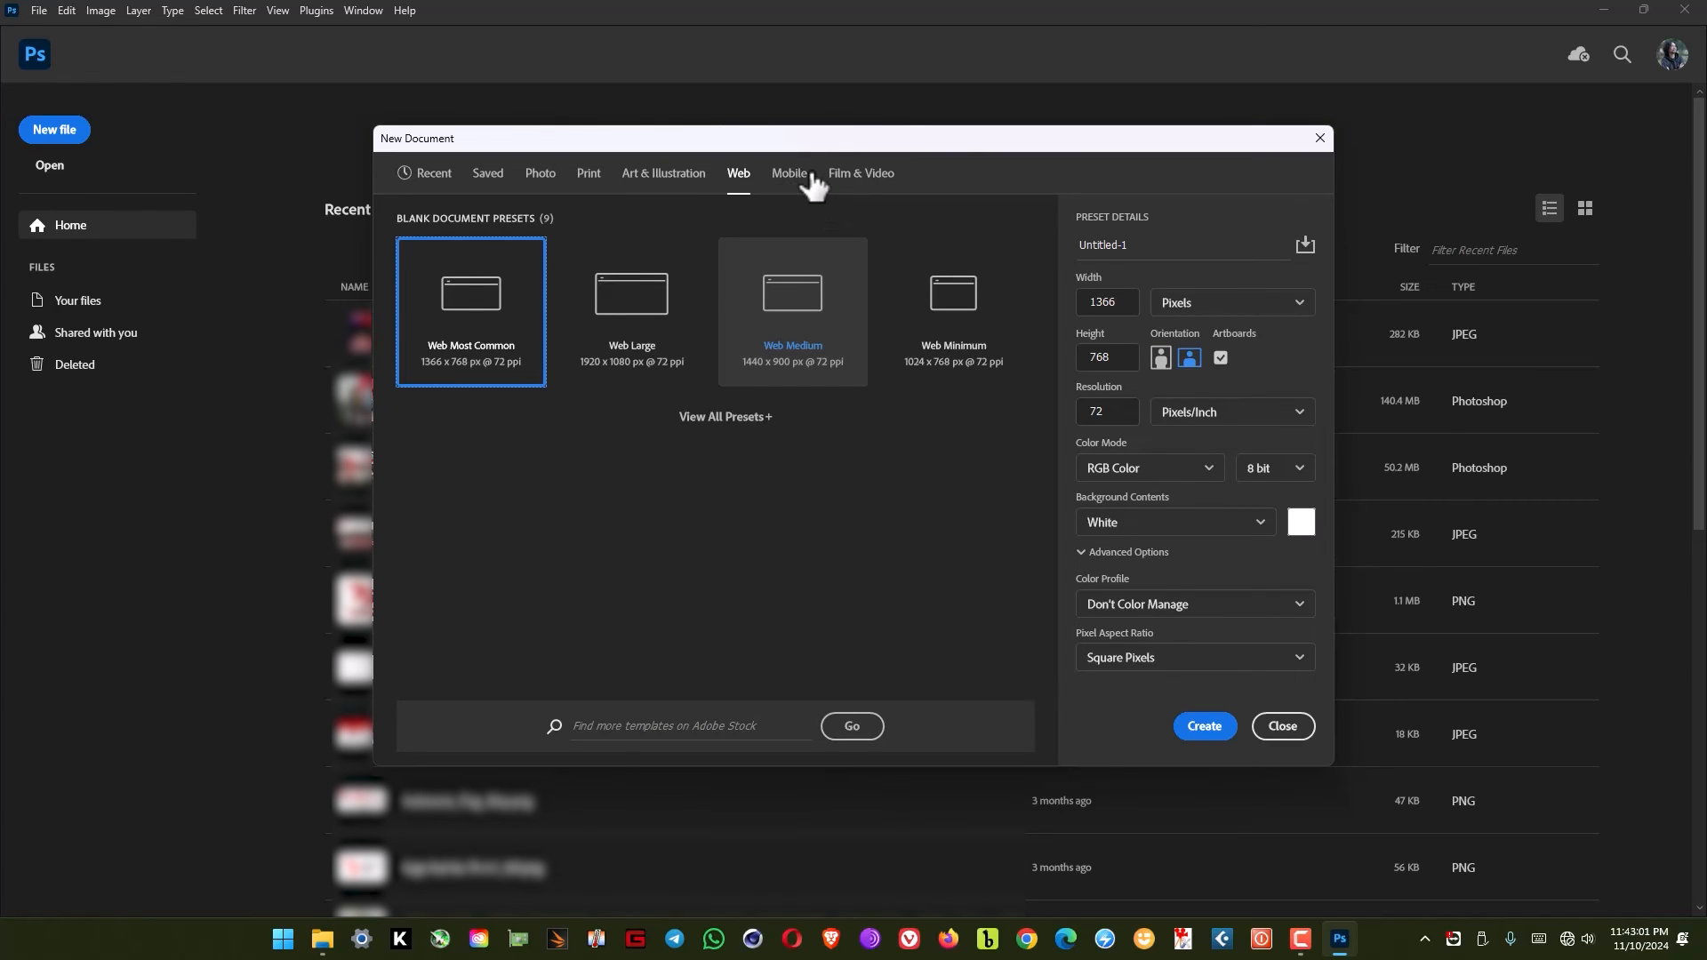
Step: Create an Untitled-1 iPhone X document (1125 × 2436 px) with an artboard from the Mobile presets
click(788, 173)
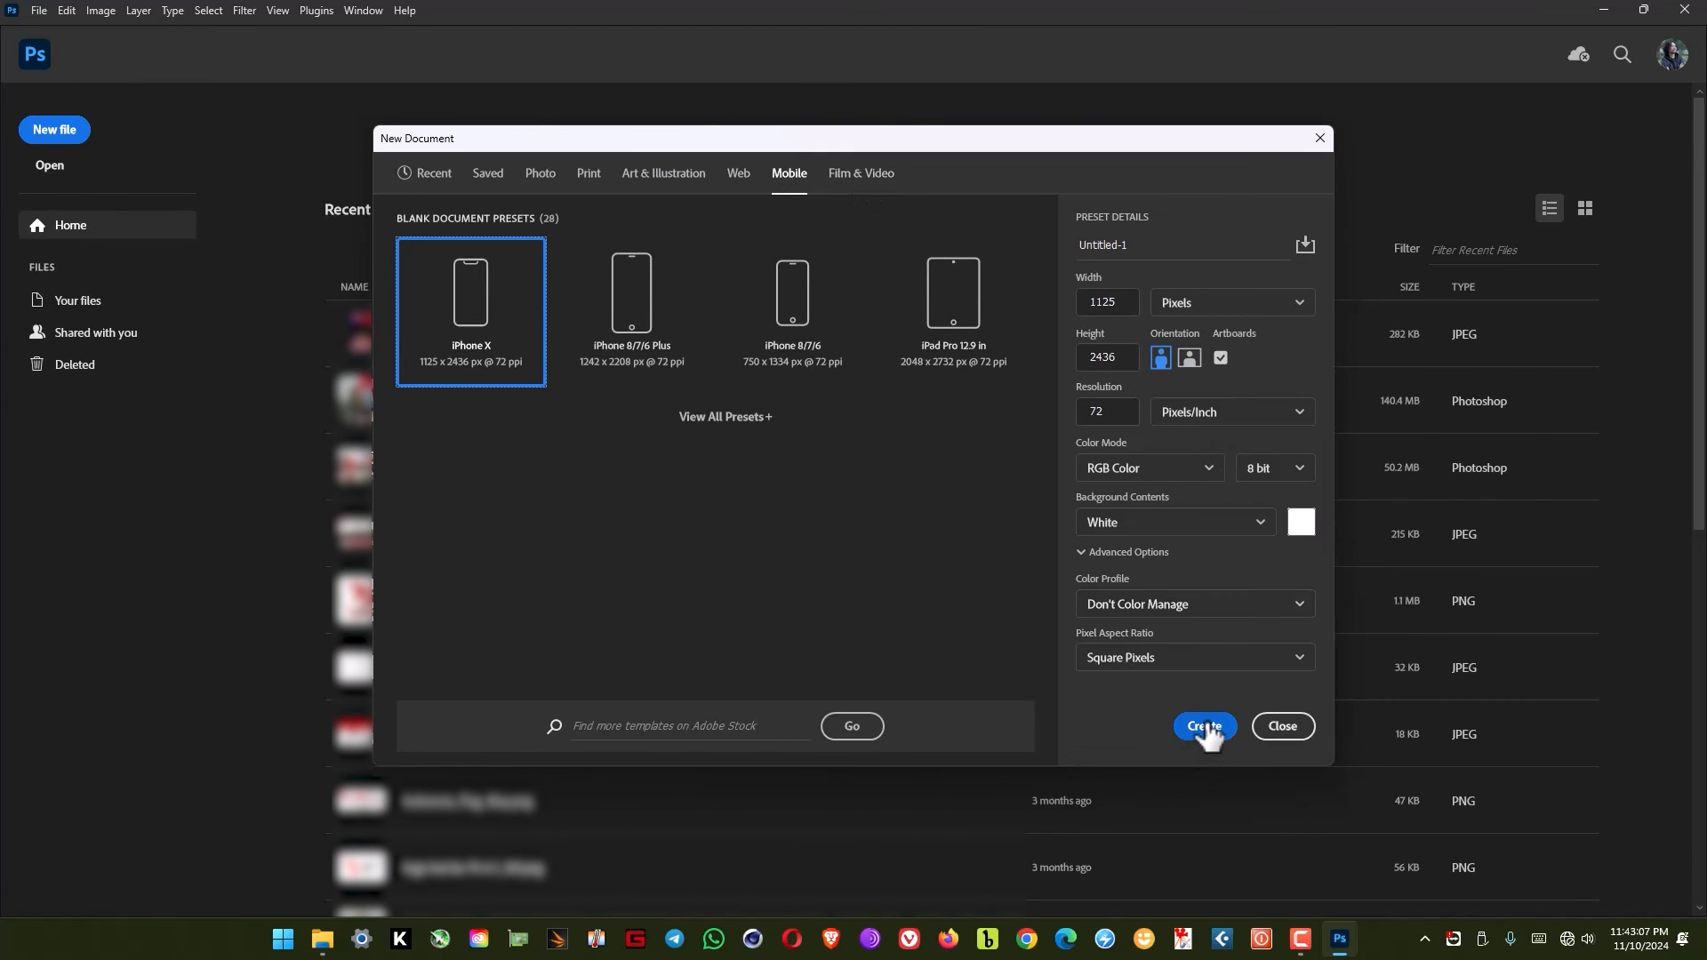
click(1202, 726)
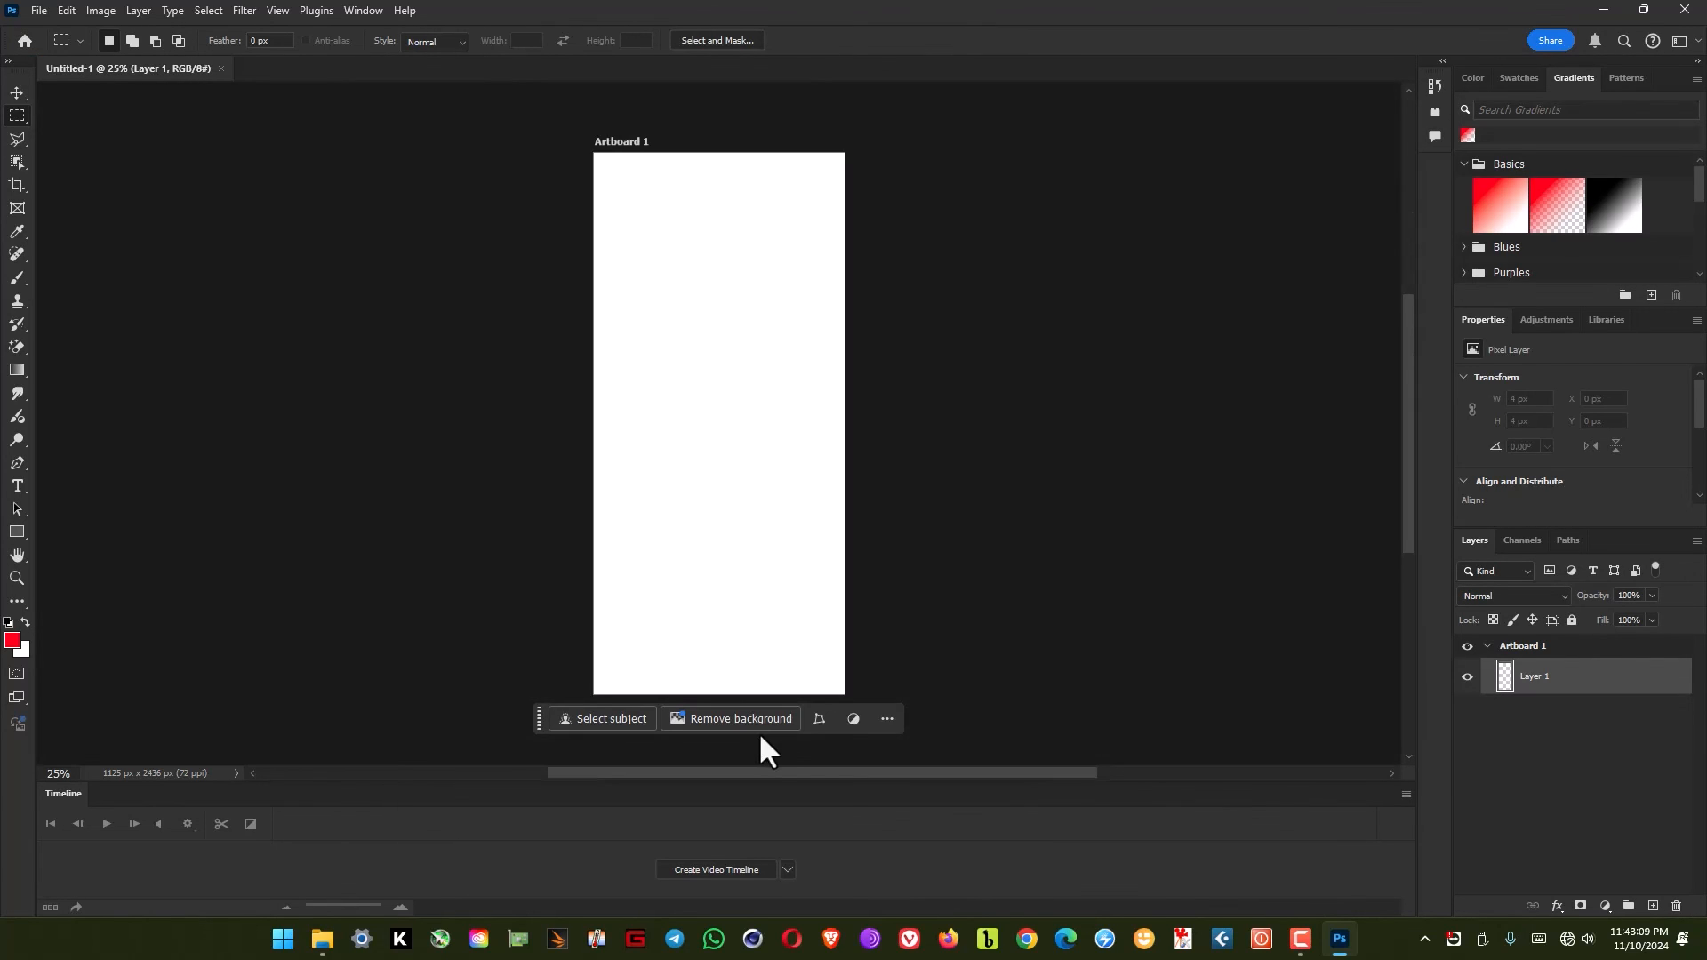
mouse_move(560, 532)
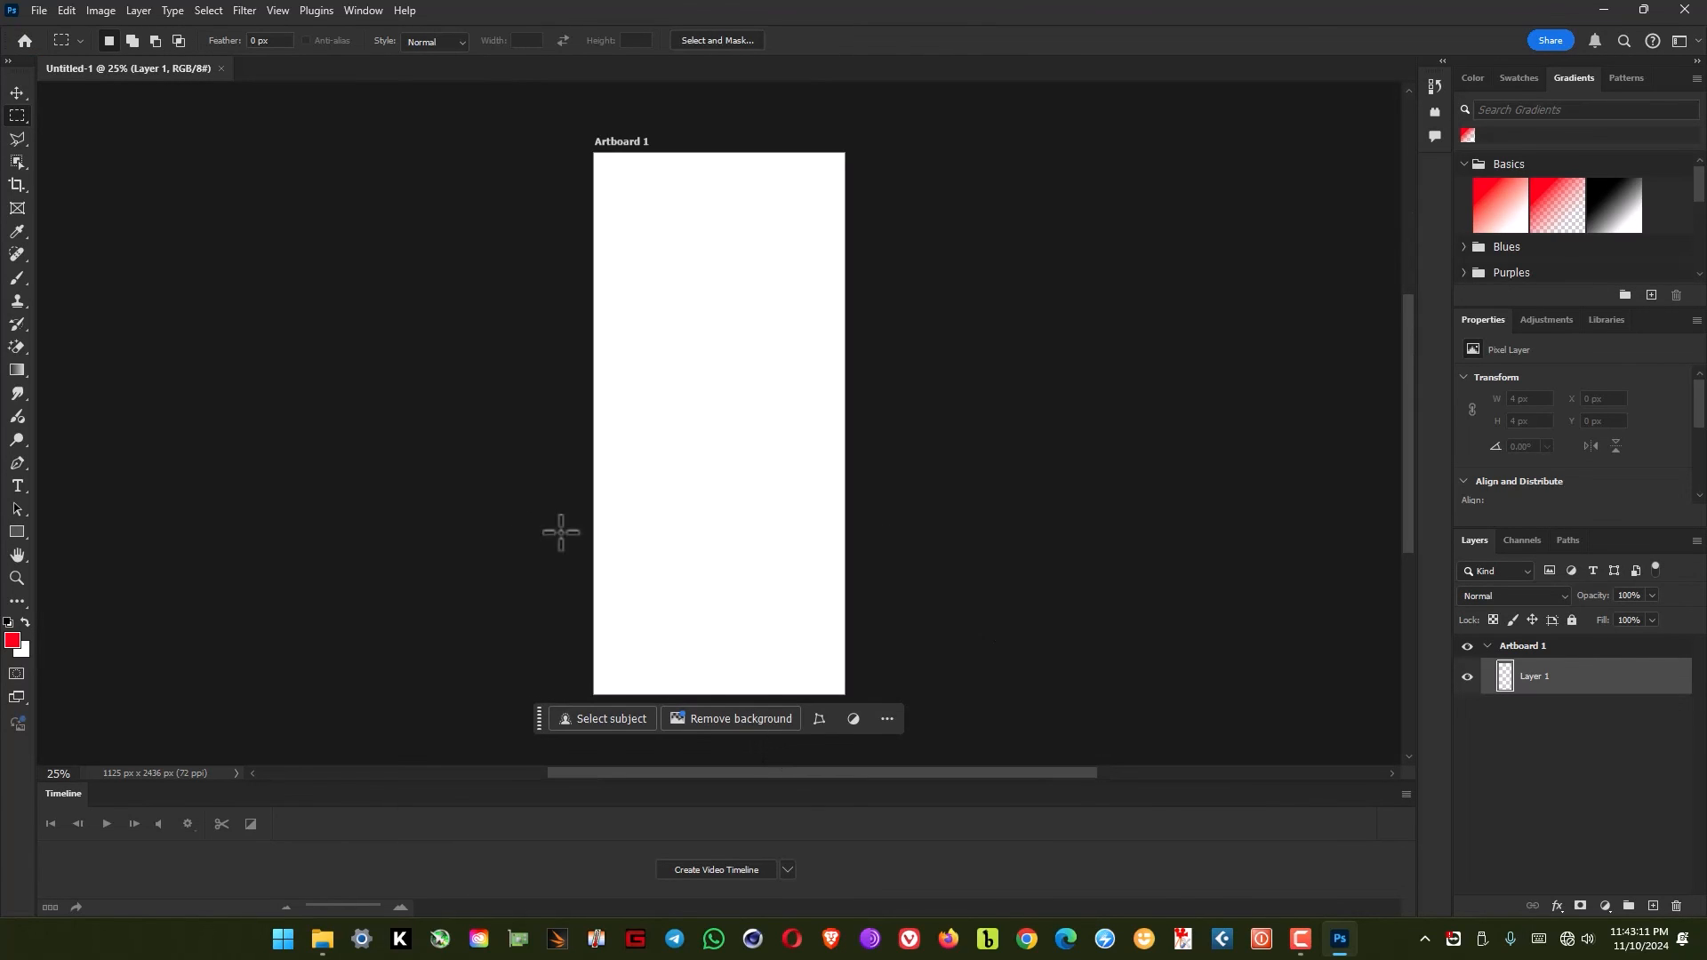